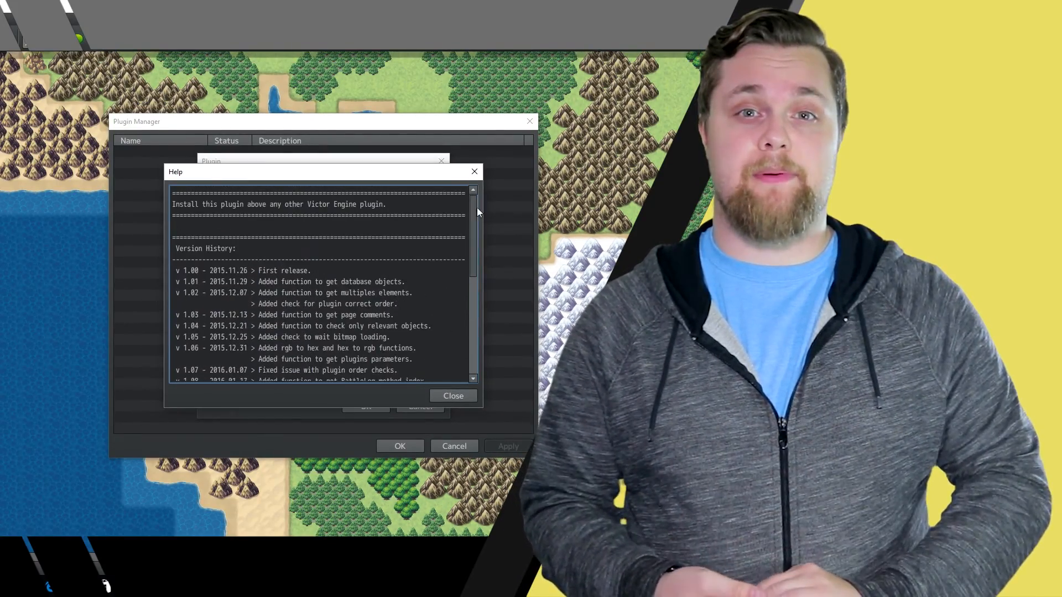
# Confirm VE_BasicModule into the plugin list with Status ON, then bring up the Victor Engine Scripts site
pyautogui.click(454, 396)
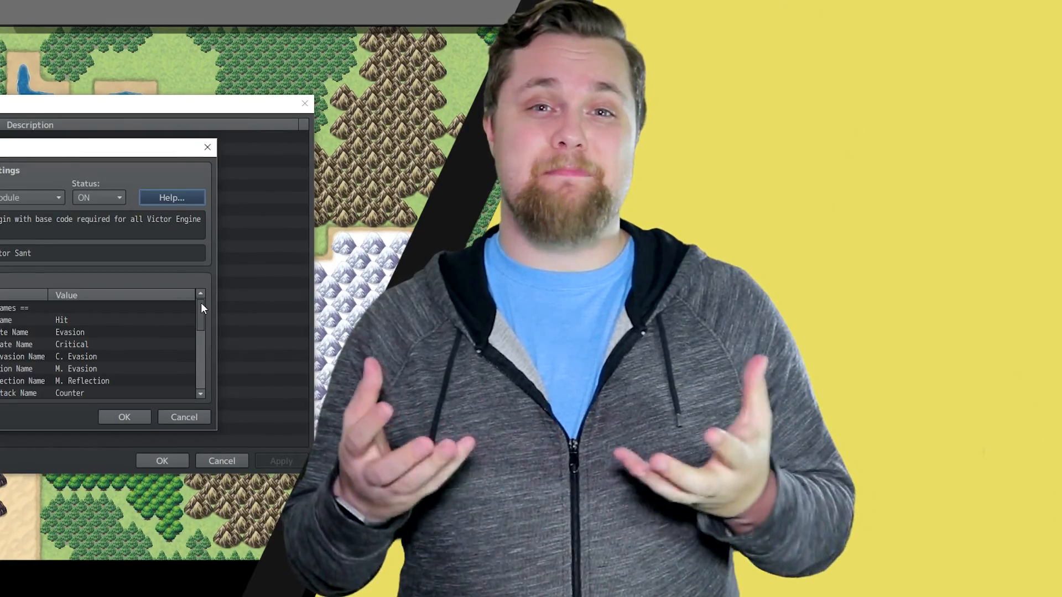
pyautogui.click(206, 147)
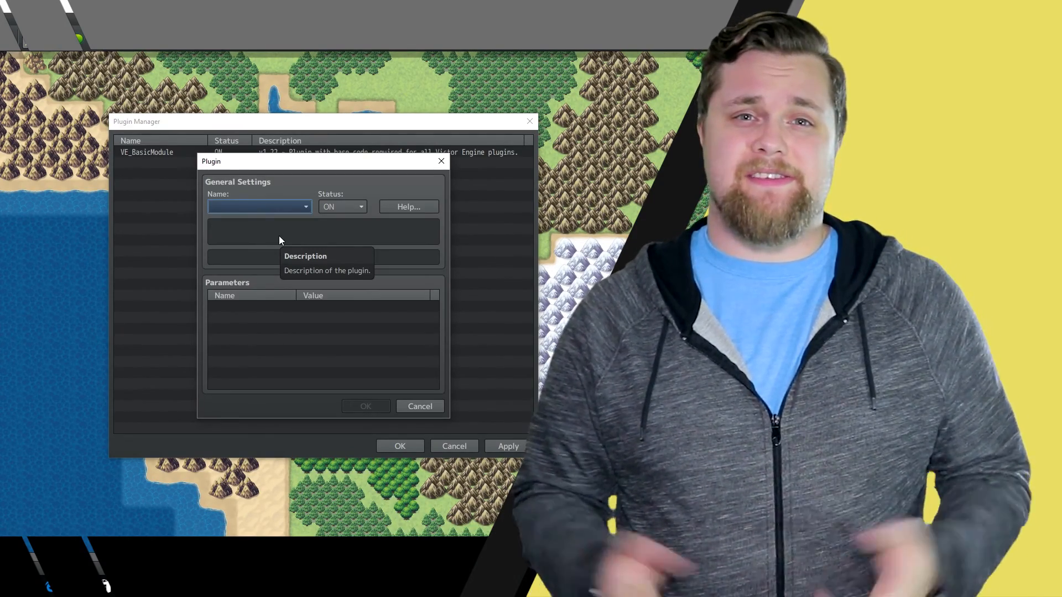
pyautogui.click(305, 207)
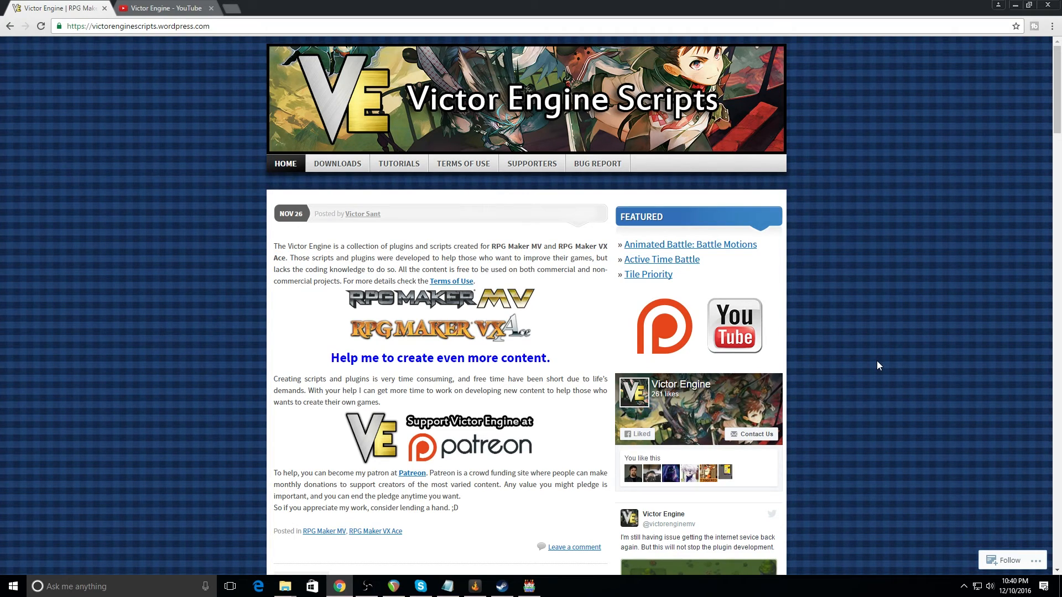
# Reveal the Downloads menu listing RPG Maker MV, VX Ace and XP sections
pyautogui.click(337, 163)
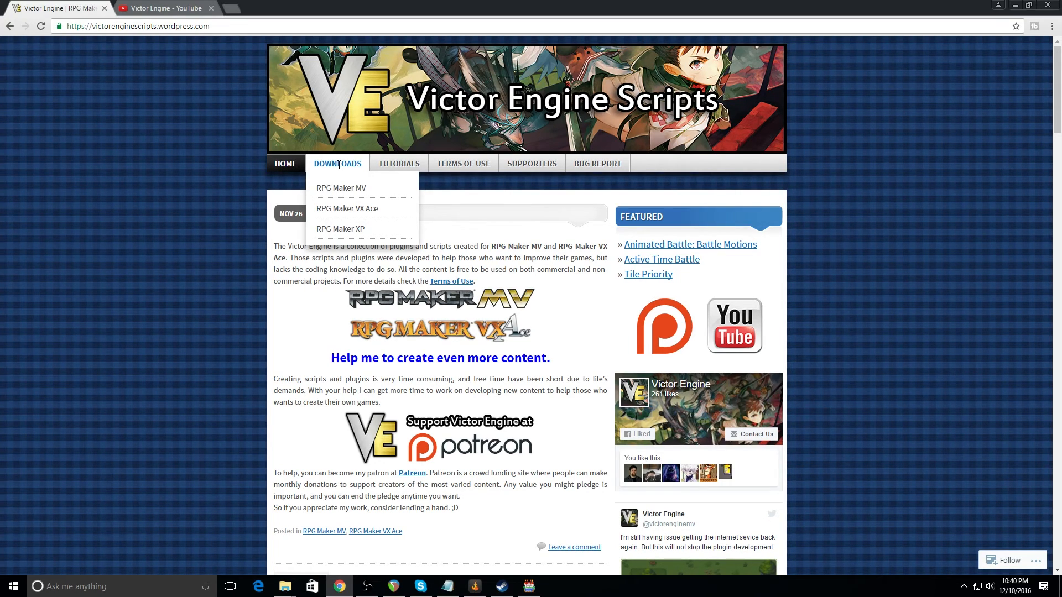
pyautogui.click(166, 8)
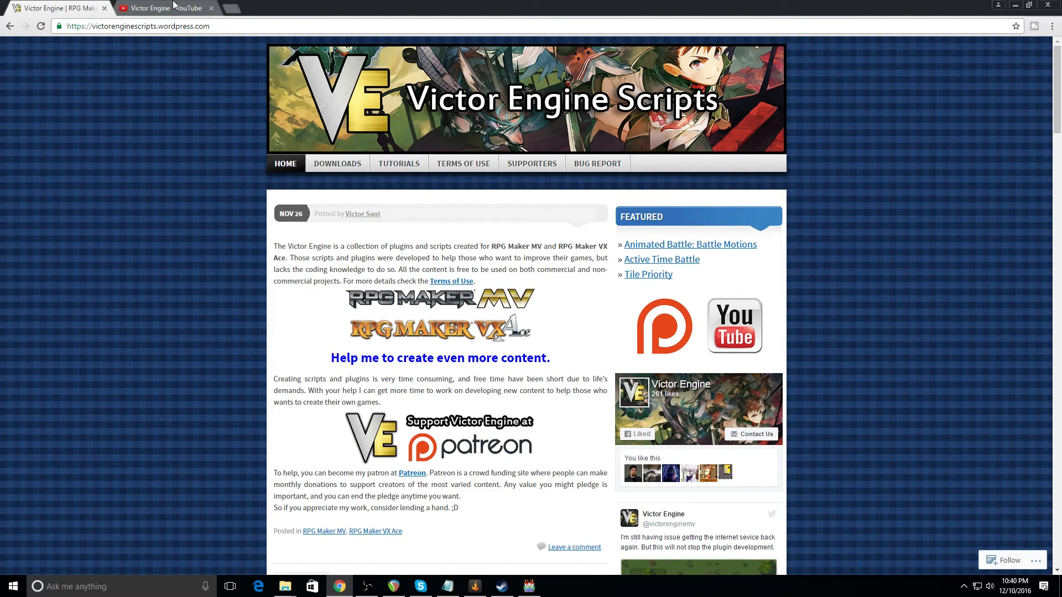
pyautogui.click(166, 7)
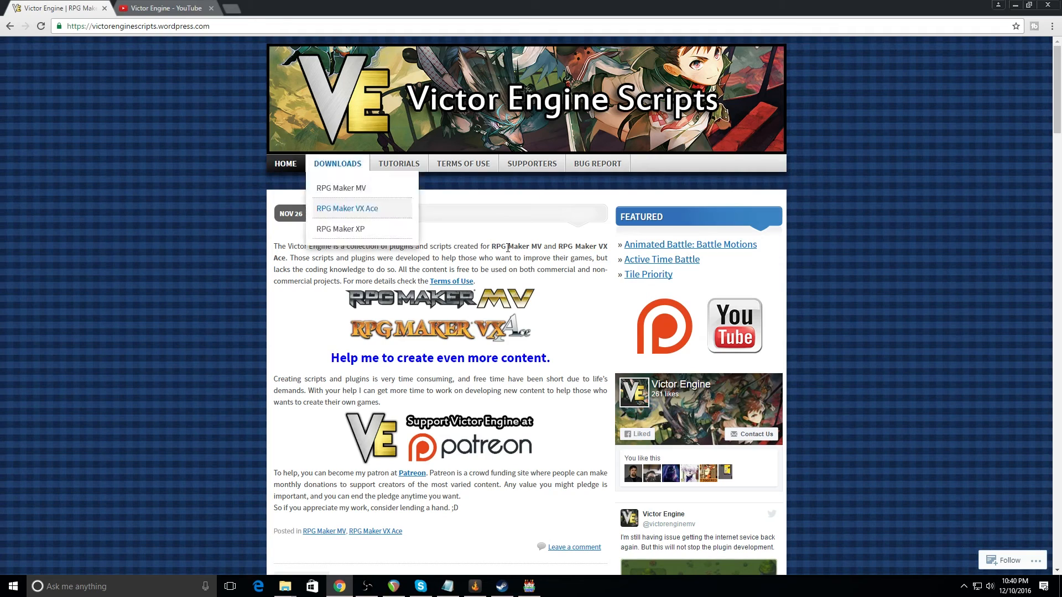
pyautogui.moveTo(360, 157)
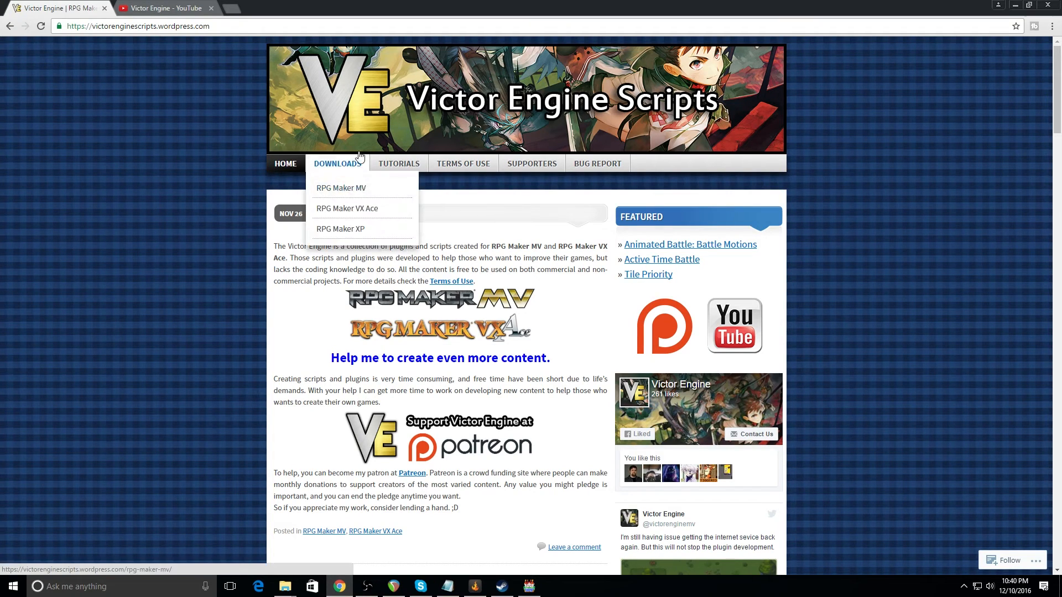
pyautogui.moveTo(348, 188)
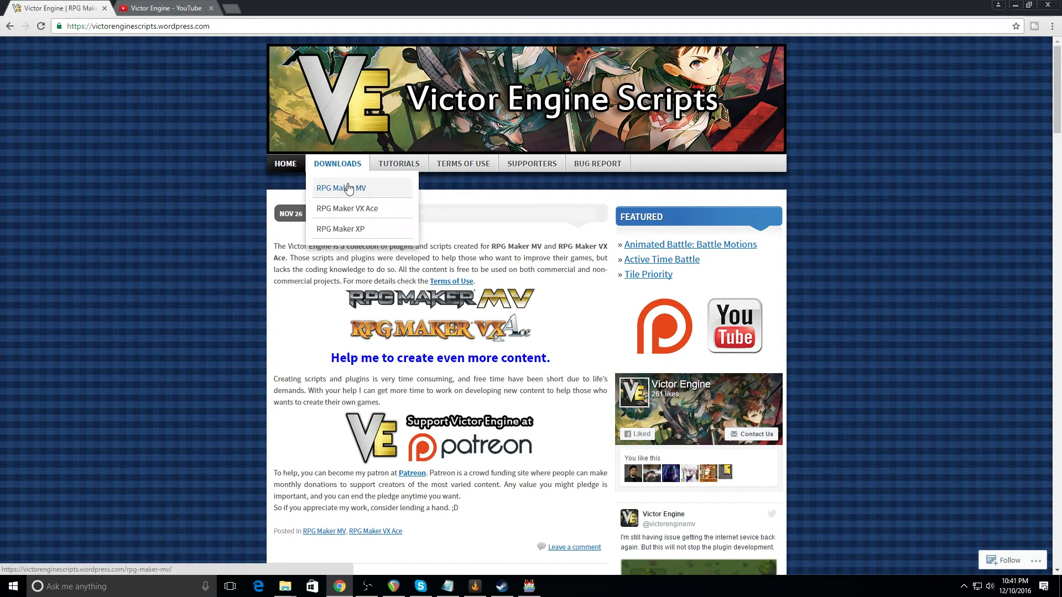
# From the RPG Maker MV plugin list, reach the Basic Module plugin page
pyautogui.click(341, 188)
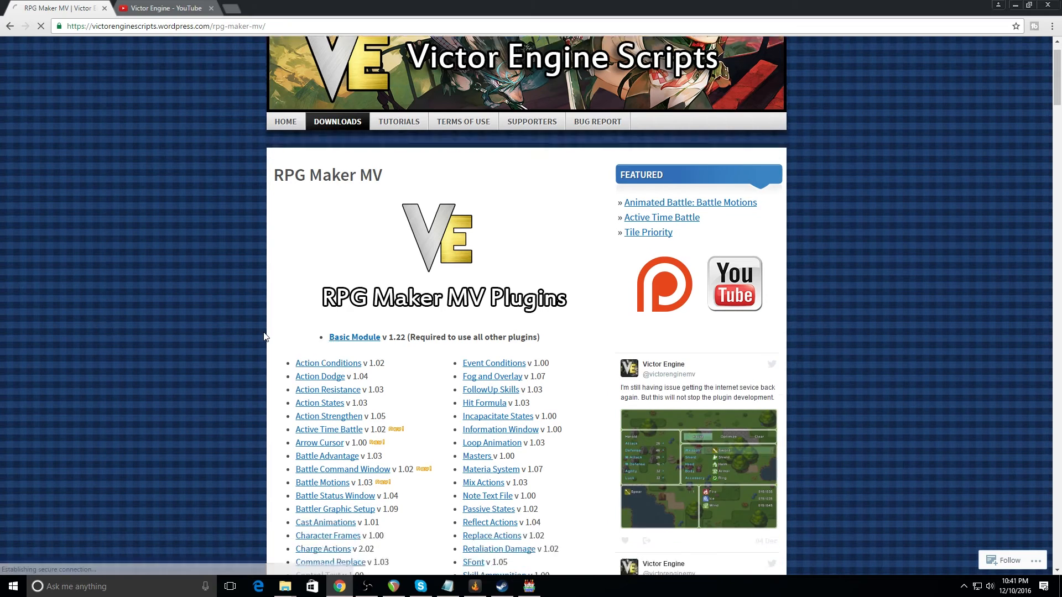
pyautogui.scroll(-3)
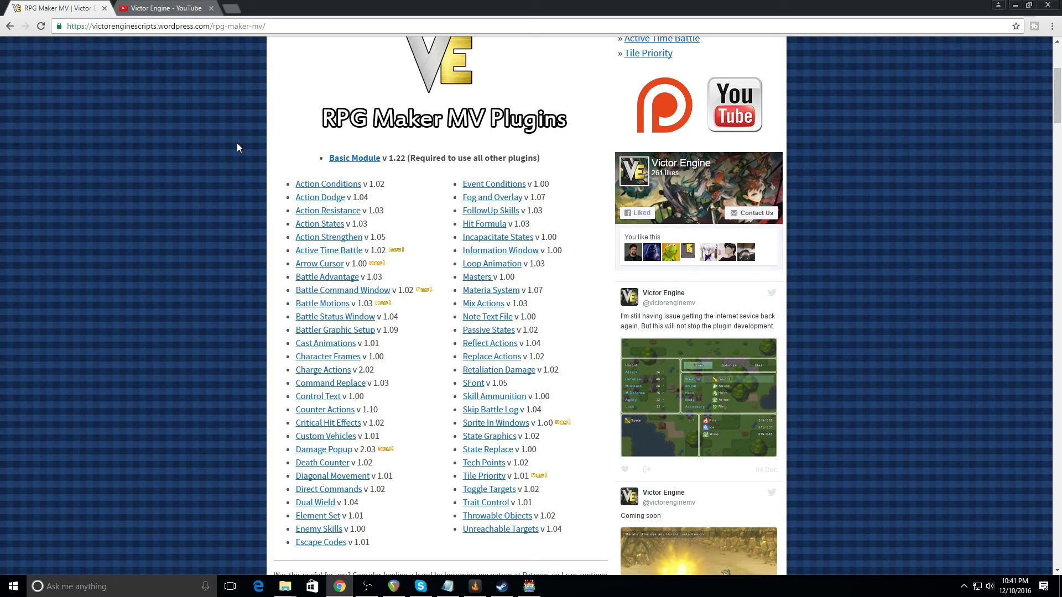
pyautogui.click(354, 159)
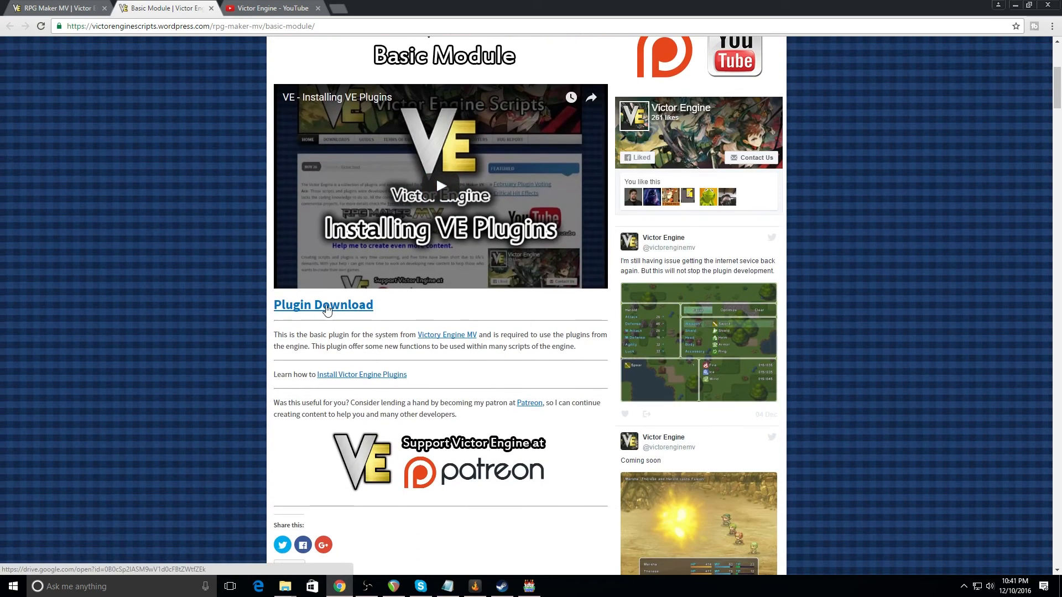
# Follow Plugin Download to preview VE_BasicModule.js source in Google Drive
pyautogui.click(323, 306)
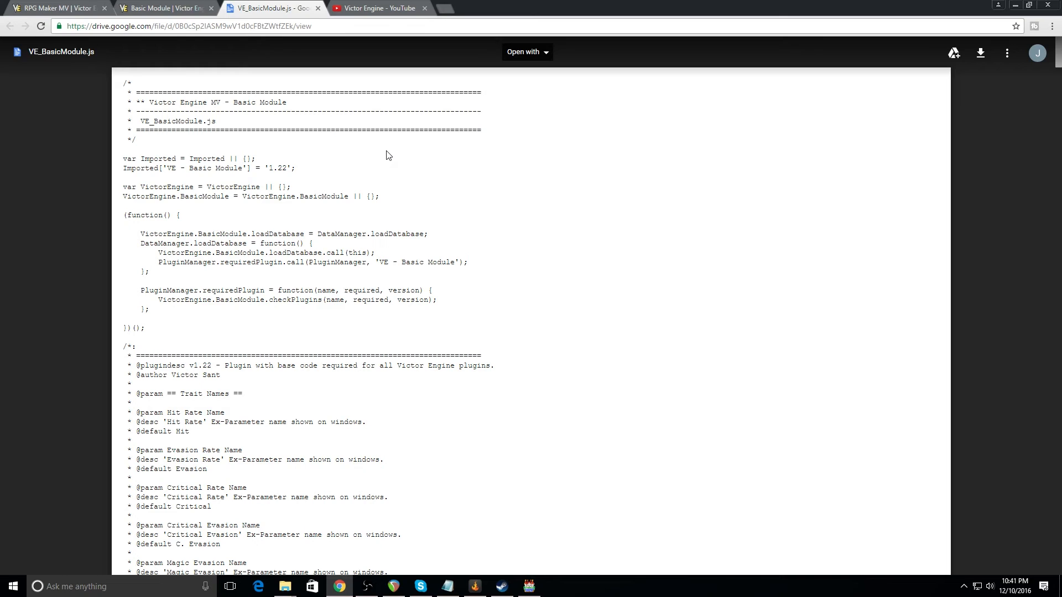
pyautogui.moveTo(97, 50)
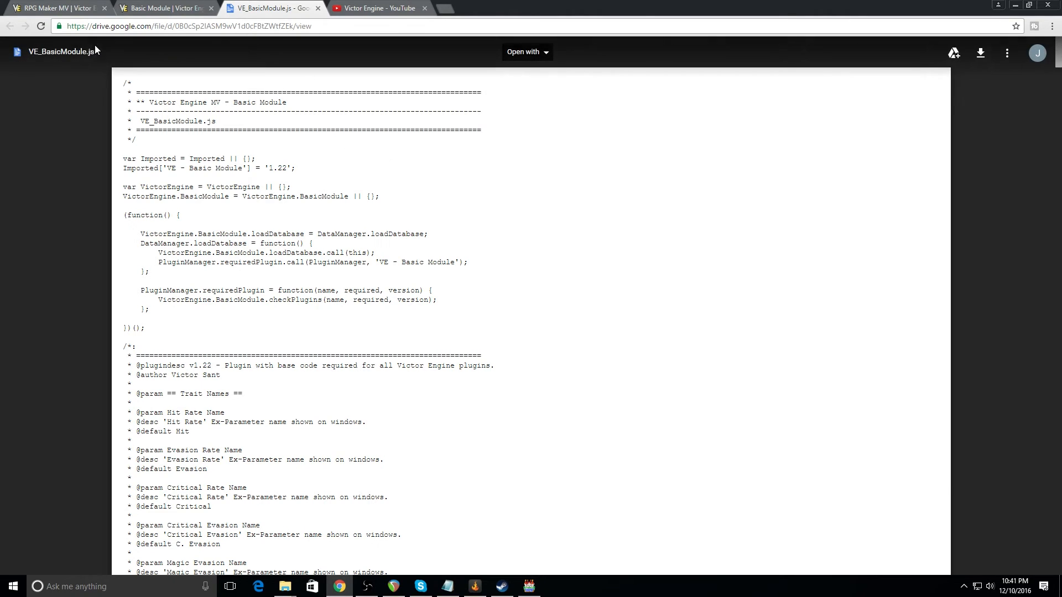
pyautogui.moveTo(528, 247)
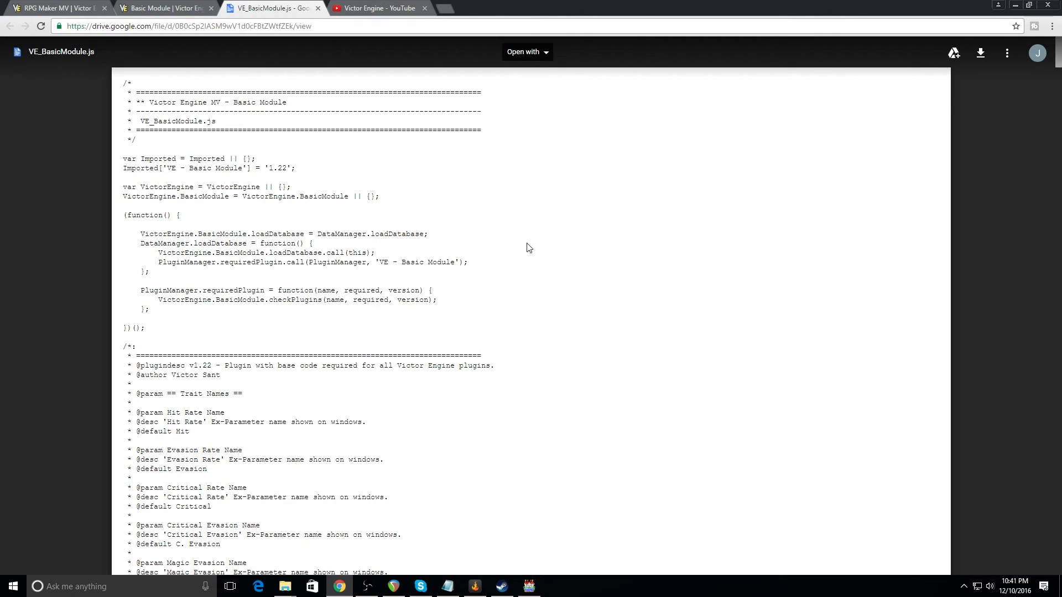
pyautogui.moveTo(294, 89)
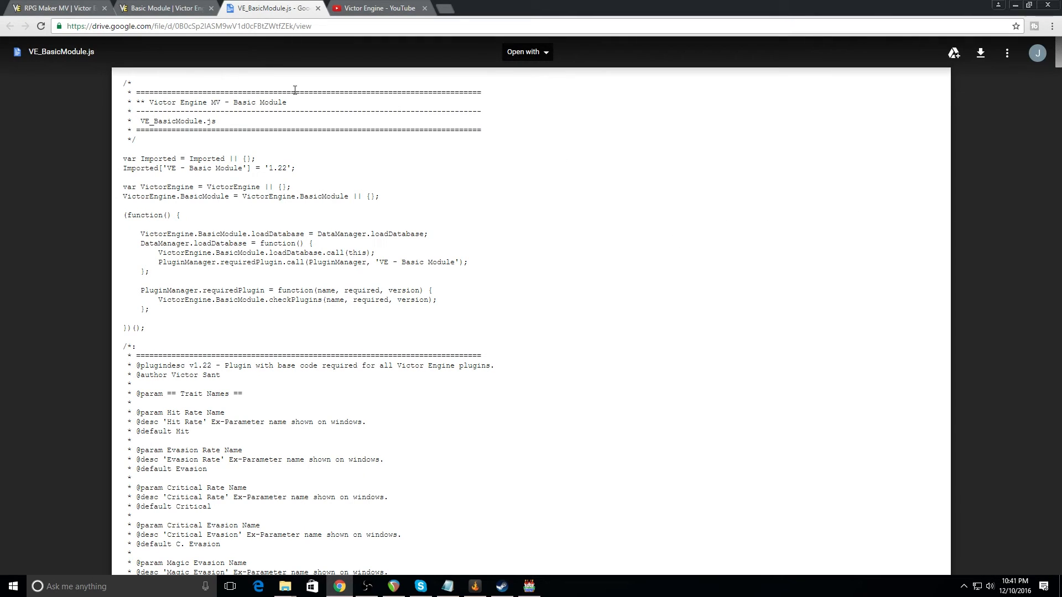
pyautogui.moveTo(319, 214)
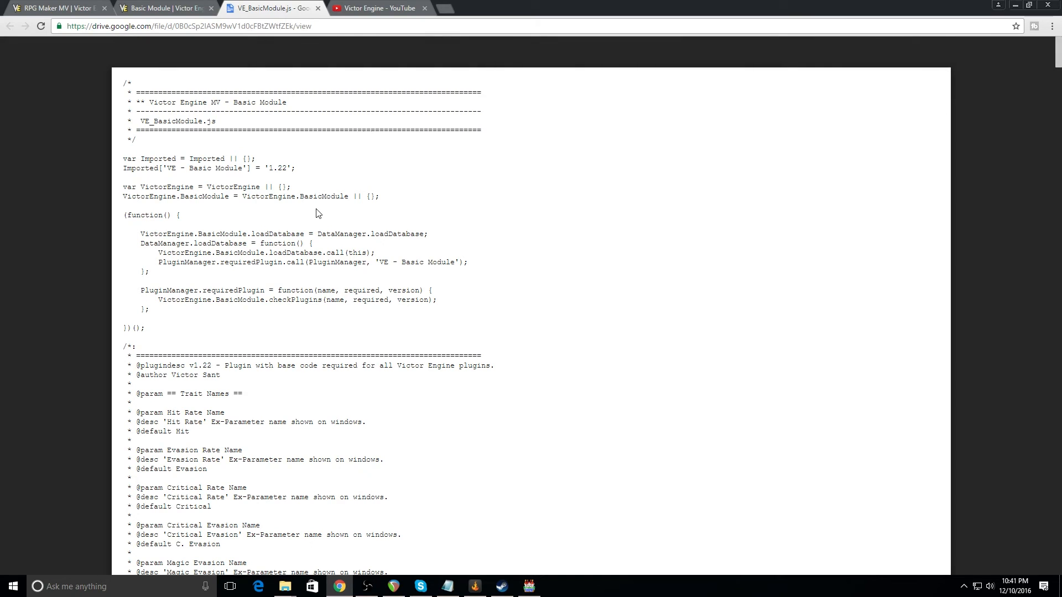
pyautogui.moveTo(934, 67)
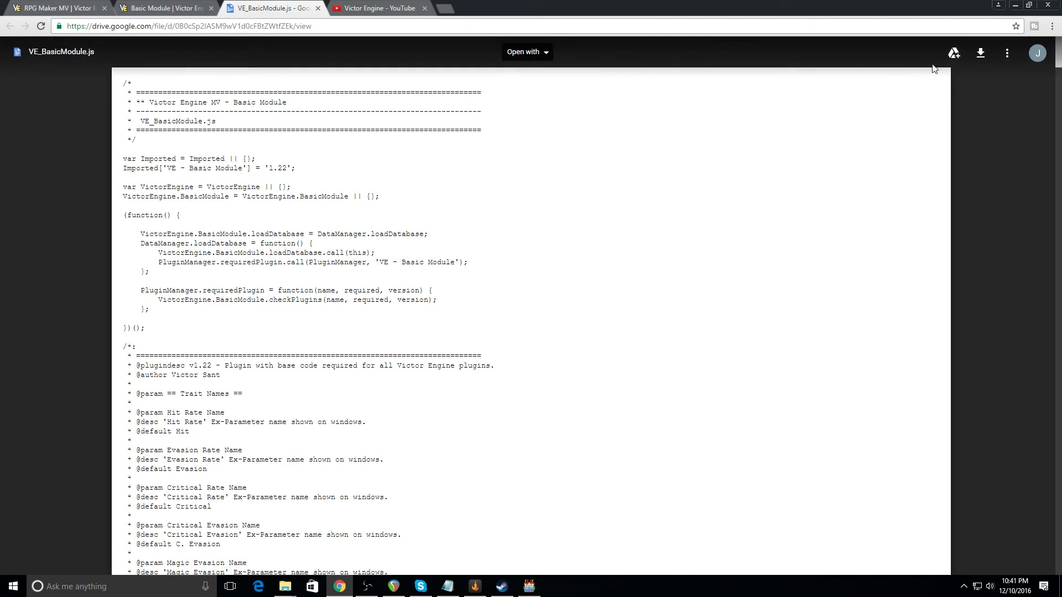
pyautogui.moveTo(453, 313)
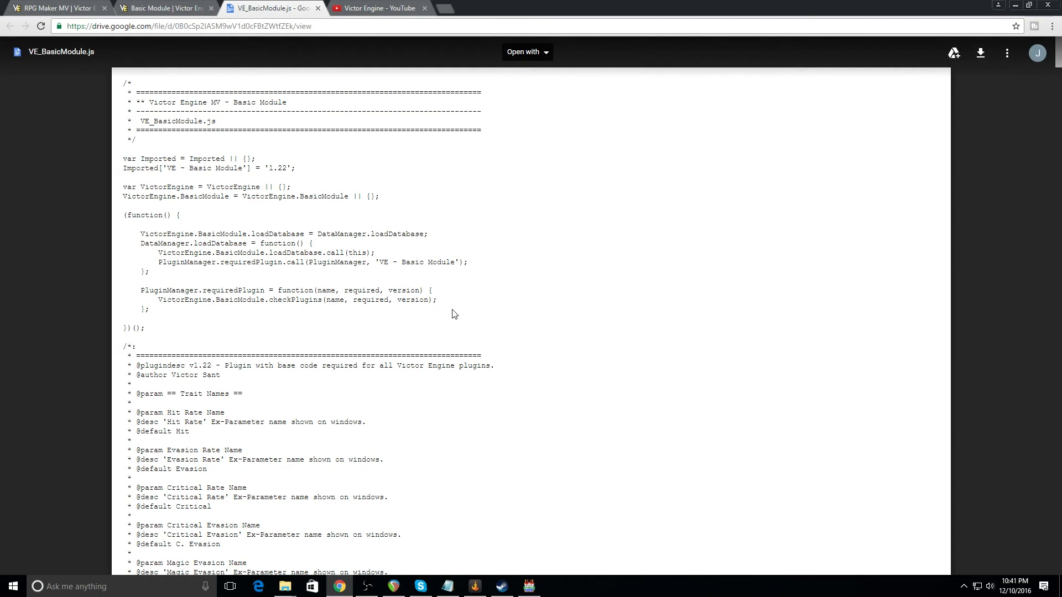
pyautogui.moveTo(761, 192)
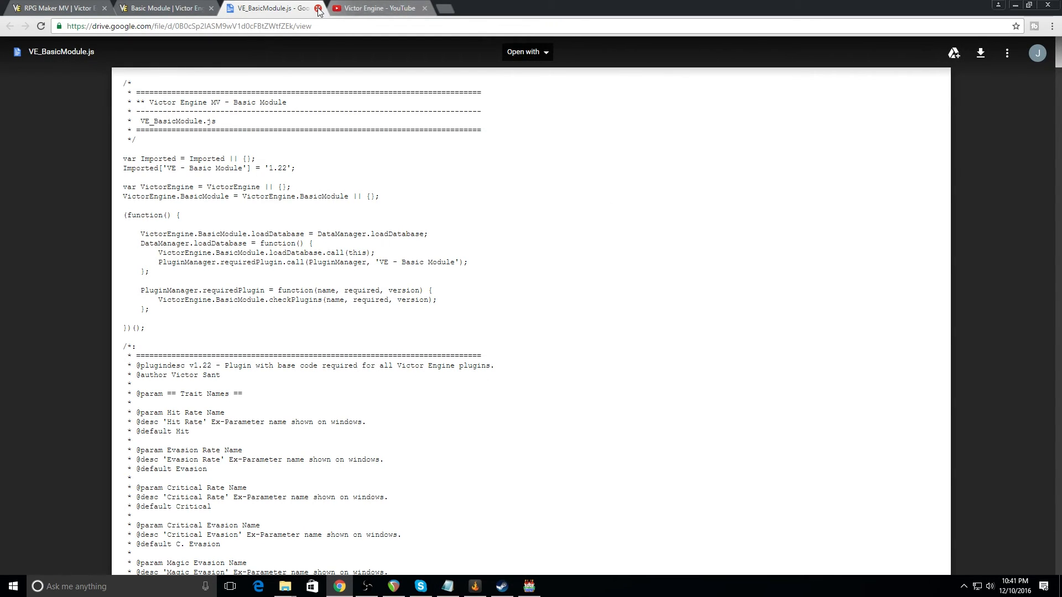
pyautogui.click(318, 7)
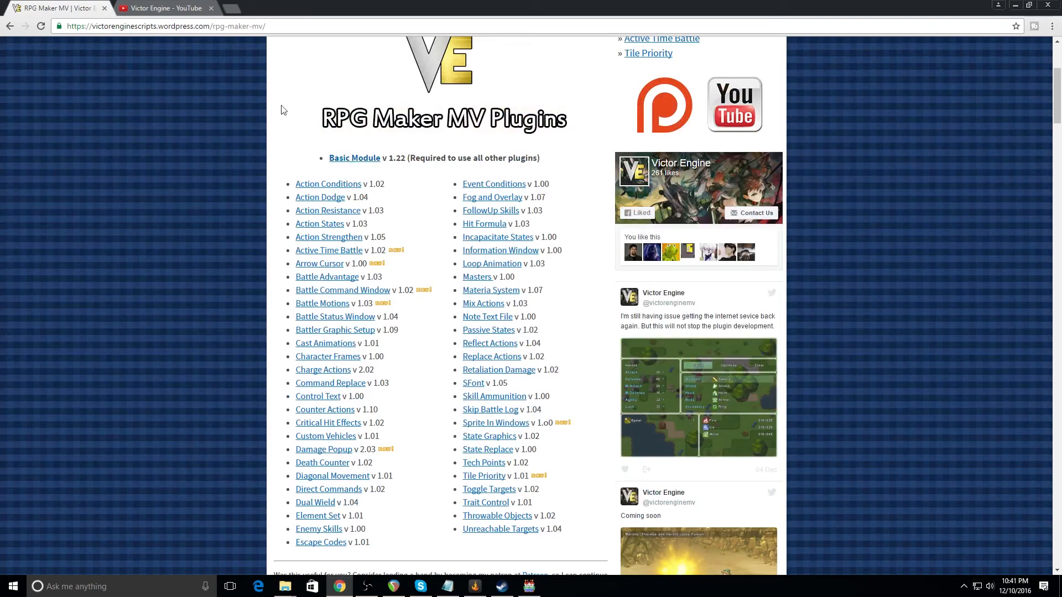
pyautogui.moveTo(329, 251)
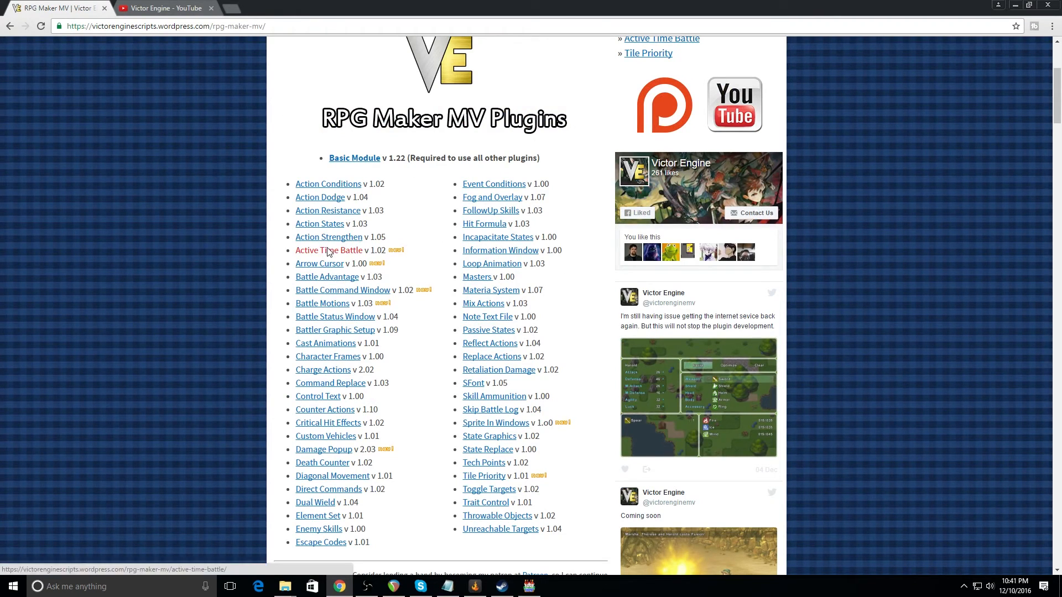
pyautogui.click(329, 250)
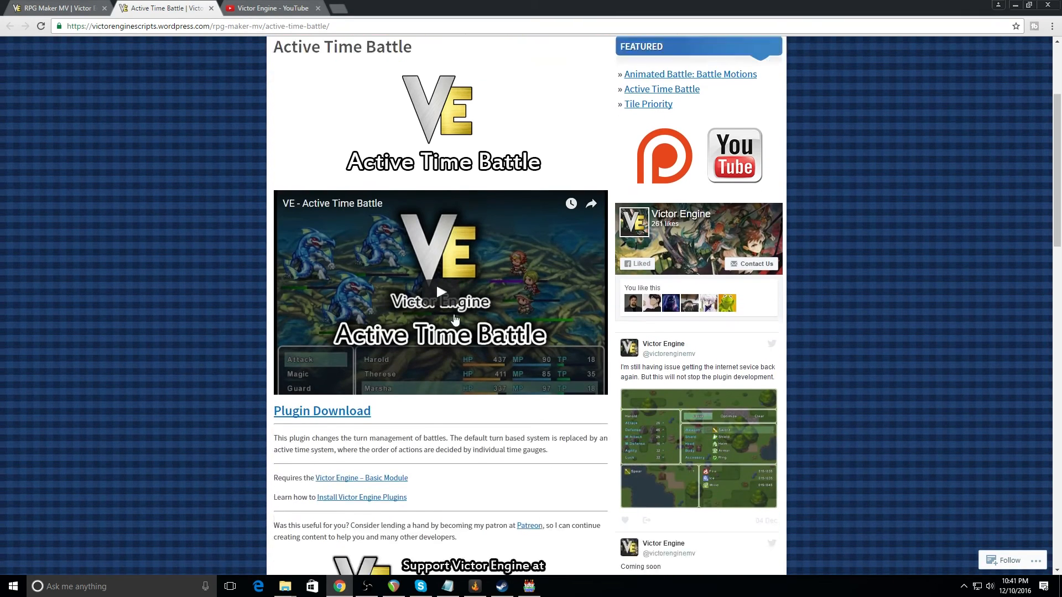
pyautogui.scroll(-3)
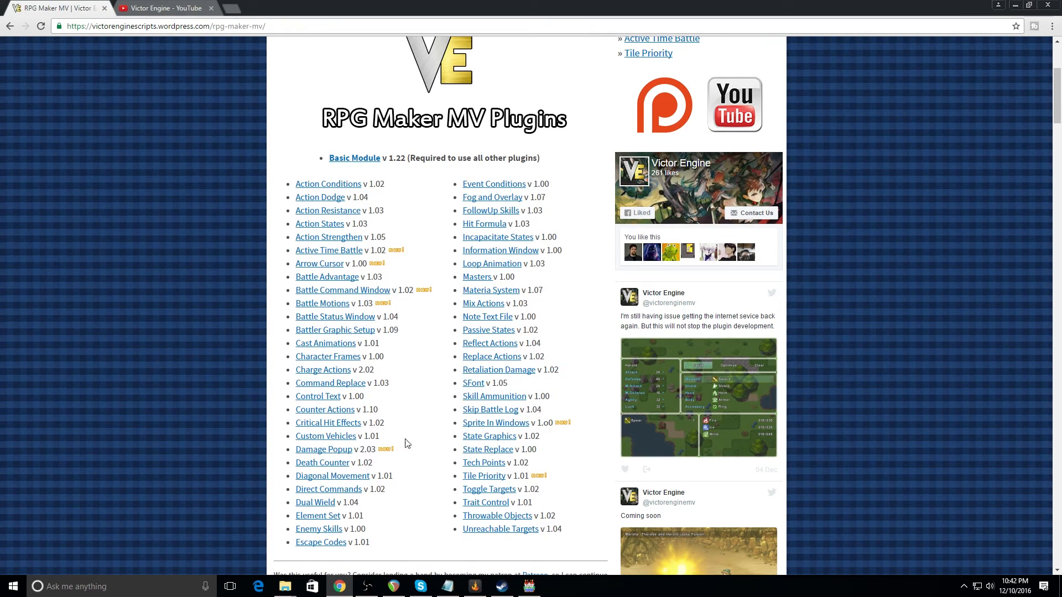
pyautogui.click(316, 503)
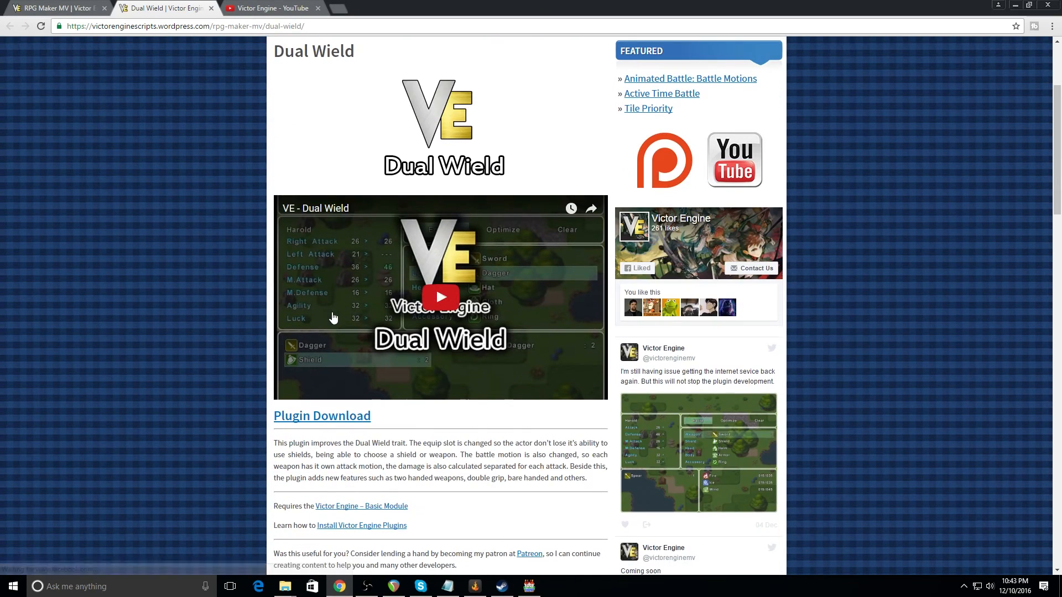
pyautogui.moveTo(220, 290)
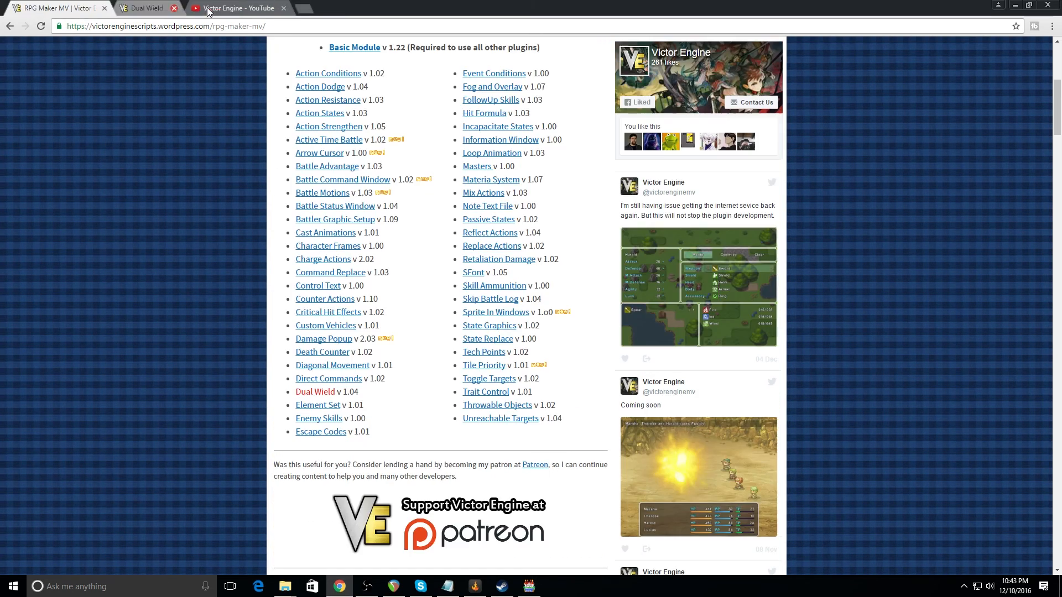
pyautogui.moveTo(285, 587)
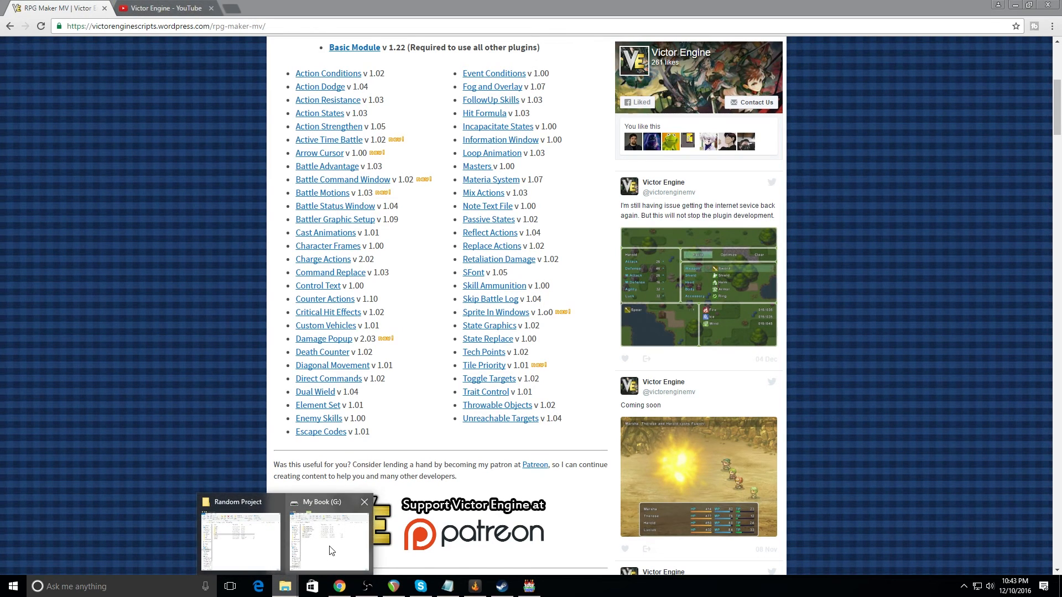
# Bring forward the Random Project folder with its audio, data, img and js subfolders
pyautogui.click(328, 542)
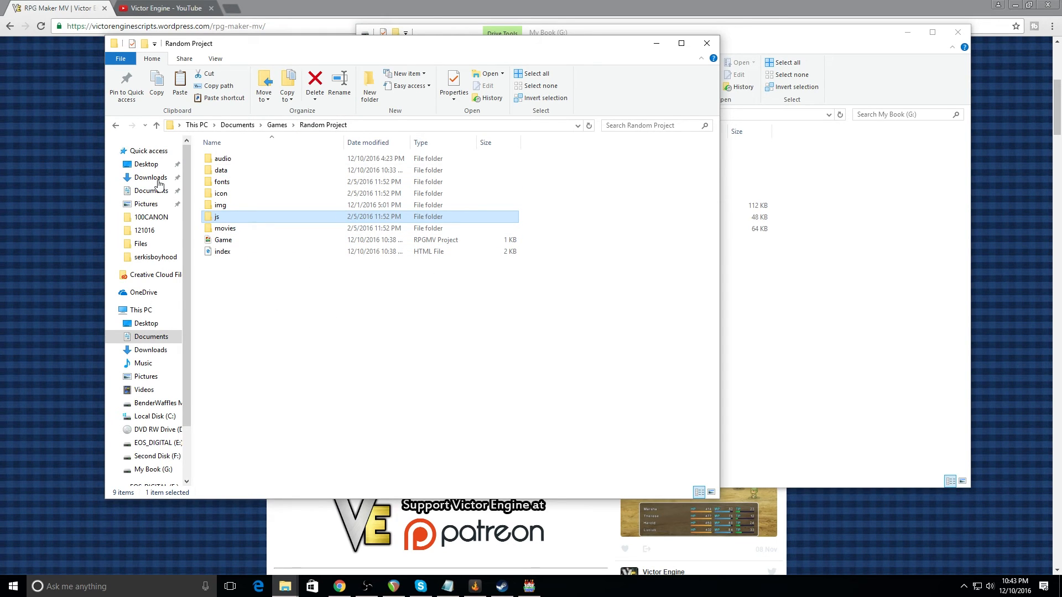
pyautogui.moveTo(281, 264)
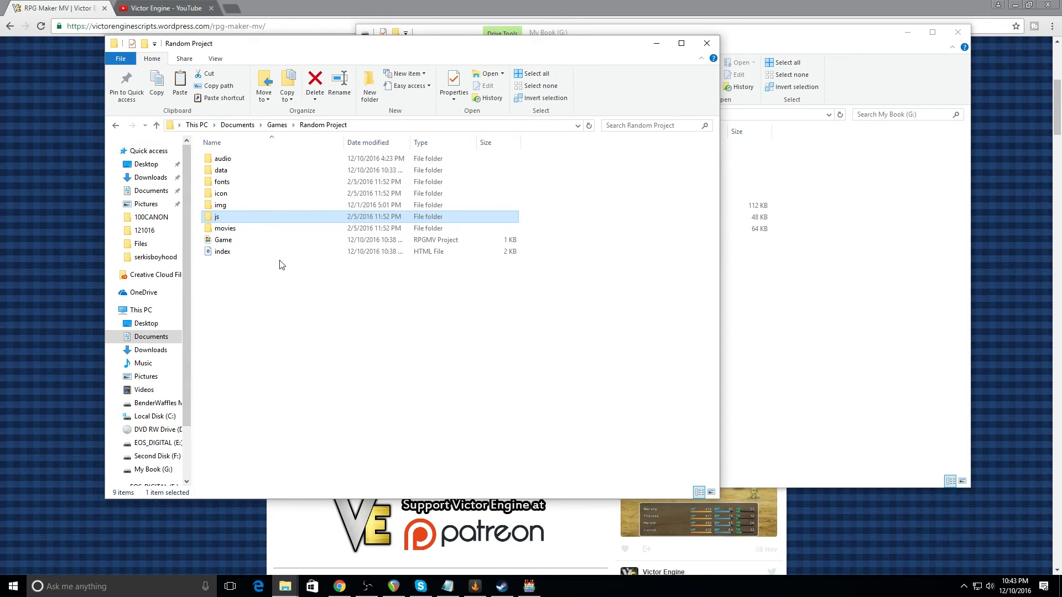
# Browse the Victor Engine YouTube channel's Videos grid of plugin demonstrations
pyautogui.click(163, 8)
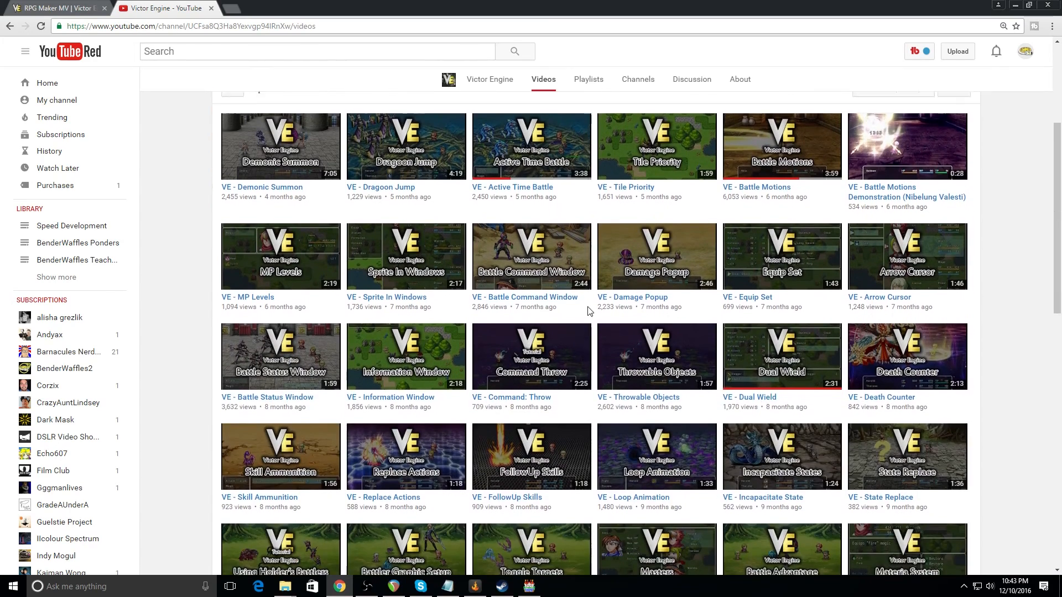
pyautogui.scroll(-3)
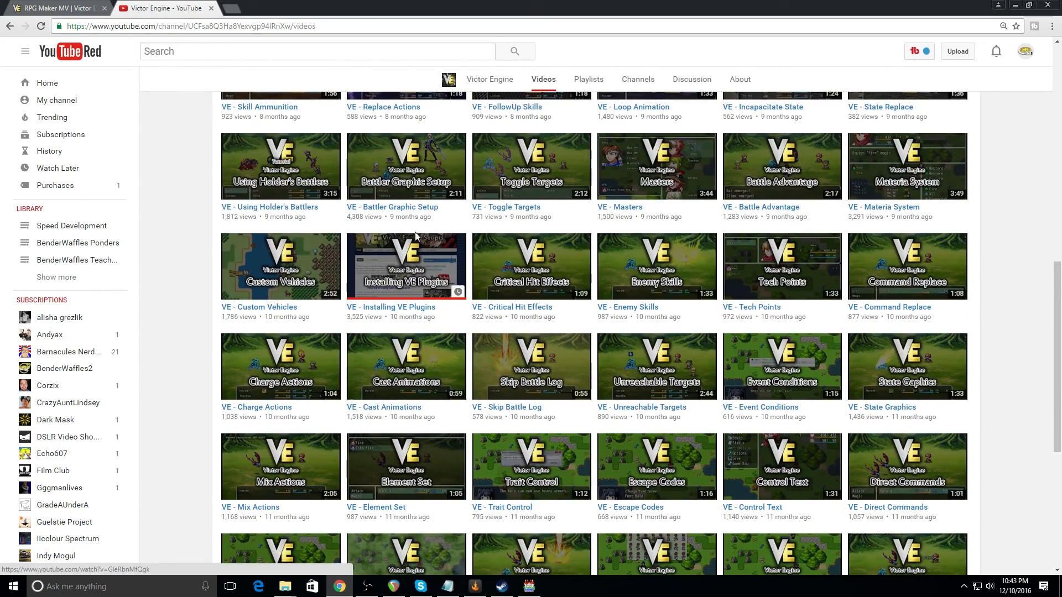
pyautogui.moveTo(451, 341)
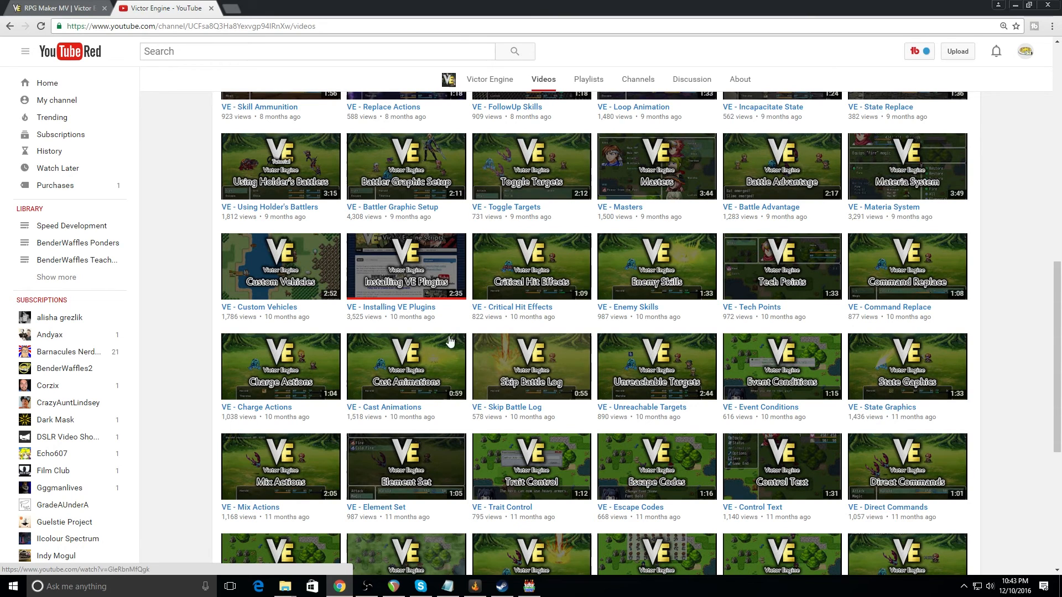
pyautogui.scroll(3)
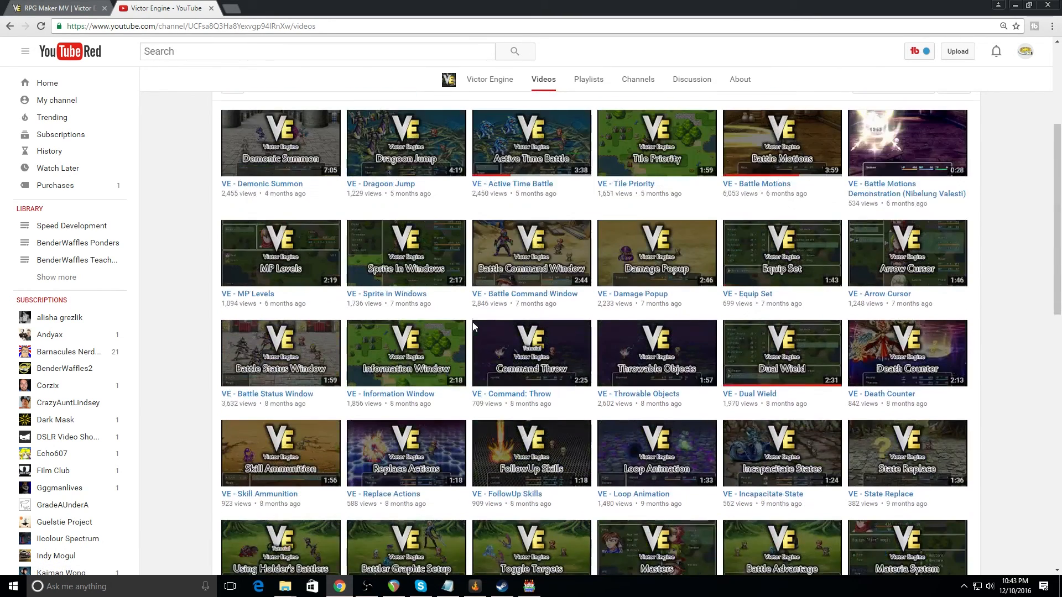
pyautogui.scroll(3)
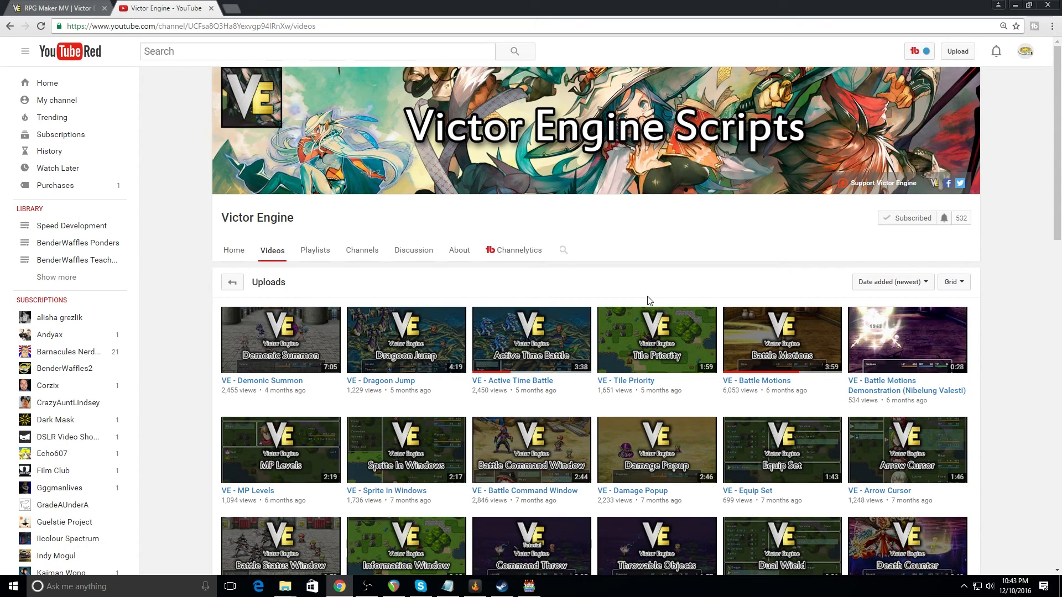
pyautogui.moveTo(78, 5)
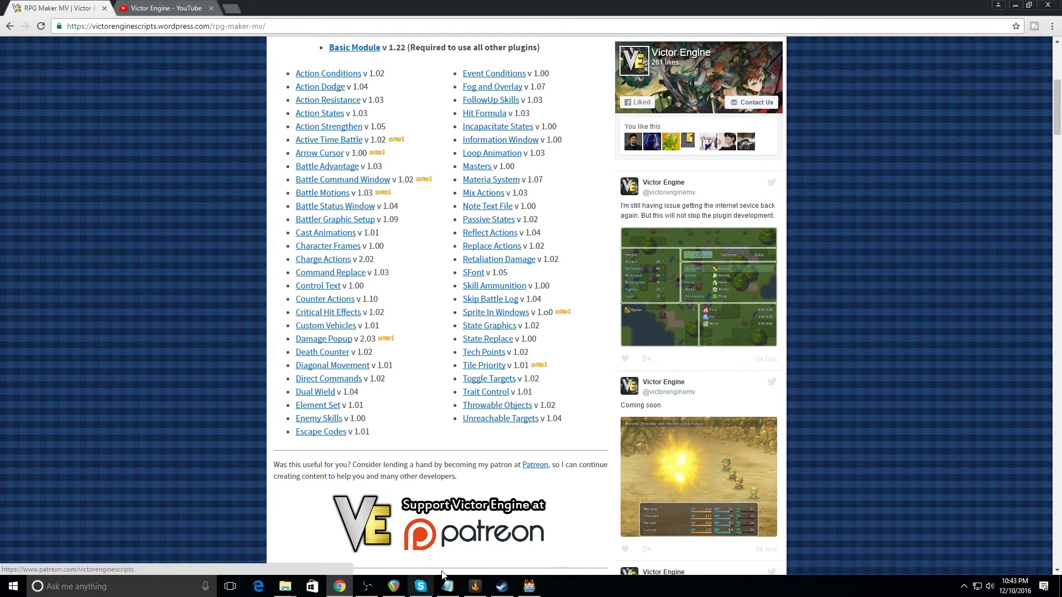
# Check the project's js plugins folder, then return to the RPG Maker MV map editor
pyautogui.click(284, 587)
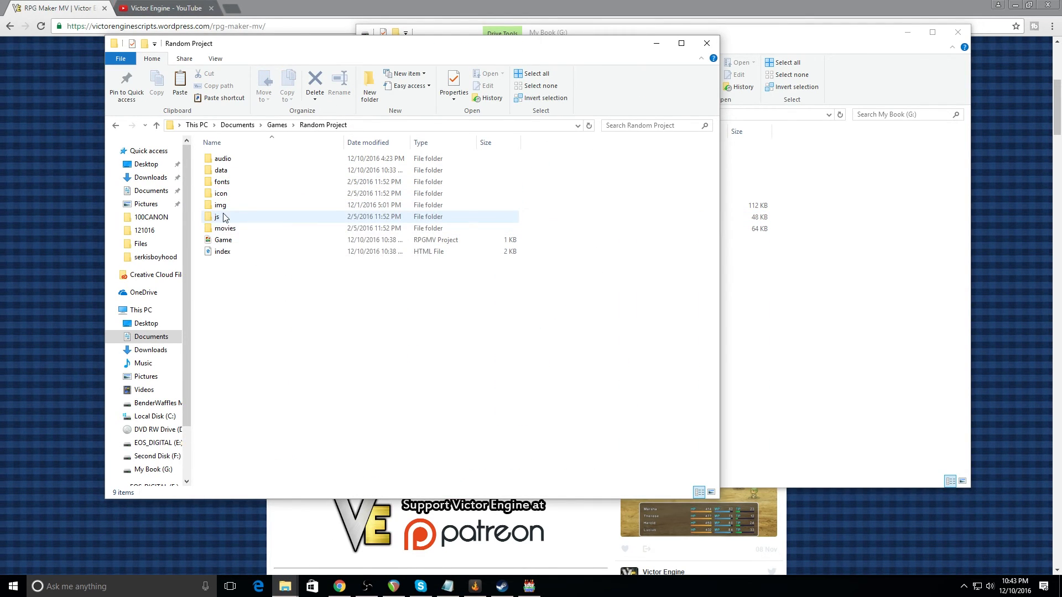
pyautogui.doubleClick(217, 216)
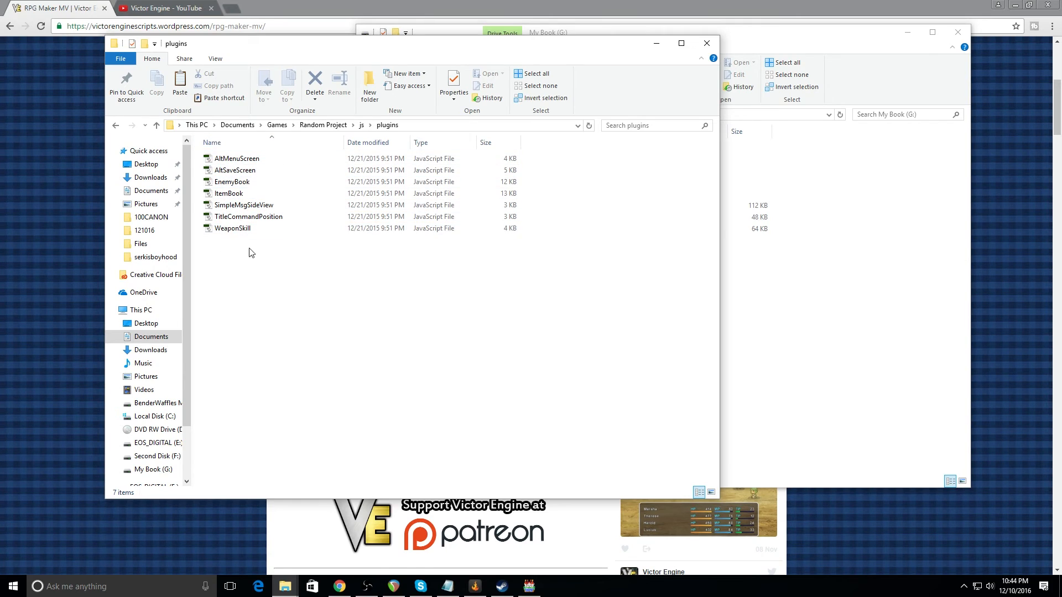
pyautogui.moveTo(316, 327)
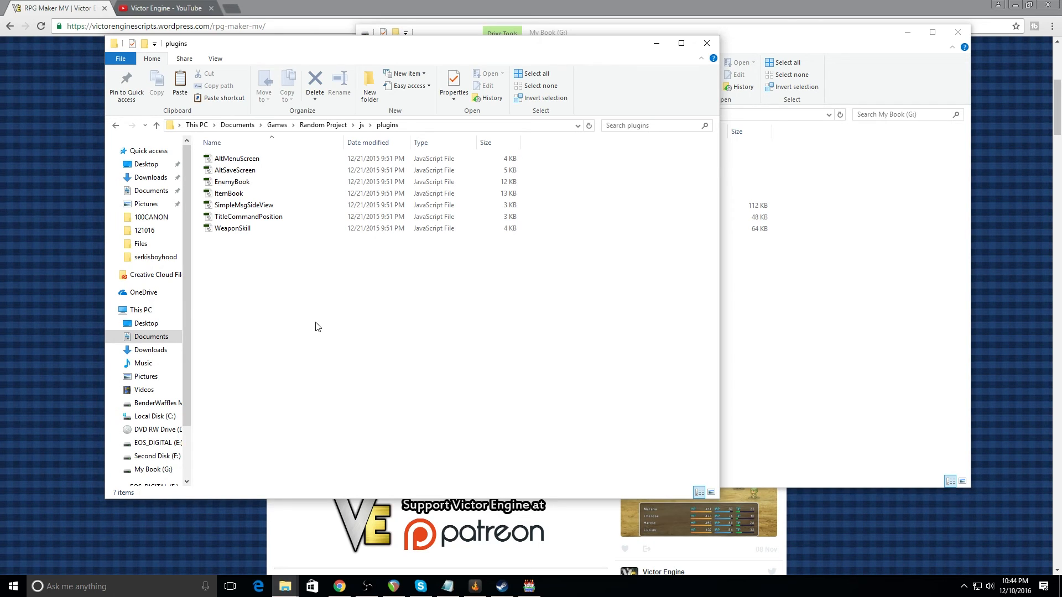
pyautogui.click(548, 32)
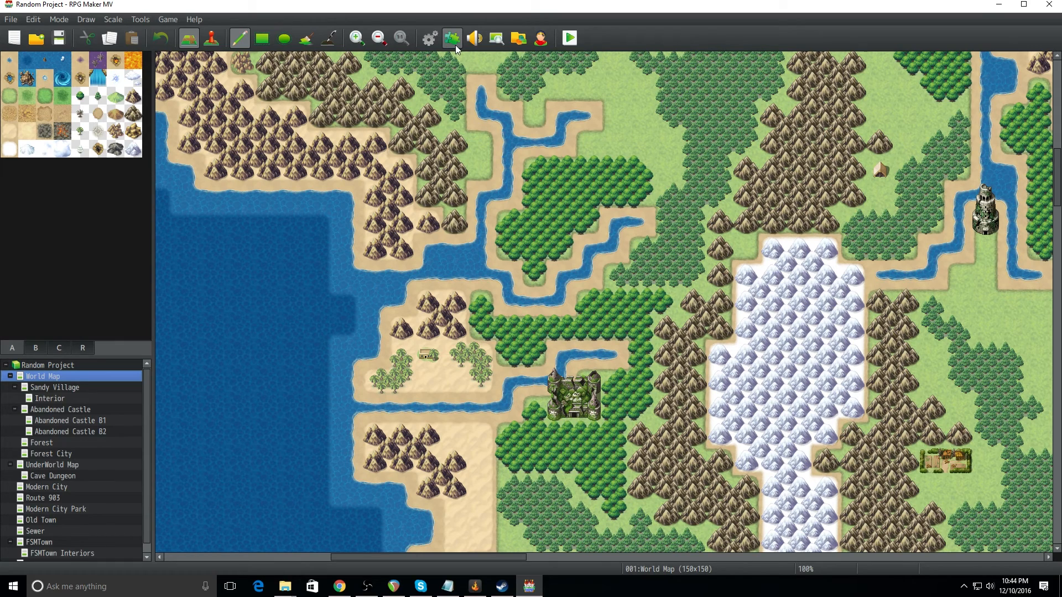
# Bring up the empty Plugin Manager and begin a new plugin entry on the first row
pyautogui.click(451, 37)
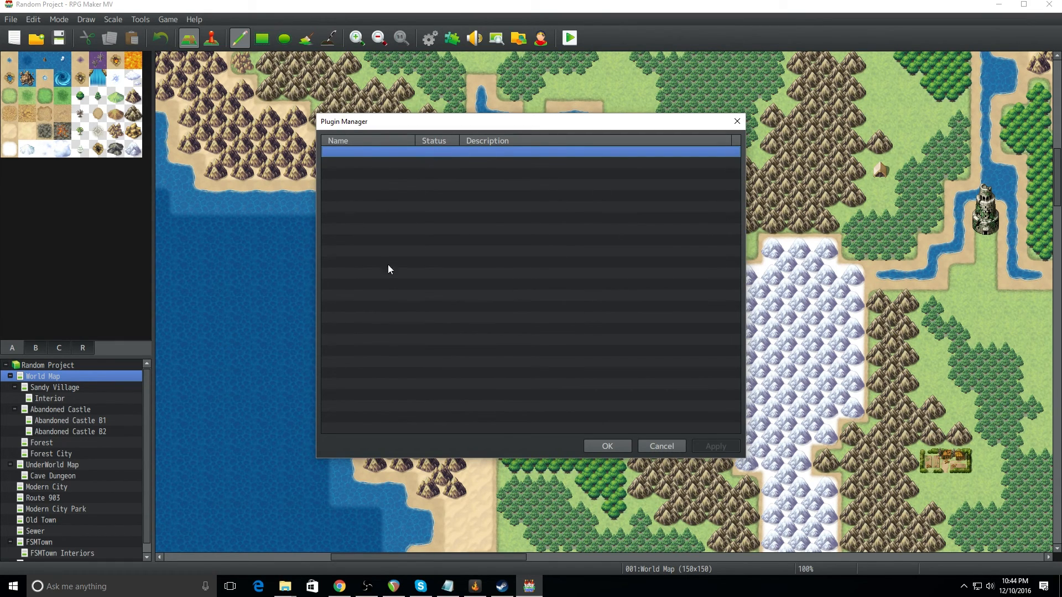
pyautogui.moveTo(408, 316)
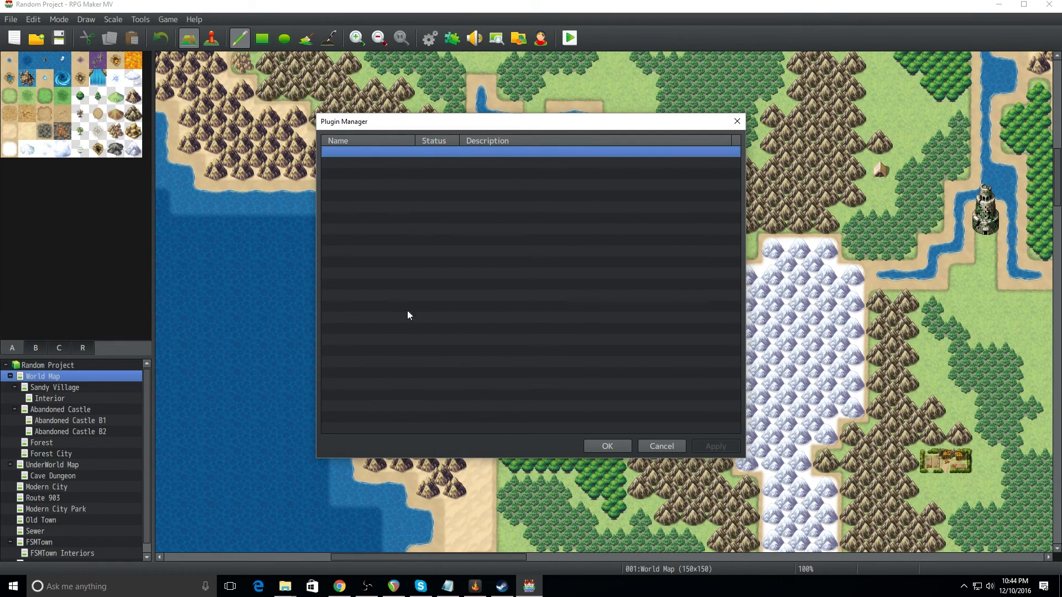
pyautogui.moveTo(352, 152)
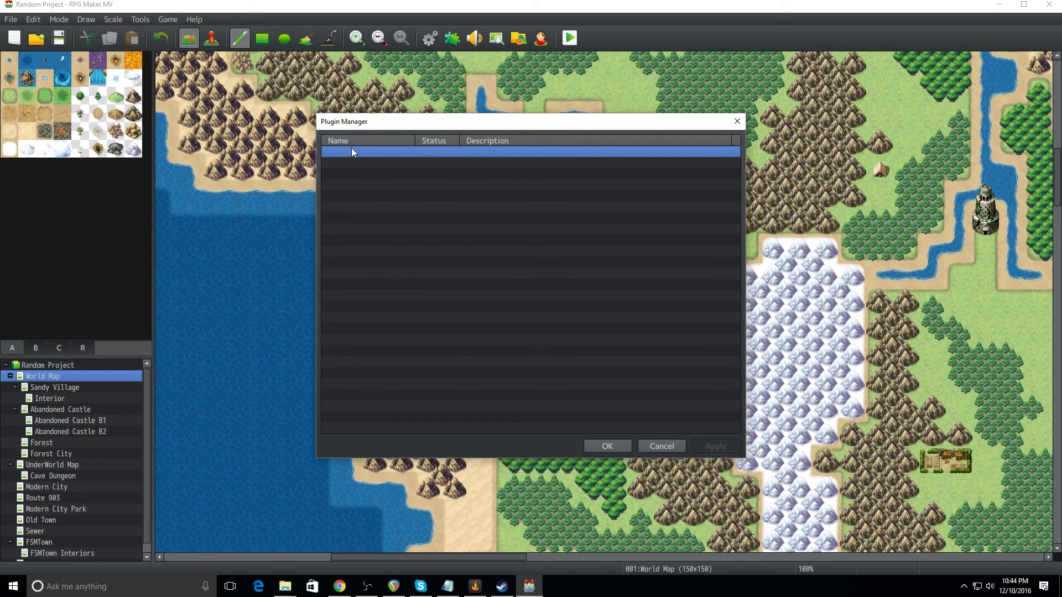
pyautogui.moveTo(351, 158)
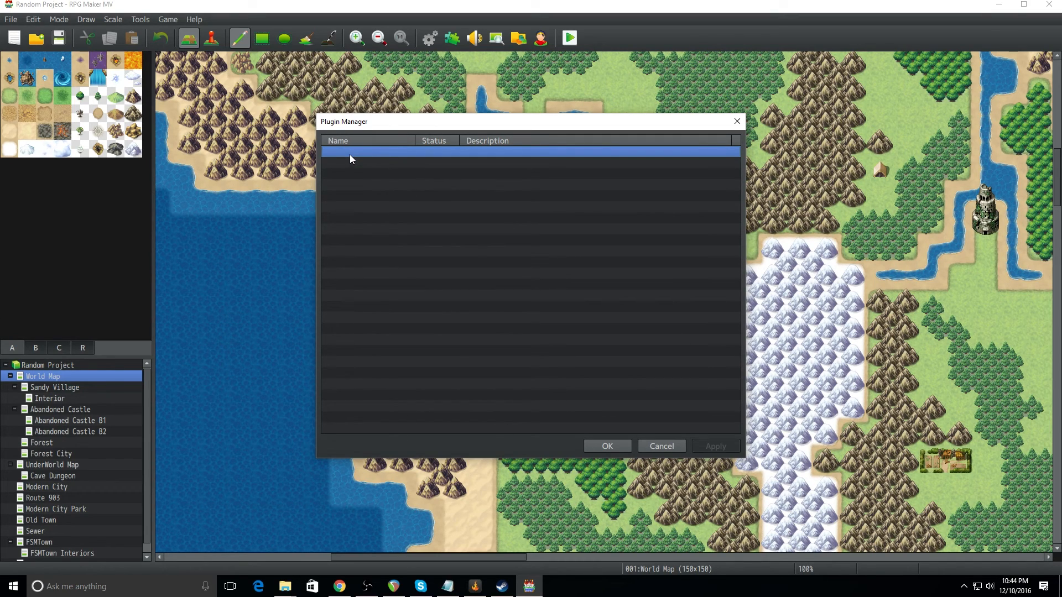
pyautogui.moveTo(352, 159)
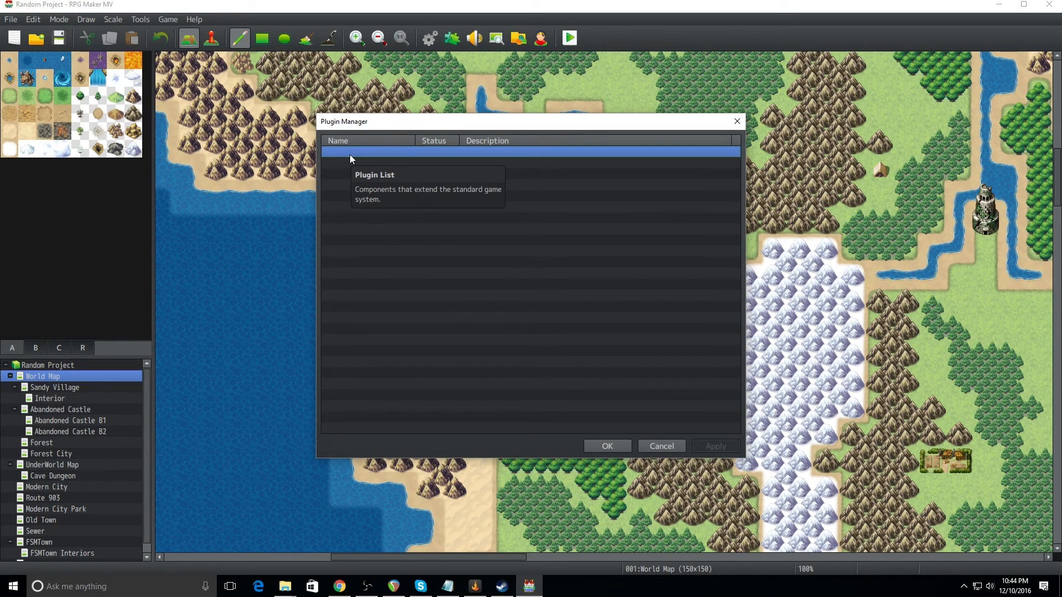
pyautogui.doubleClick(529, 153)
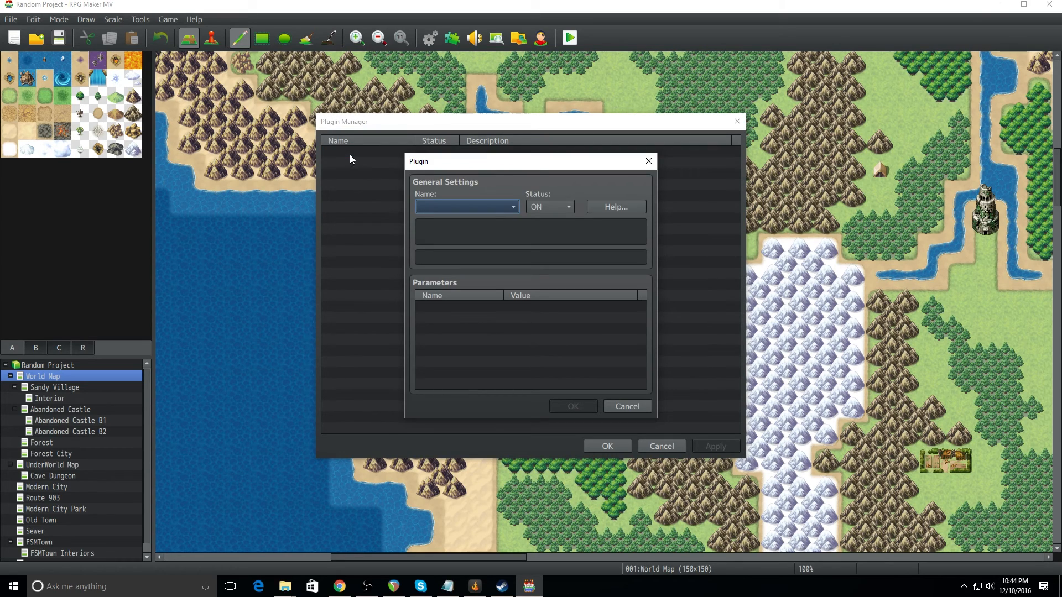
# Choose VE_BasicModule as the plugin, set Status ON and read its help text
pyautogui.click(512, 207)
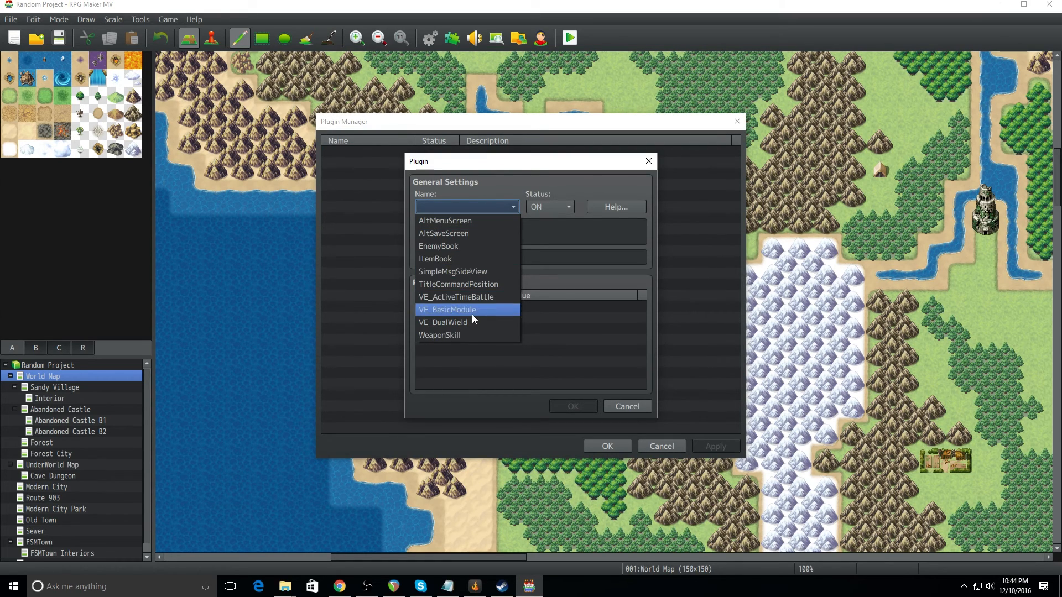
pyautogui.click(447, 310)
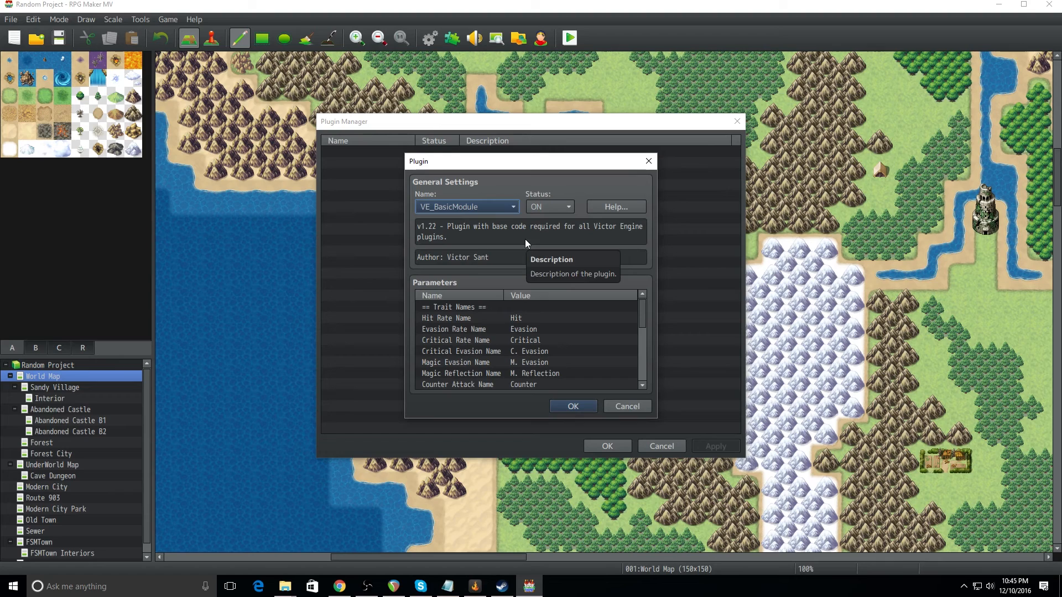
pyautogui.moveTo(536, 282)
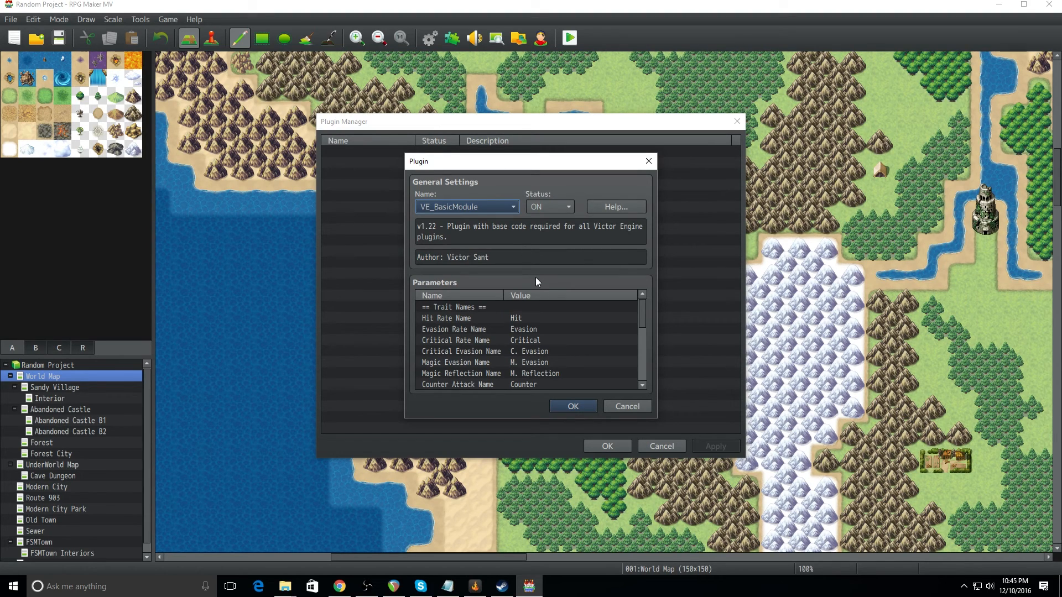
pyautogui.moveTo(488, 189)
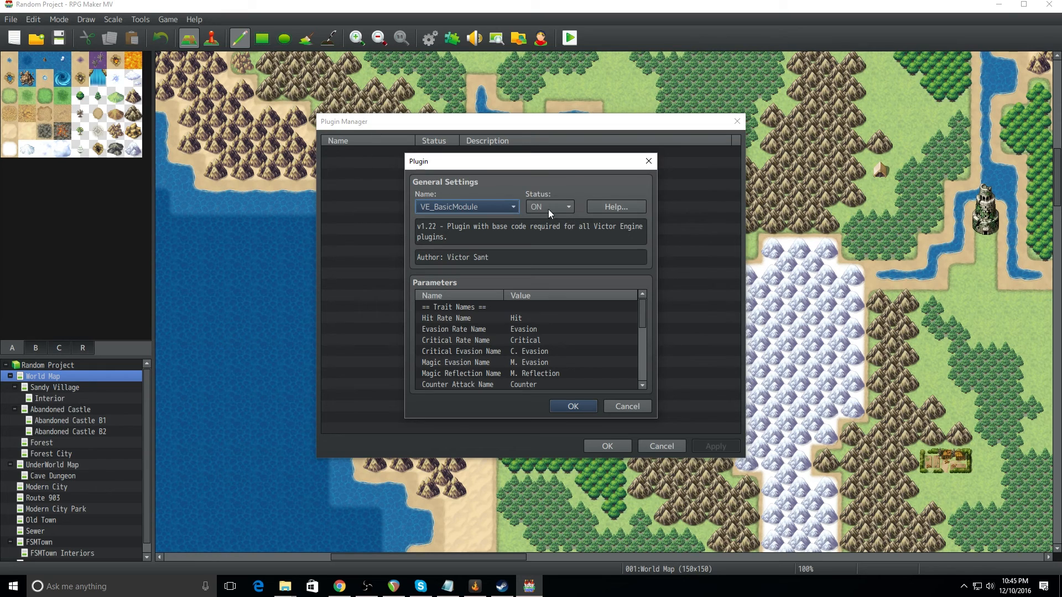
pyautogui.click(512, 207)
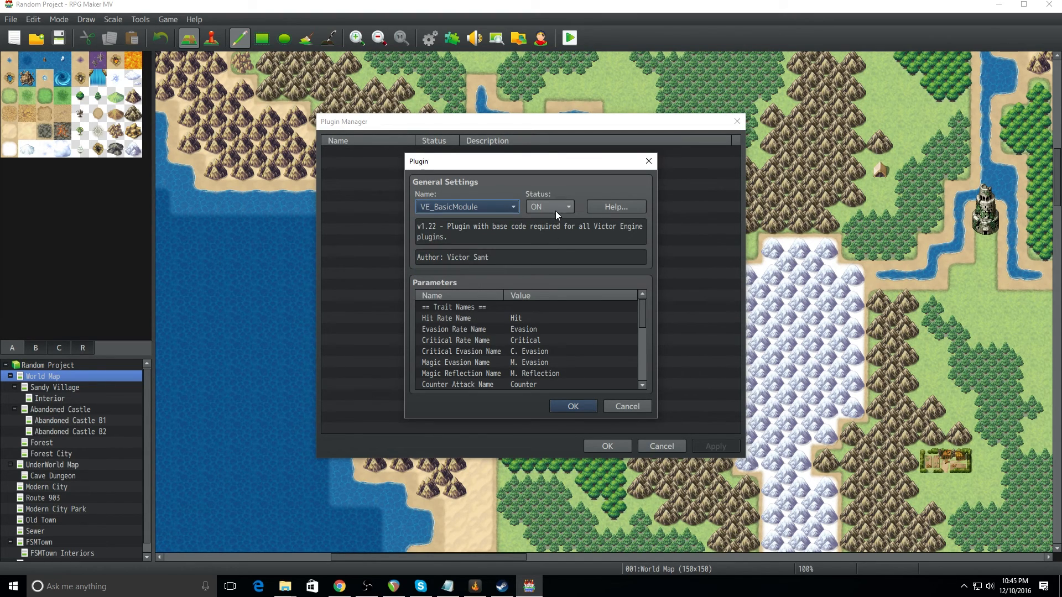
pyautogui.click(549, 207)
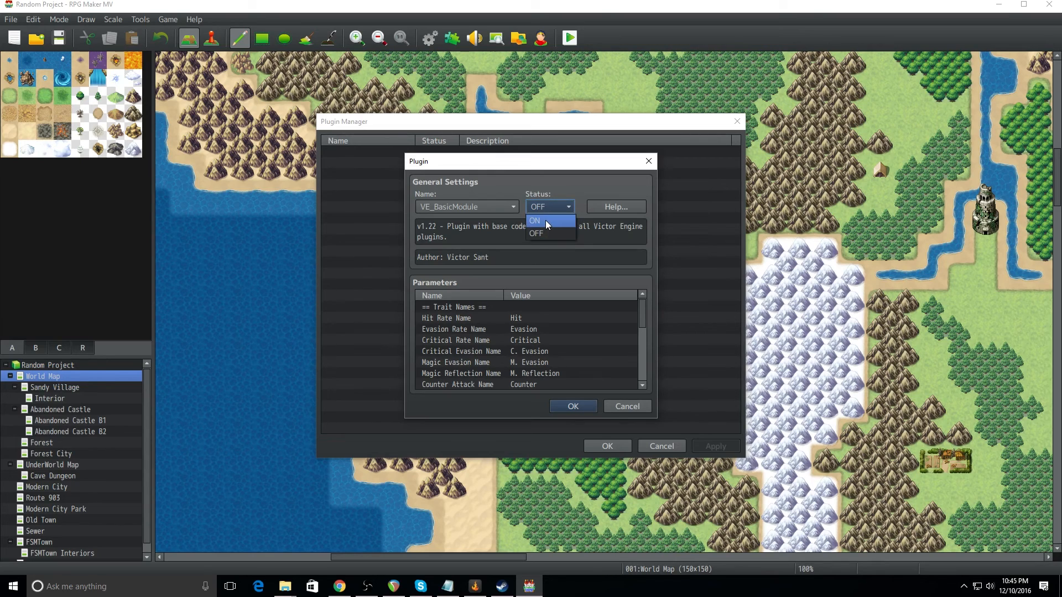
pyautogui.click(534, 221)
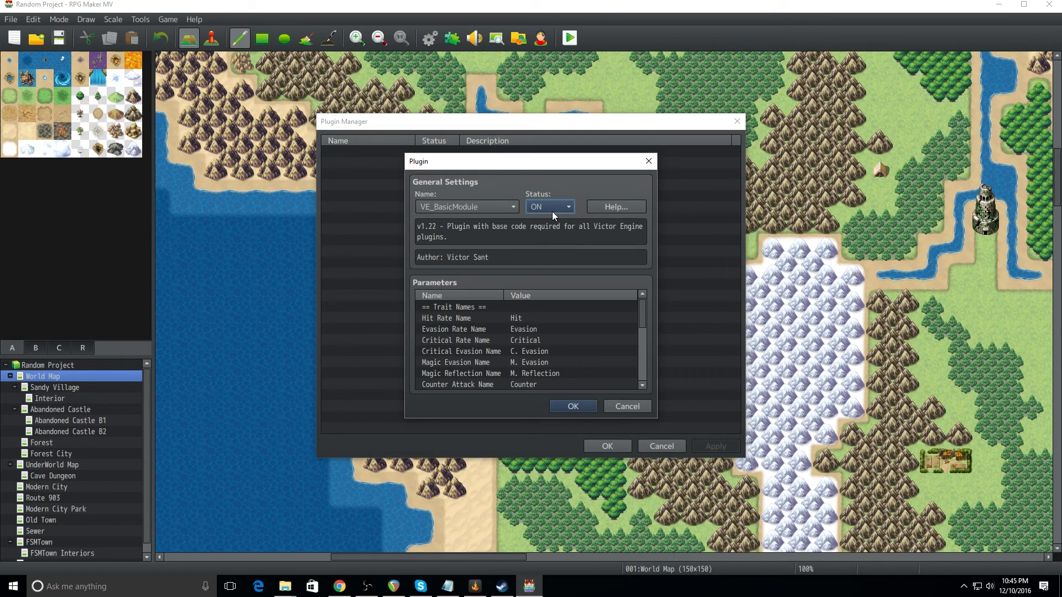
pyautogui.click(614, 207)
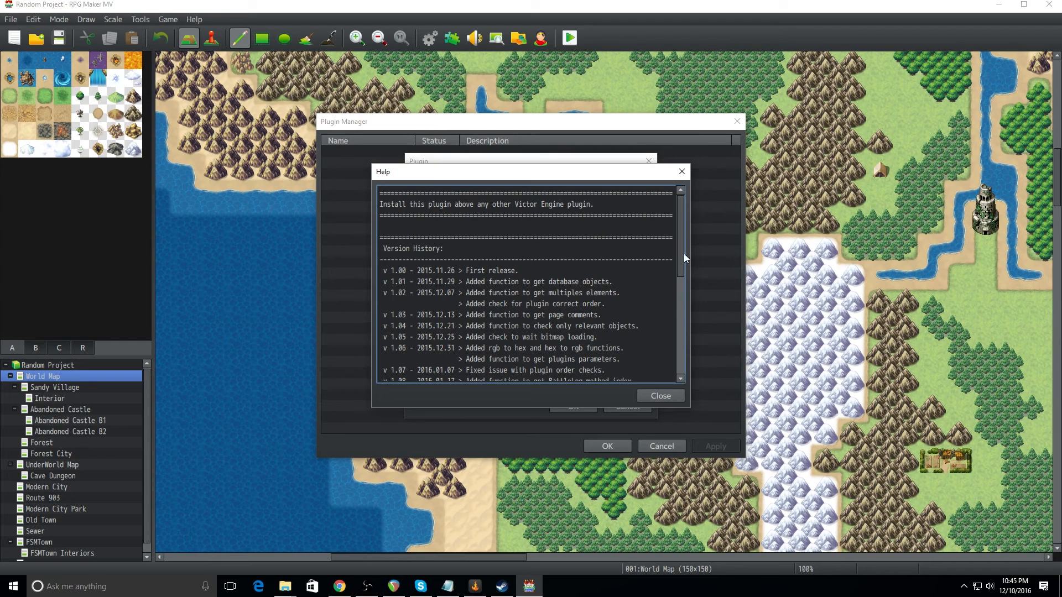
pyautogui.scroll(-3)
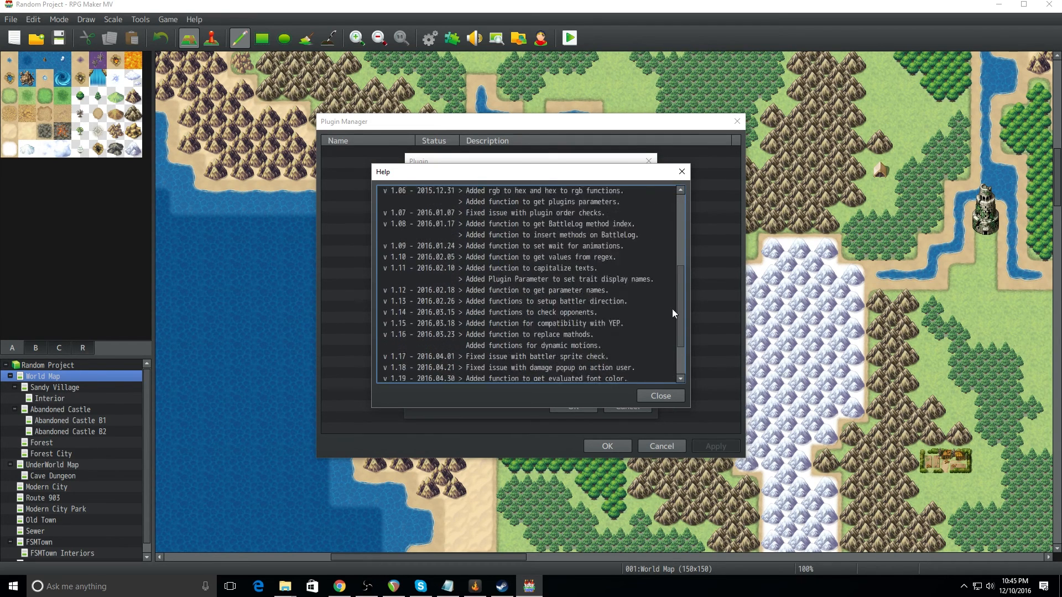
pyautogui.click(660, 396)
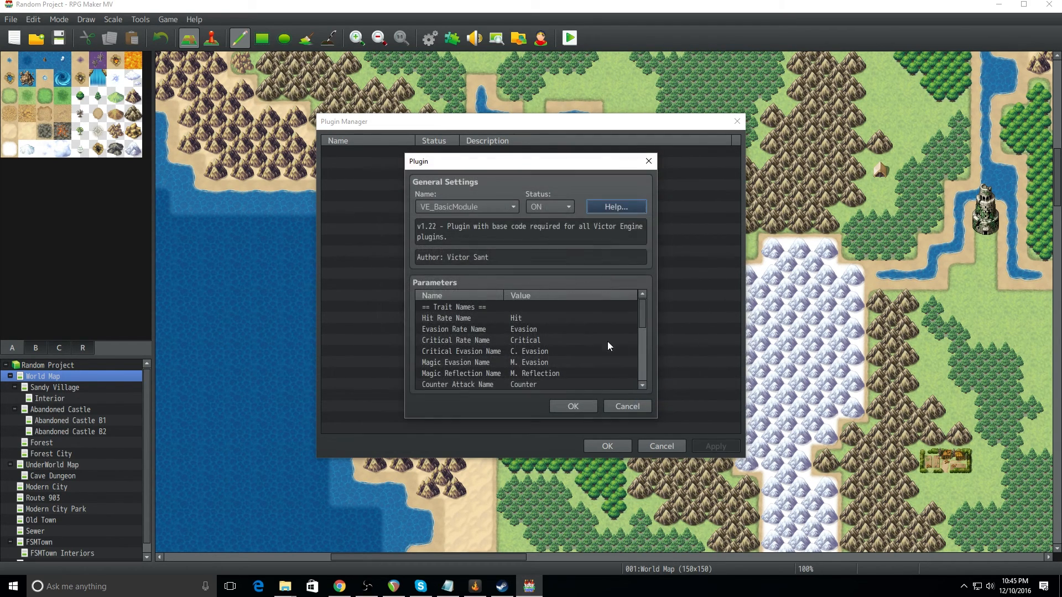
pyautogui.moveTo(528, 367)
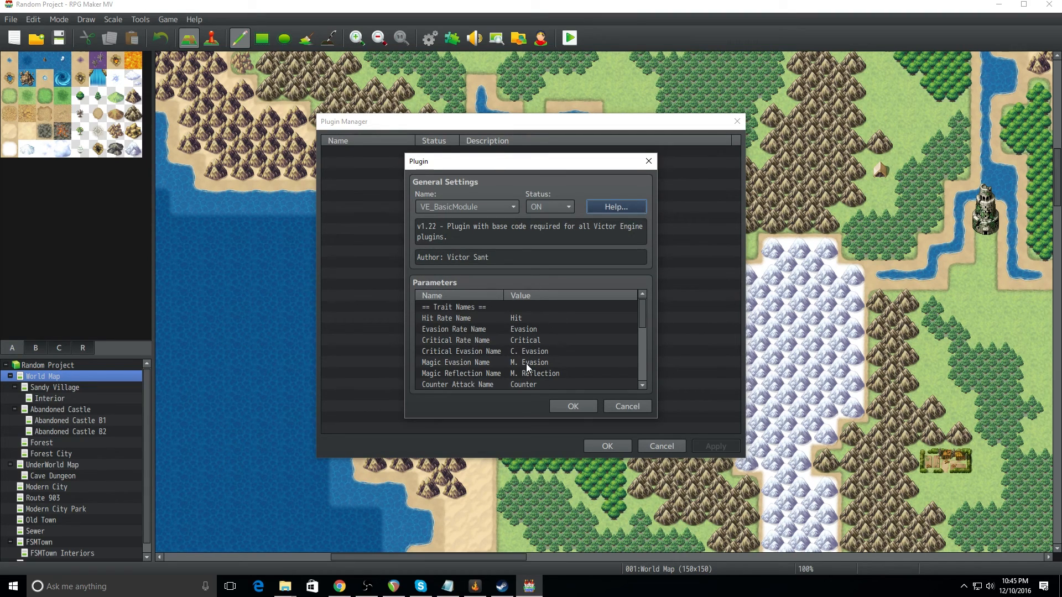
pyautogui.moveTo(527, 367)
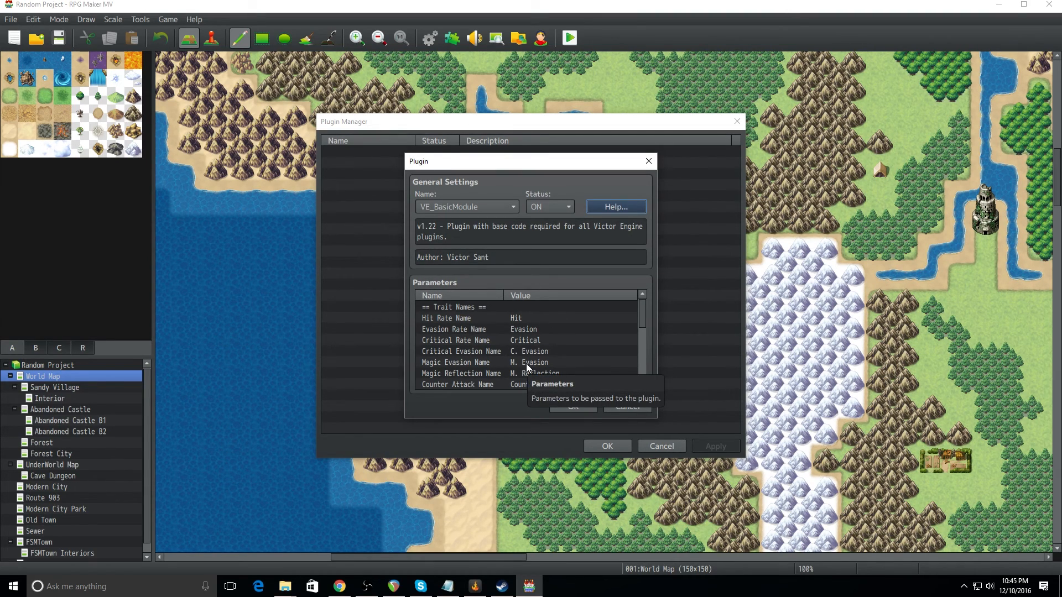
# Review VE_BasicModule's parameters and confirm it into the plugin list
pyautogui.scroll(-3)
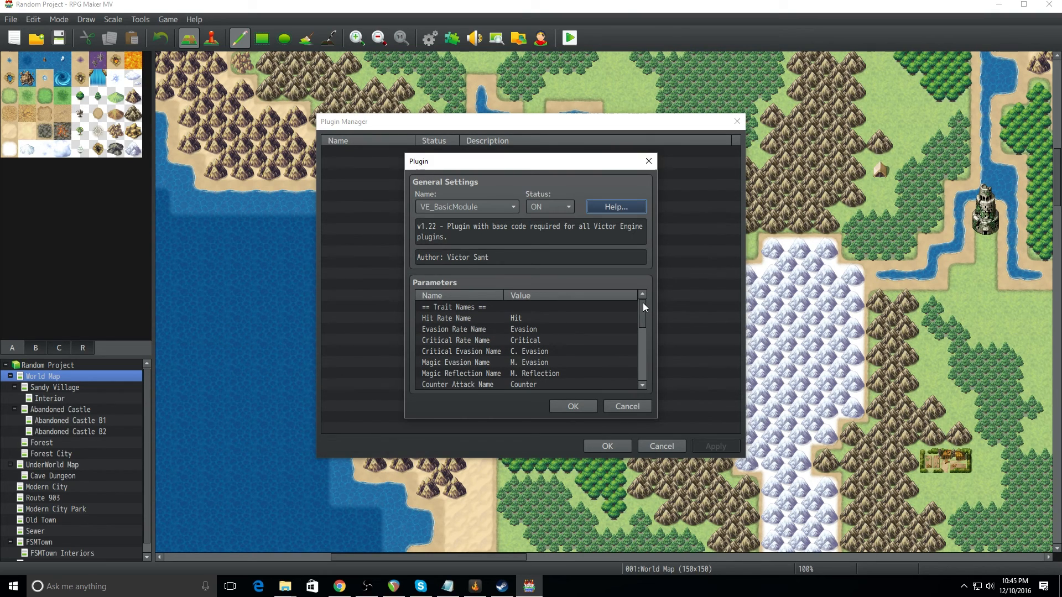
pyautogui.moveTo(641, 313)
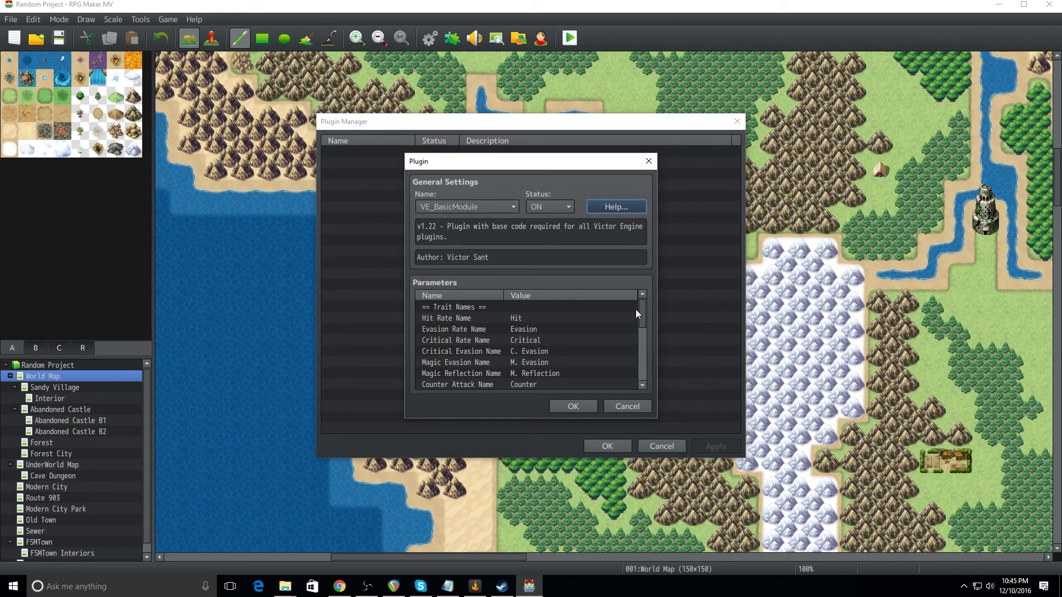
pyautogui.scroll(-3)
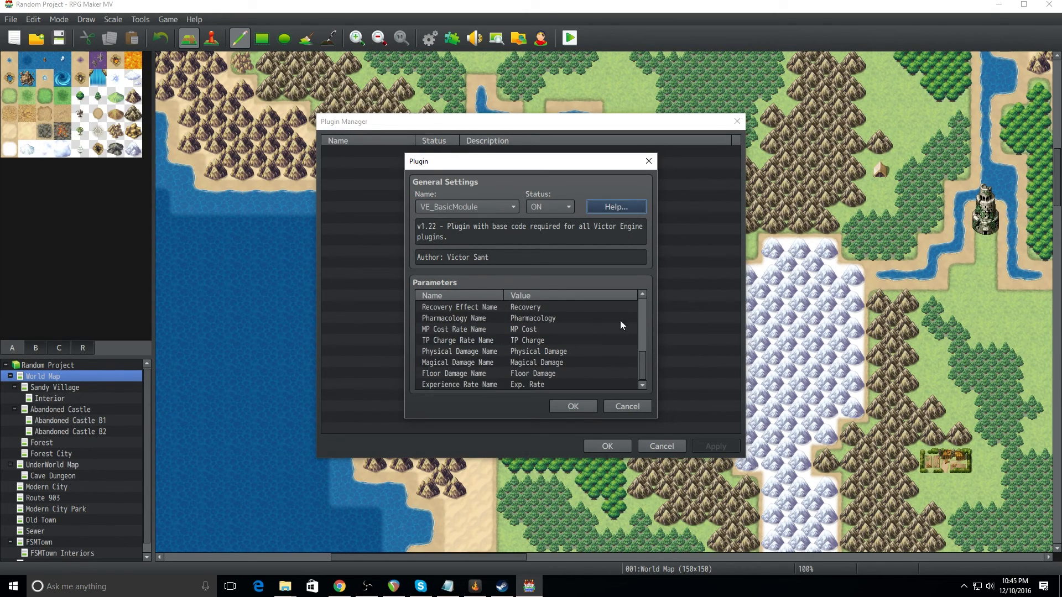
pyautogui.moveTo(609, 378)
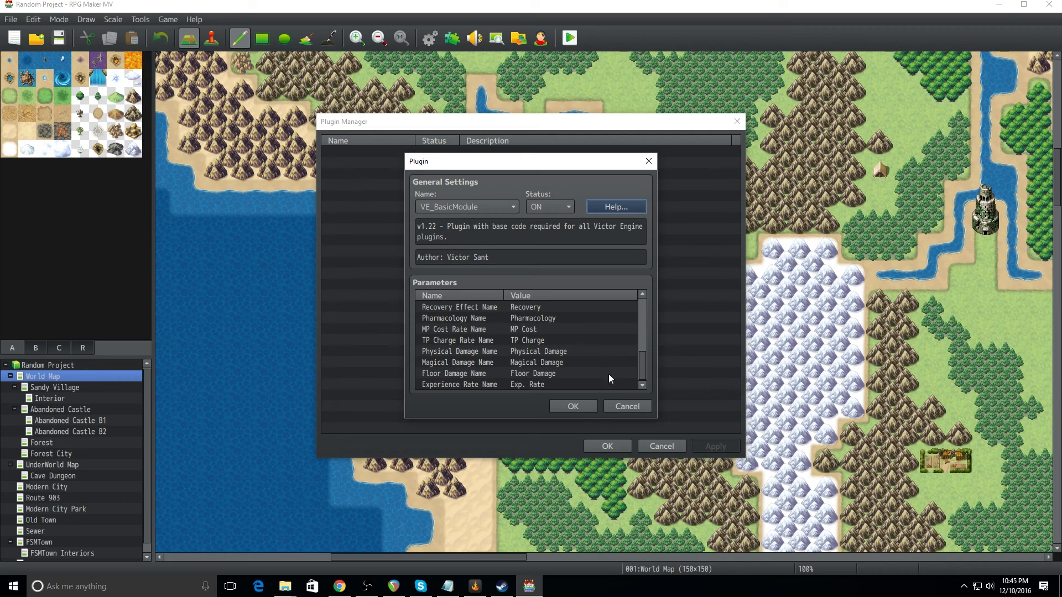
pyautogui.click(572, 406)
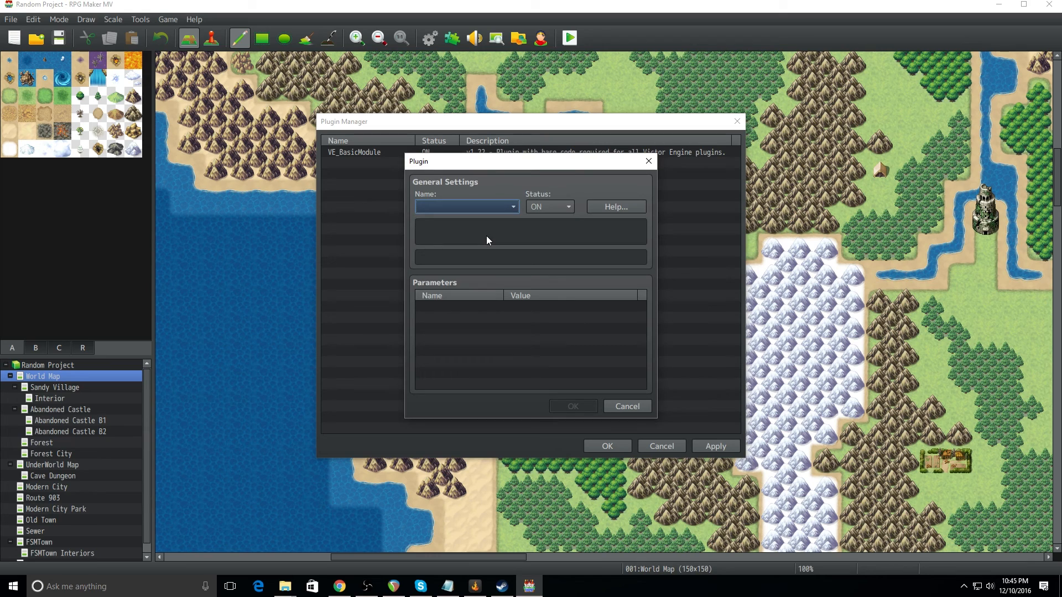
pyautogui.moveTo(488, 241)
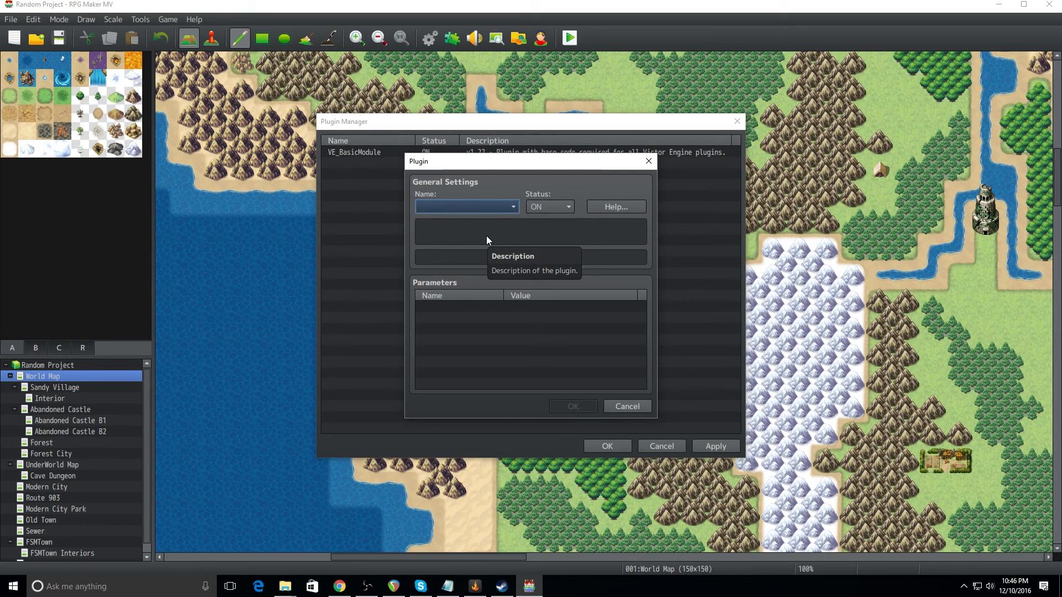
pyautogui.moveTo(492, 235)
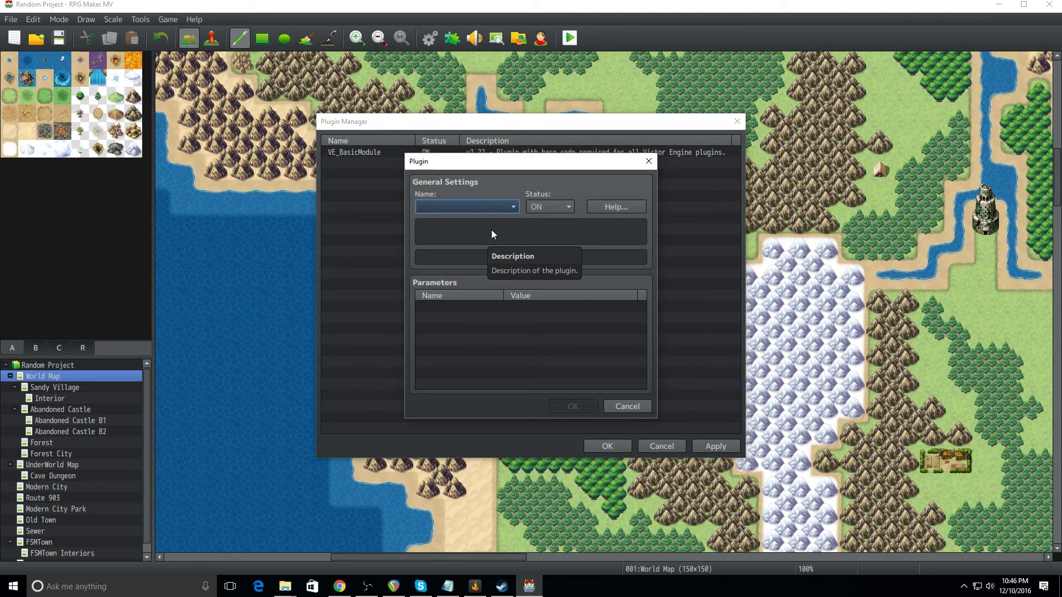
# Choose VE_ActiveTimeBattle for the next entry and read through its documentation
pyautogui.click(512, 207)
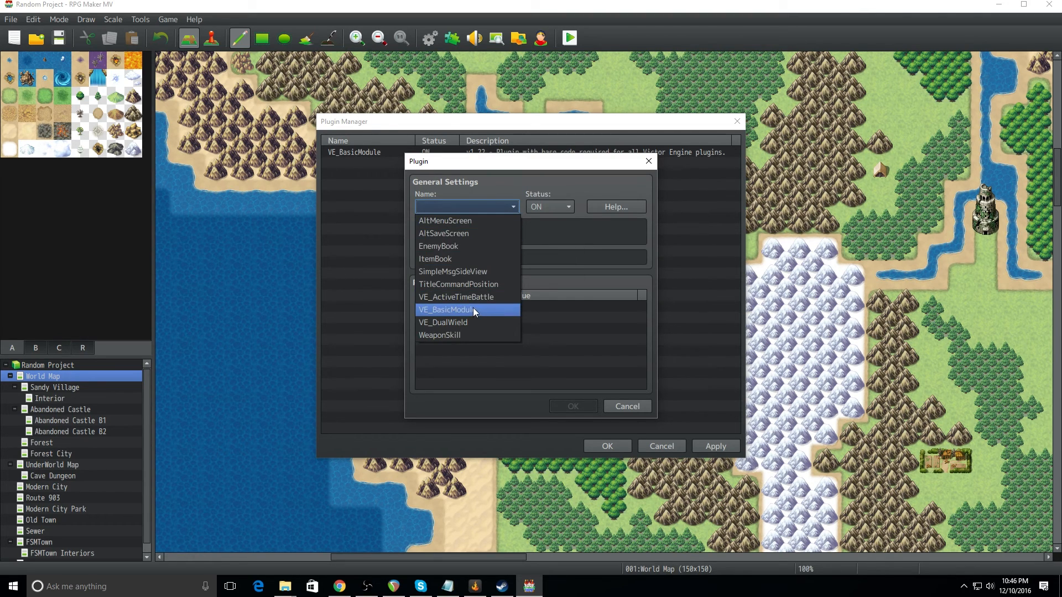
pyautogui.click(456, 296)
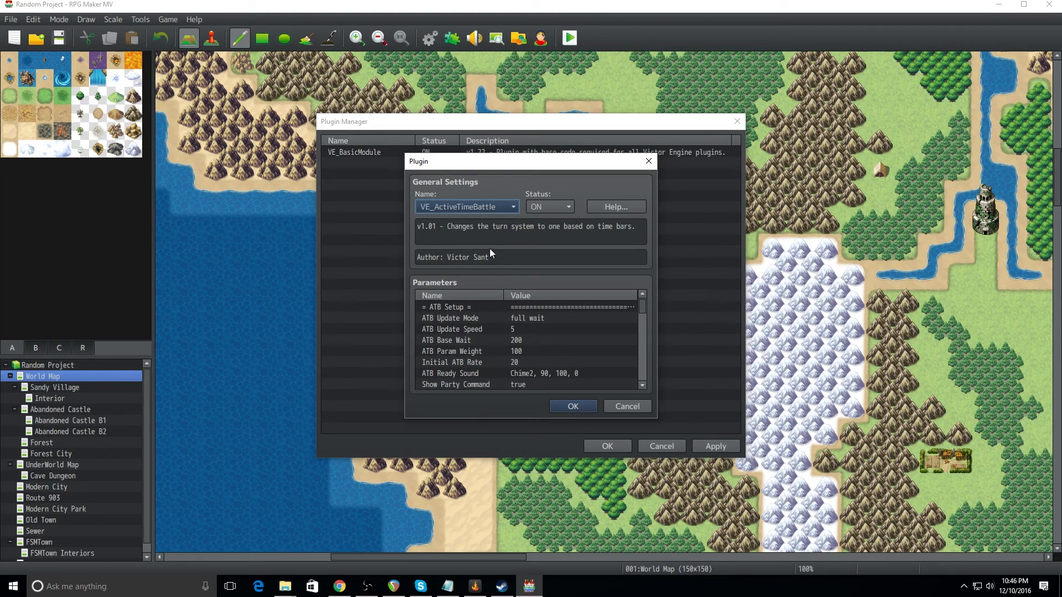
pyautogui.click(614, 207)
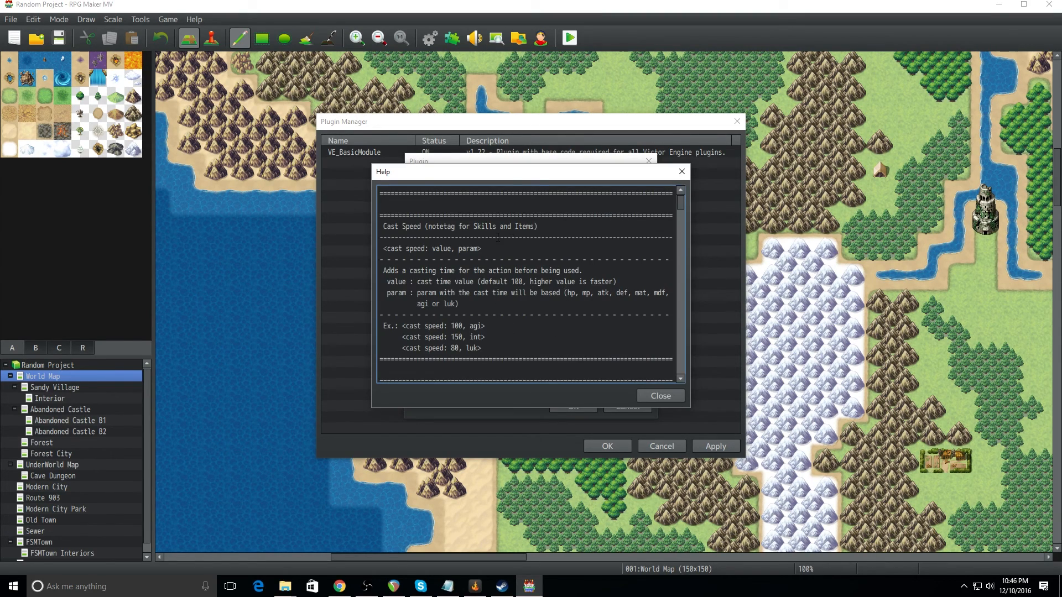
pyautogui.scroll(-3)
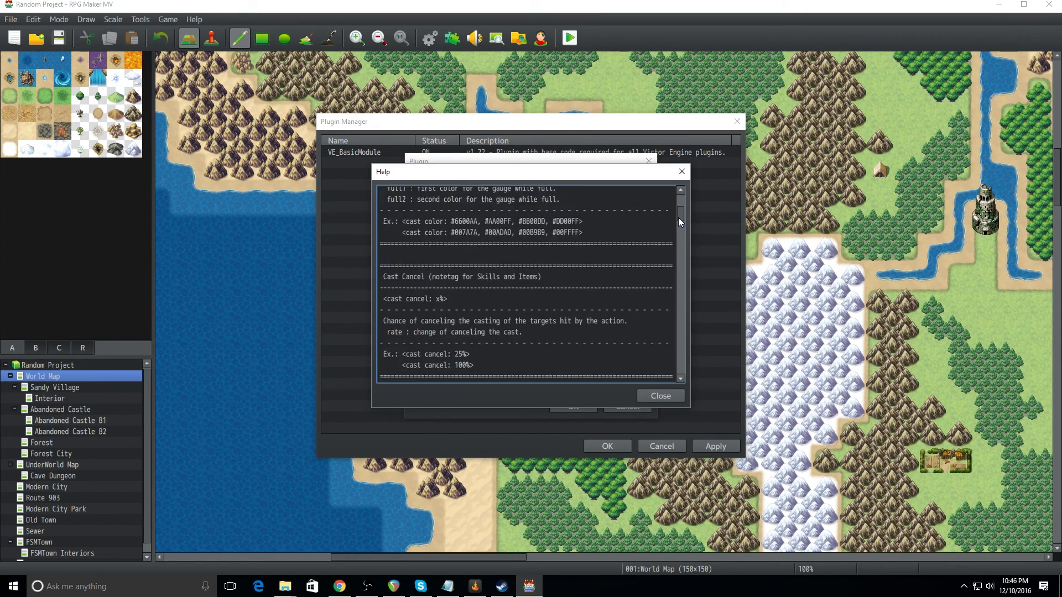
pyautogui.scroll(-3)
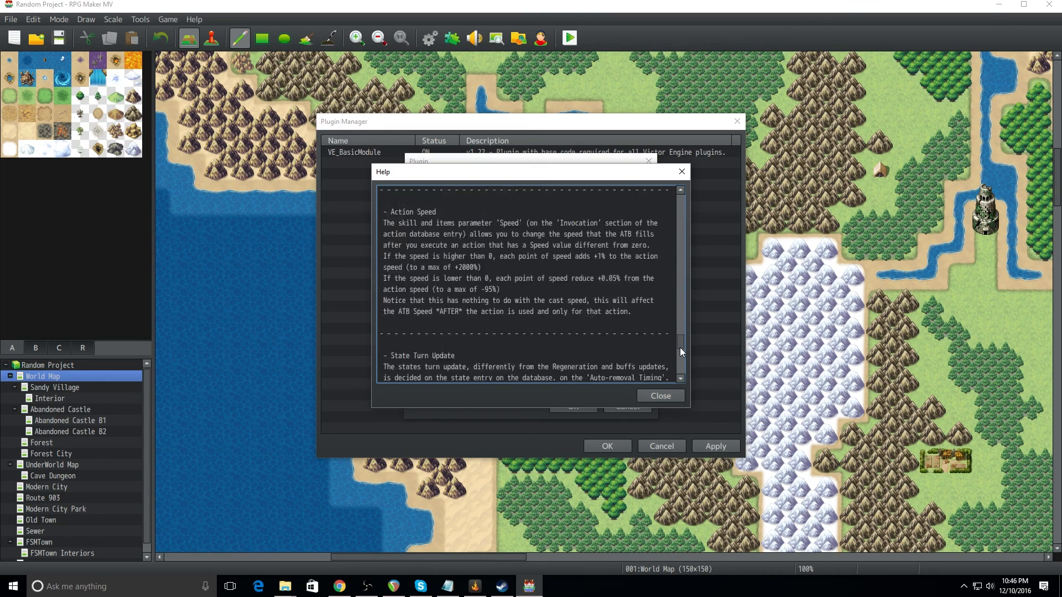
pyautogui.scroll(-3)
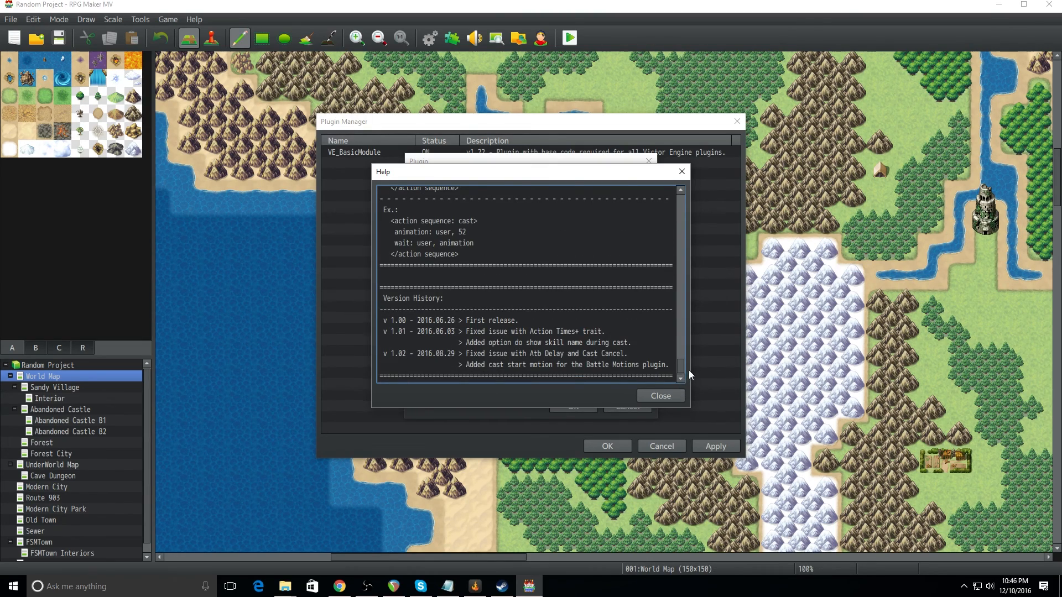
pyautogui.scroll(3)
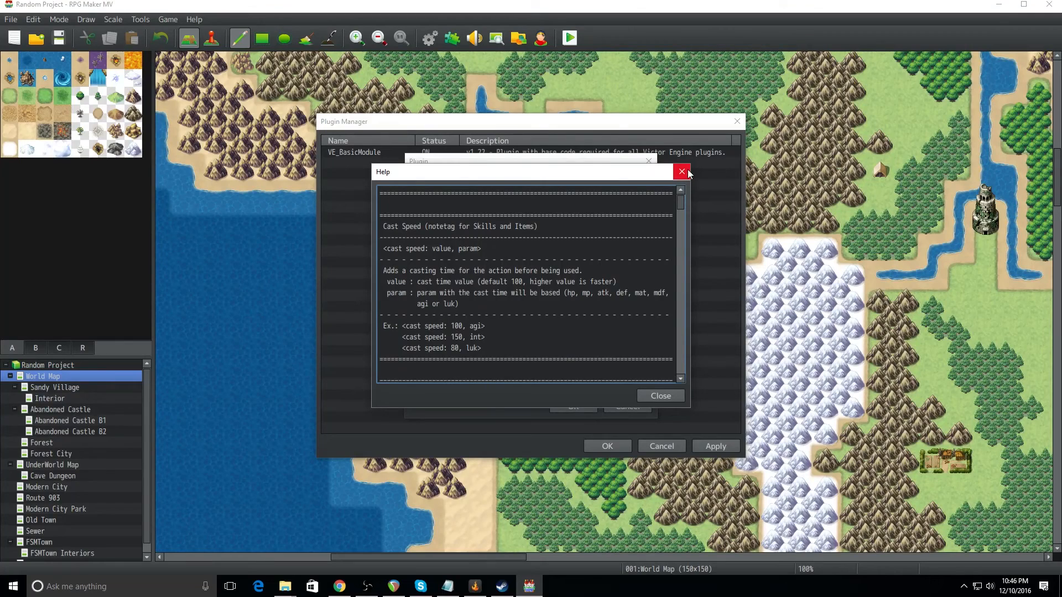
pyautogui.moveTo(674, 412)
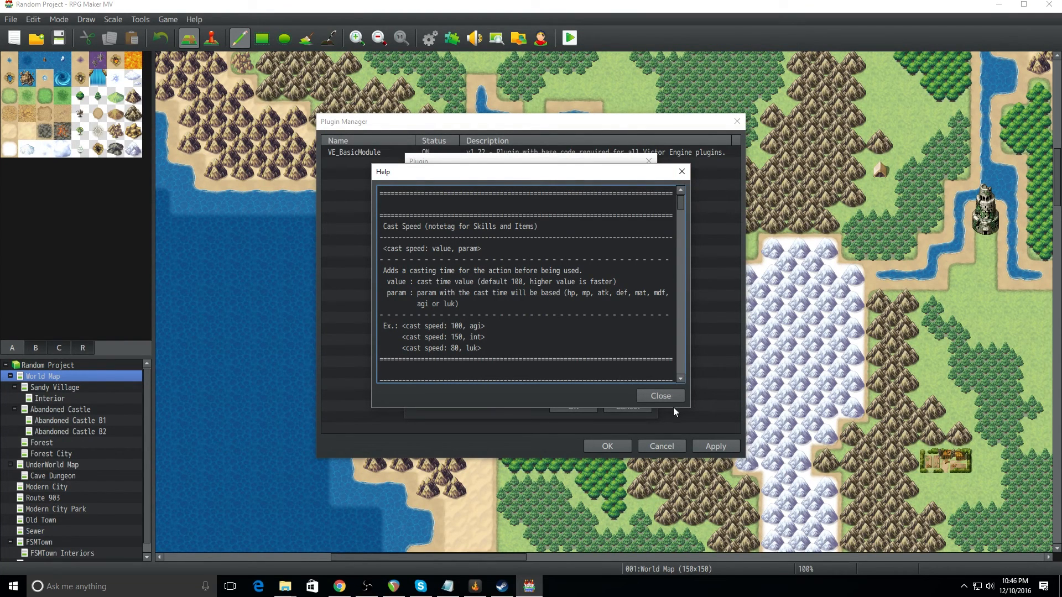
pyautogui.click(659, 396)
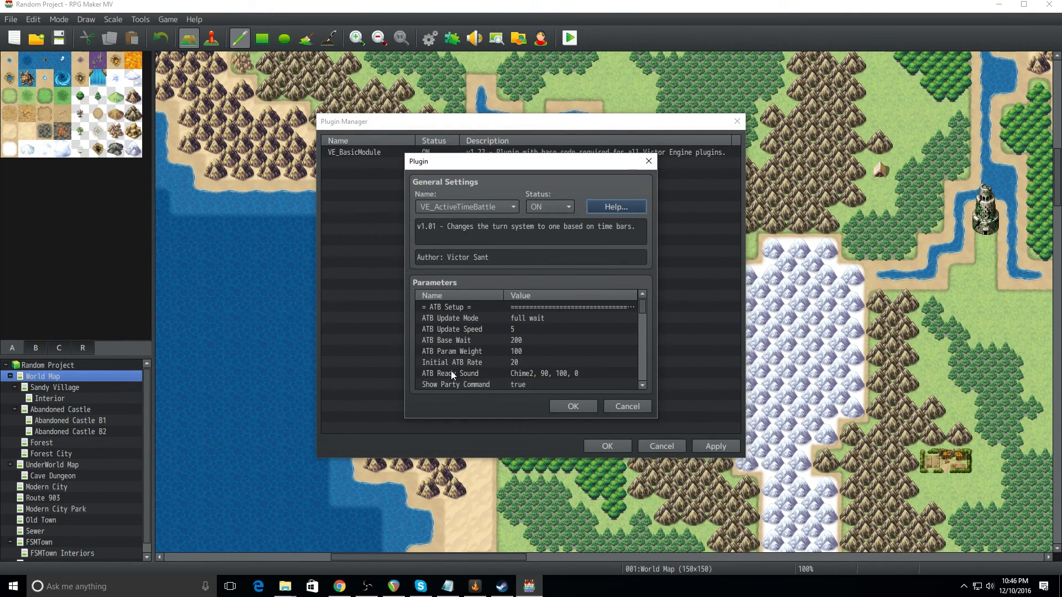
# Review the ATB parameters and confirm VE_ActiveTimeBattle ON beneath VE_BasicModule
pyautogui.scroll(-3)
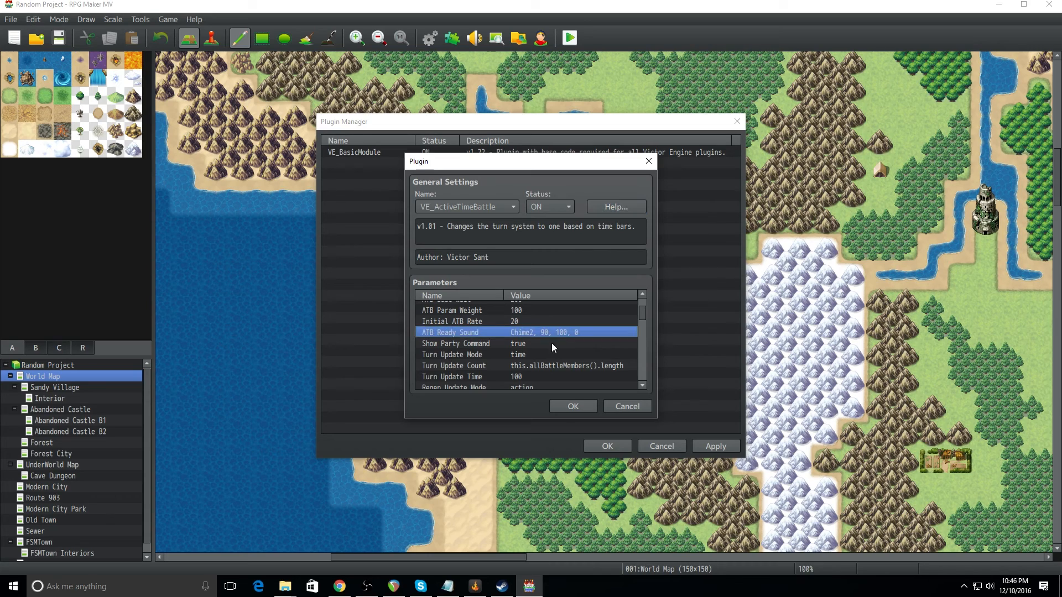
pyautogui.moveTo(629, 360)
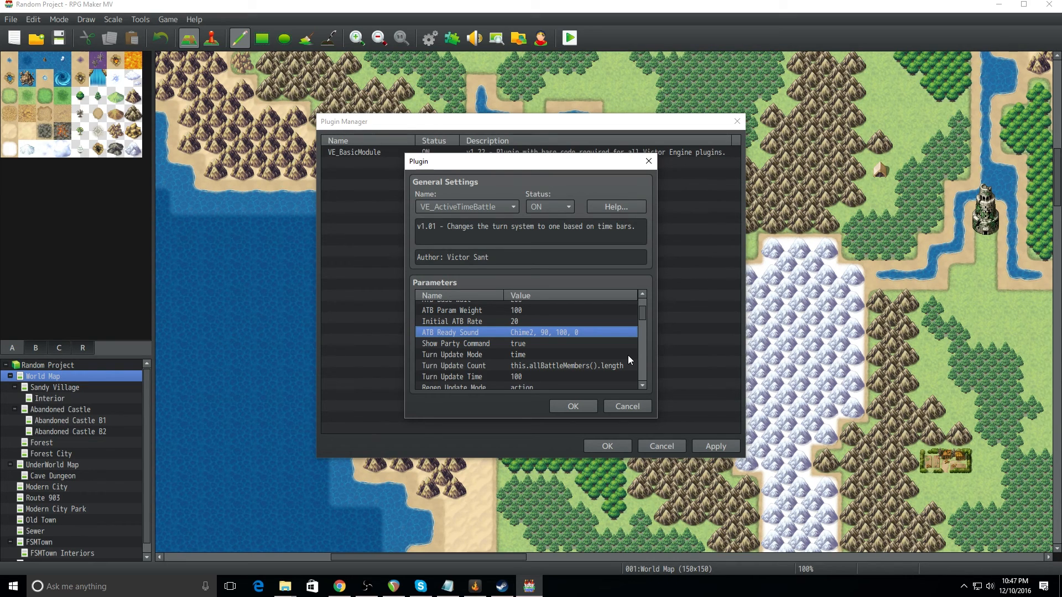
pyautogui.moveTo(581, 401)
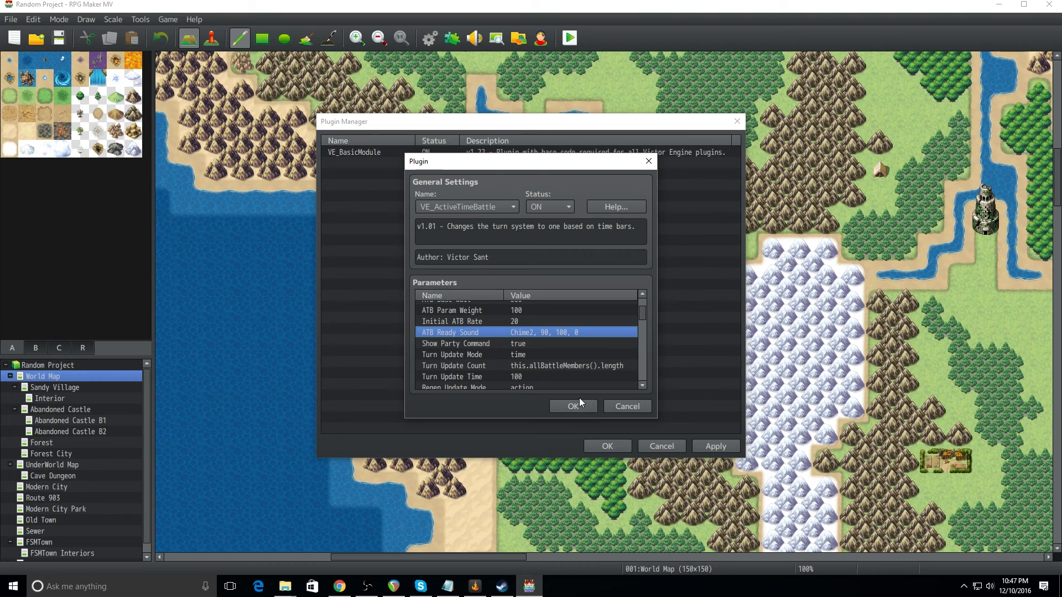
pyautogui.click(572, 406)
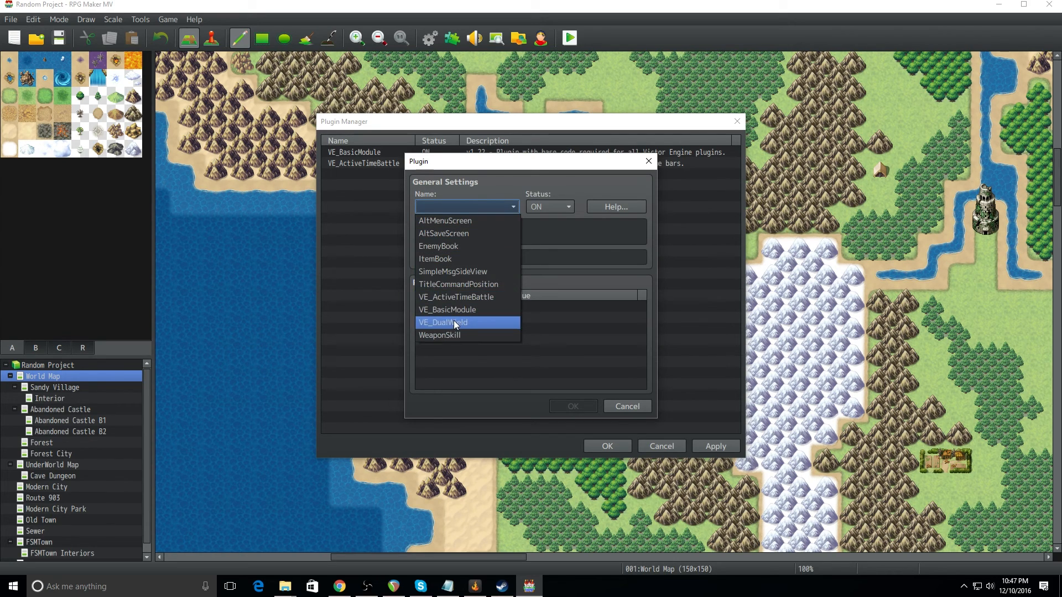
# Choose VE_DualWield as the third plugin entry and save the plugin list
pyautogui.click(443, 322)
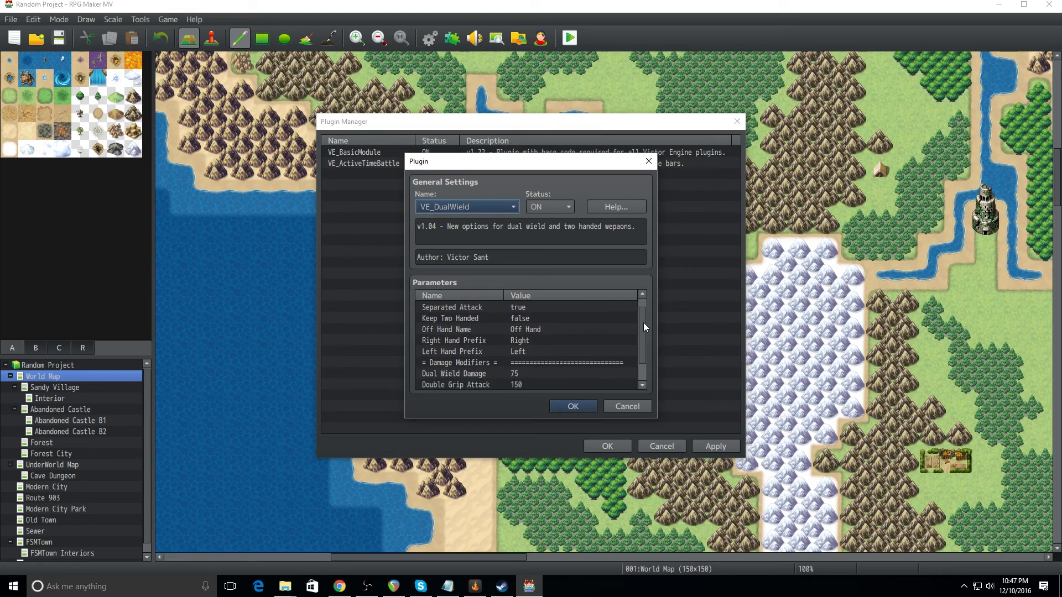
pyautogui.scroll(3)
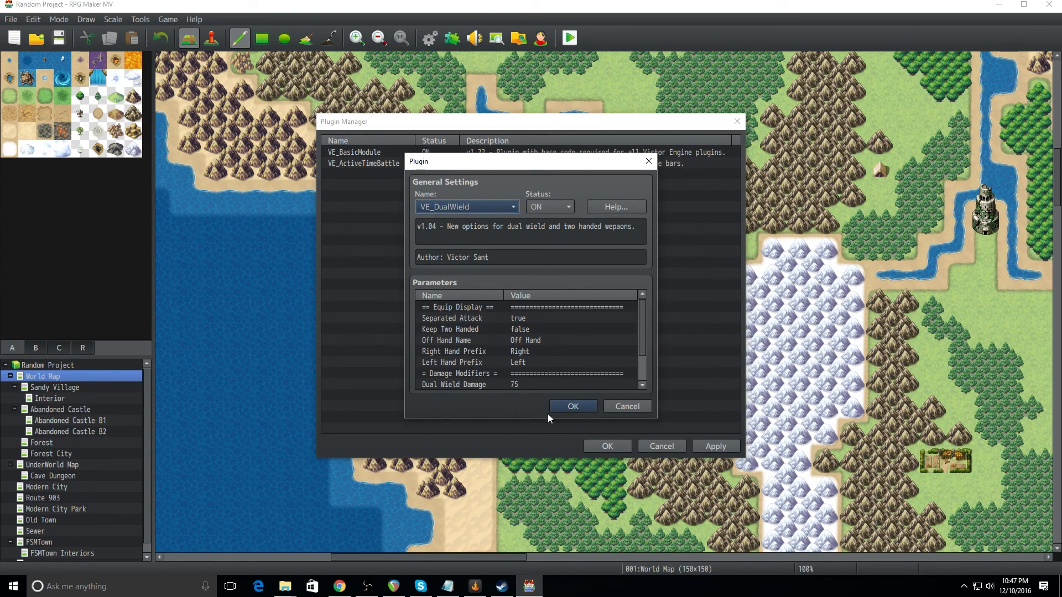
pyautogui.moveTo(572, 406)
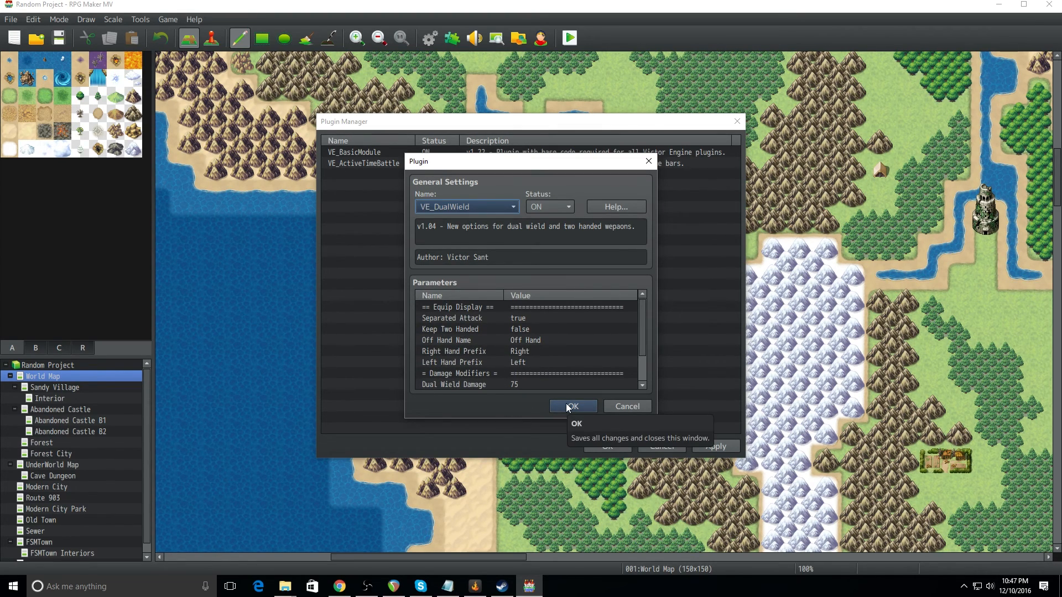
pyautogui.click(573, 406)
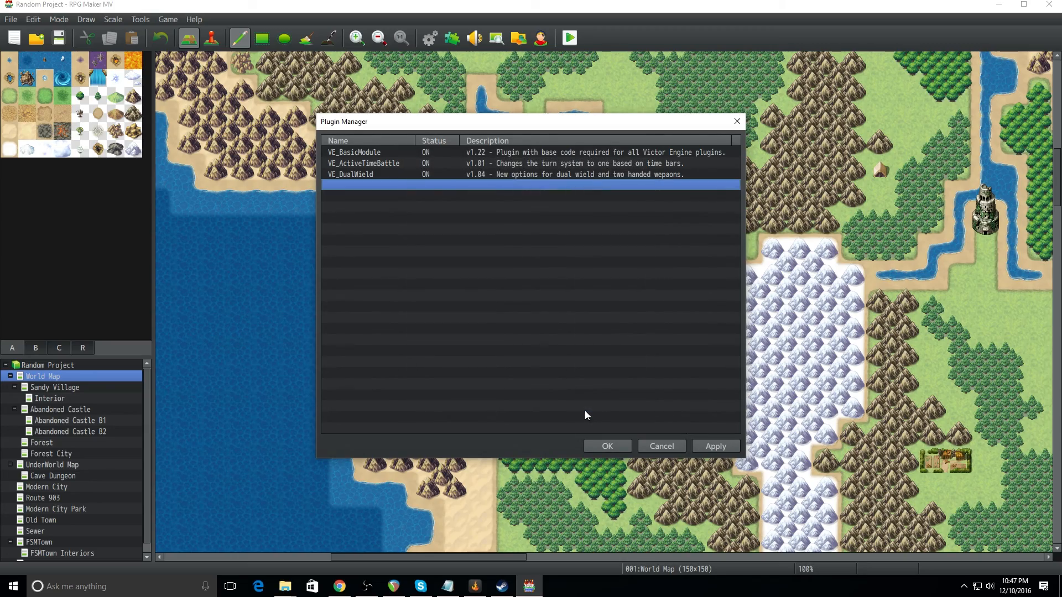
pyautogui.click(606, 446)
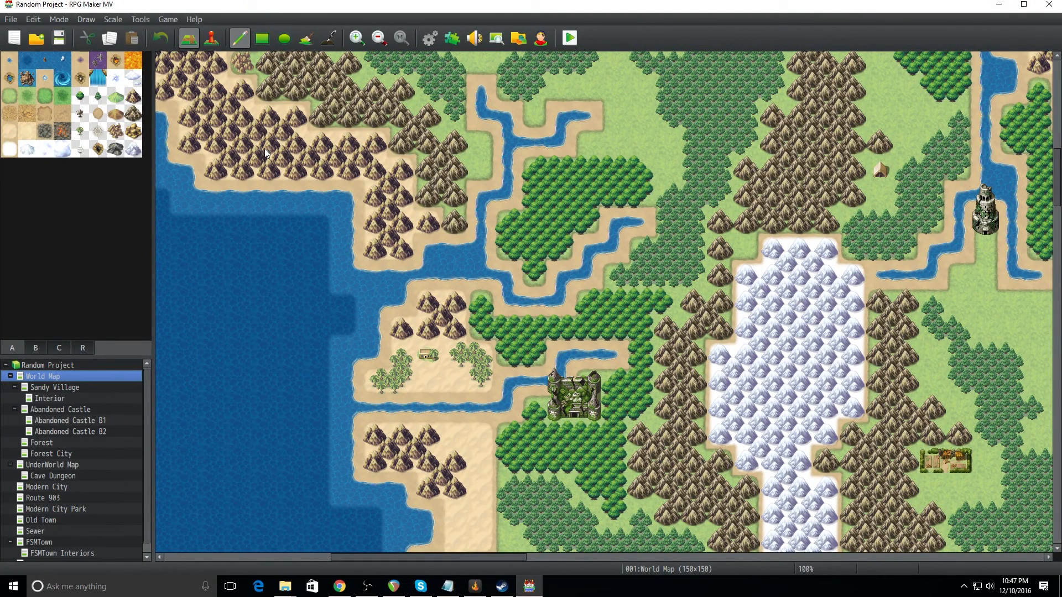
pyautogui.moveTo(363, 5)
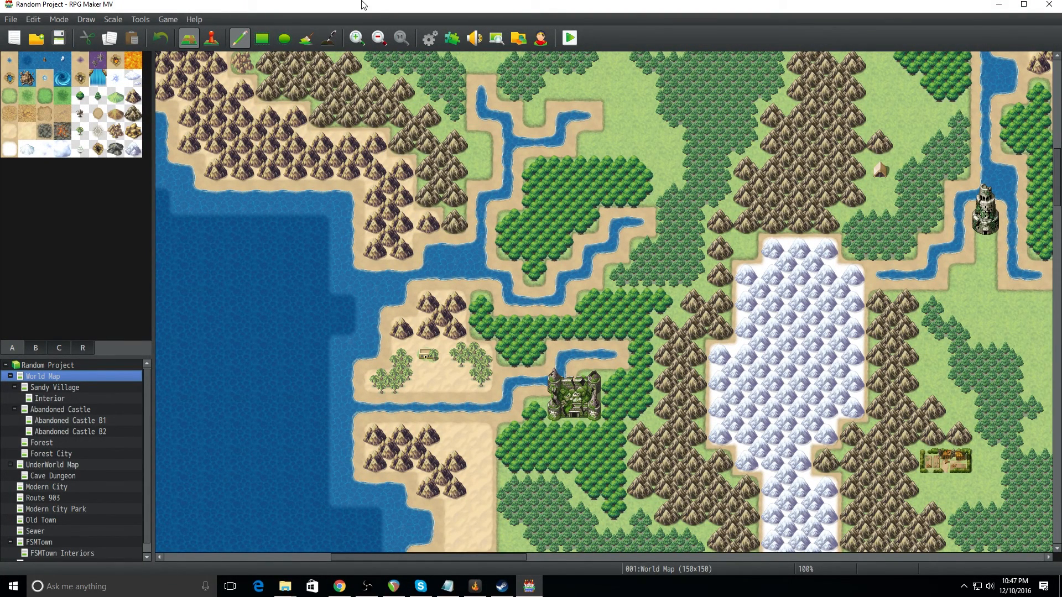
# Show the 0001 Sword weapon in the Database and start editing its note field
pyautogui.click(428, 38)
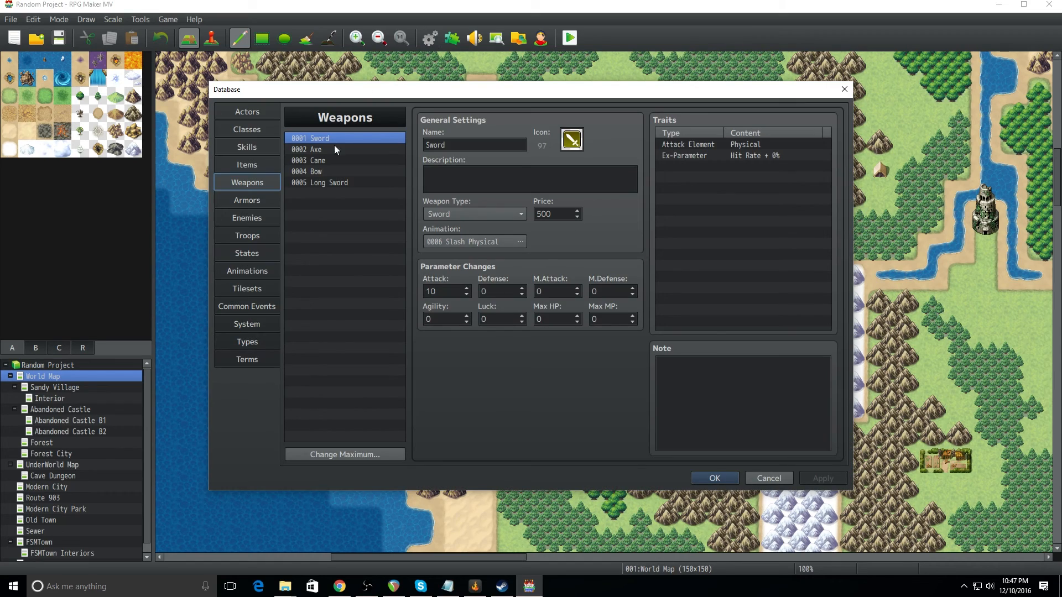
pyautogui.moveTo(332, 288)
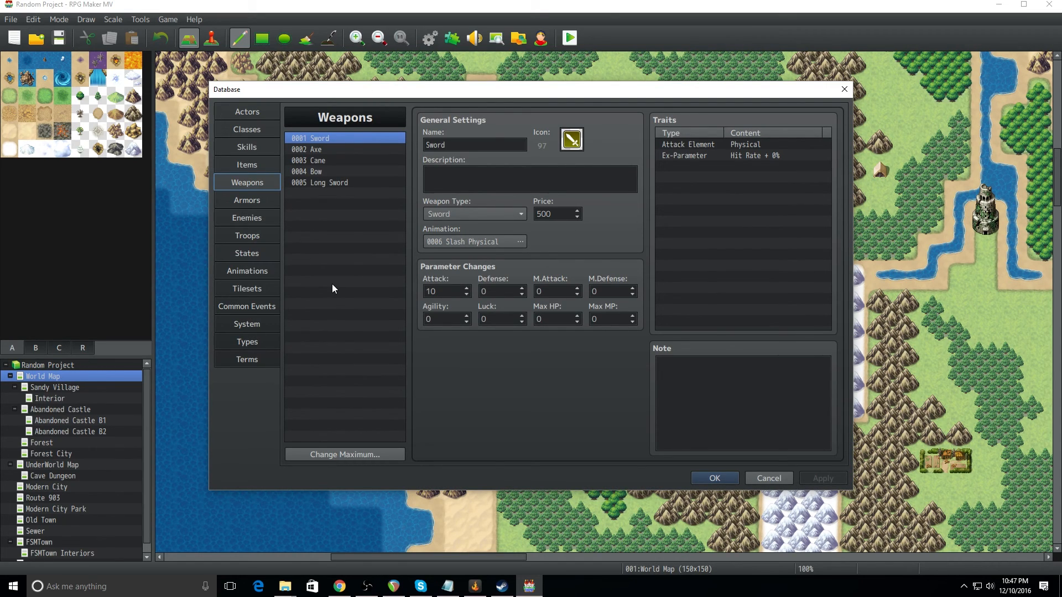
pyautogui.moveTo(332, 288)
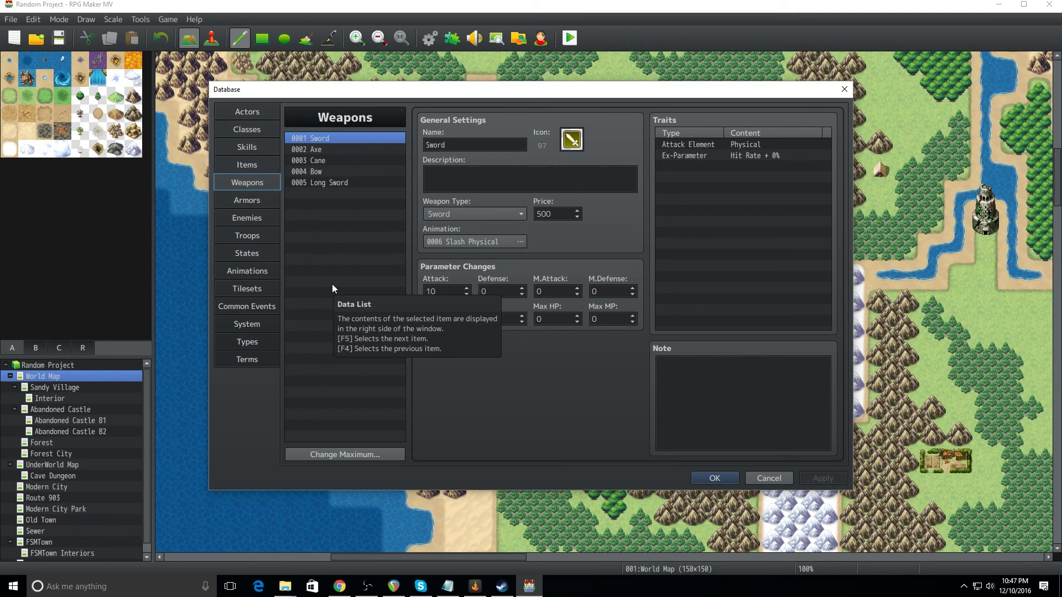
pyautogui.moveTo(759, 344)
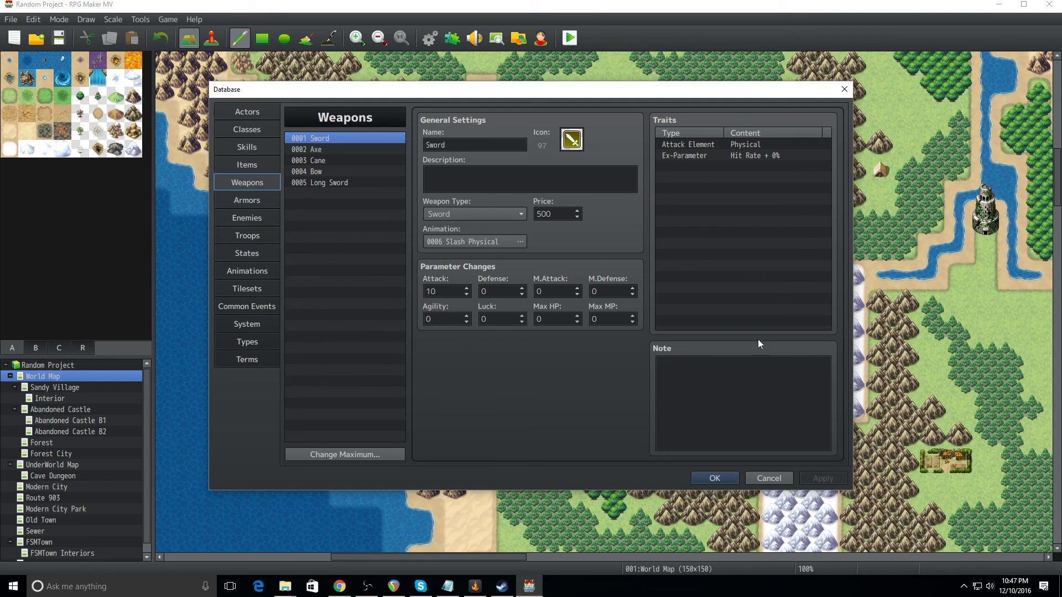
pyautogui.moveTo(672, 436)
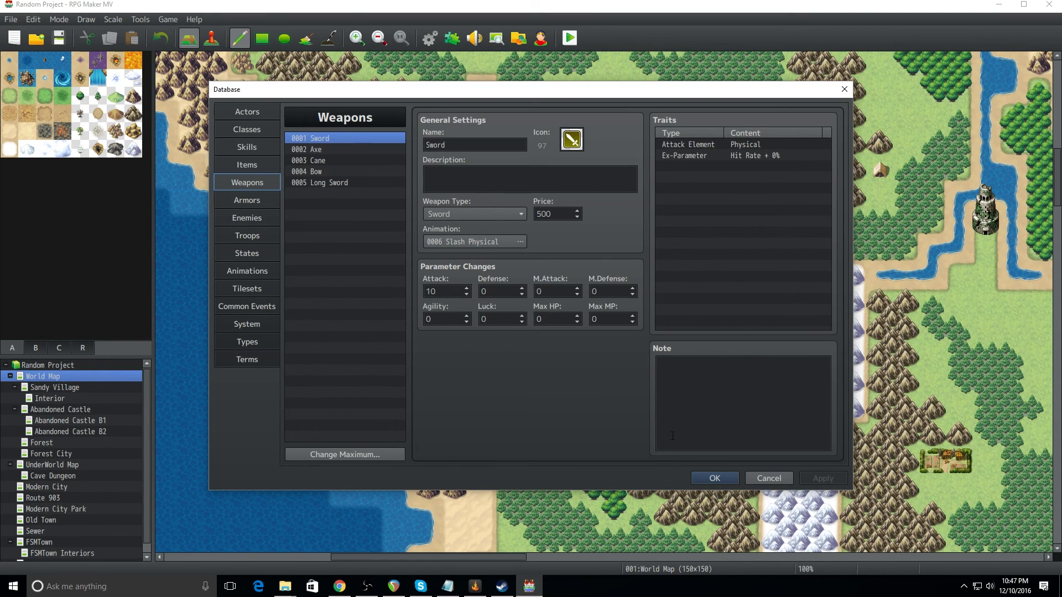
pyautogui.moveTo(644, 409)
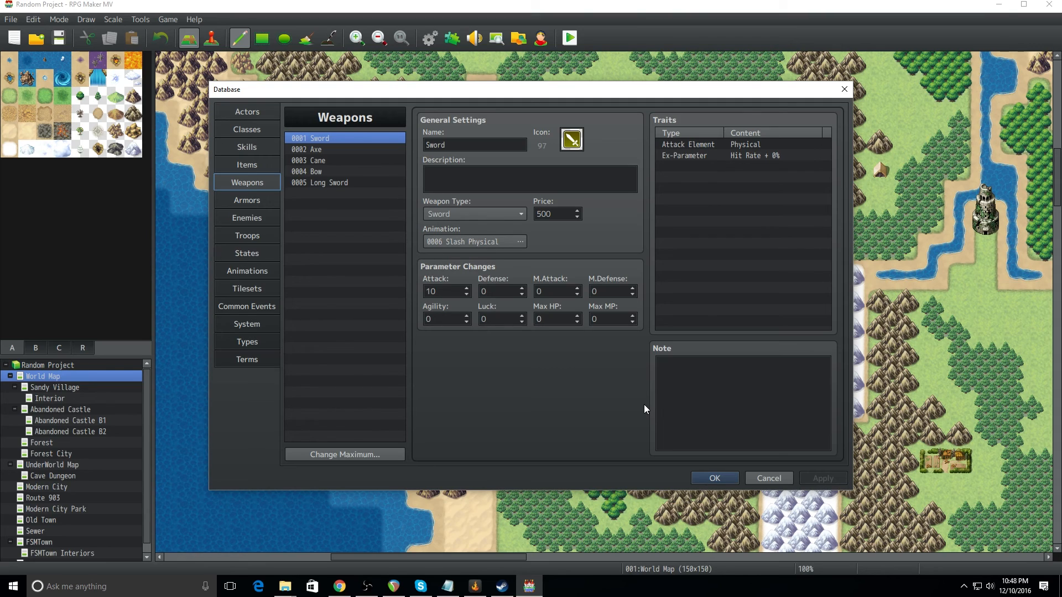
pyautogui.moveTo(659, 394)
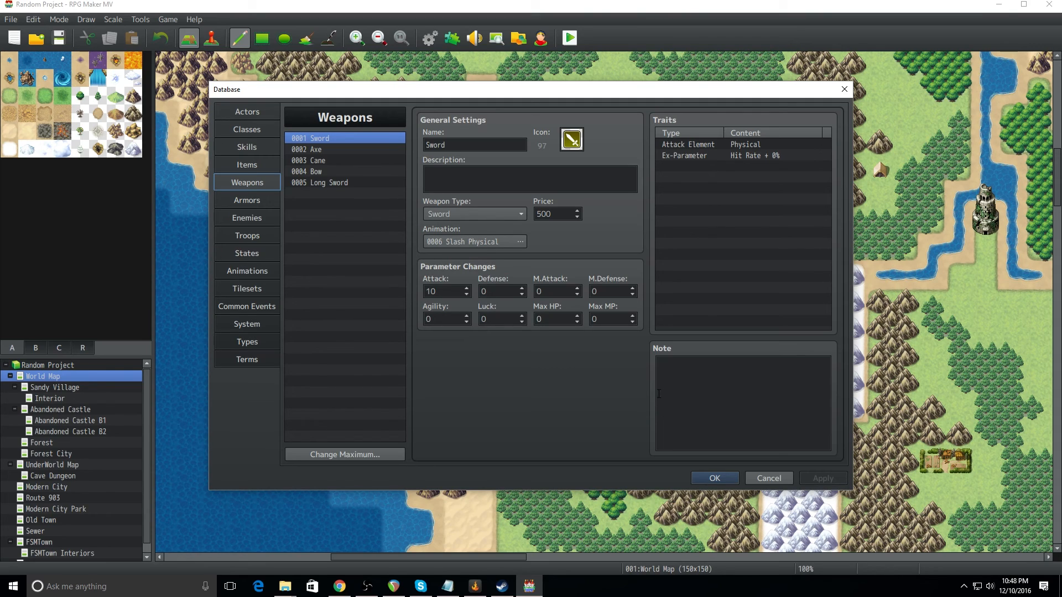
pyautogui.click(741, 403)
pyautogui.write('<')
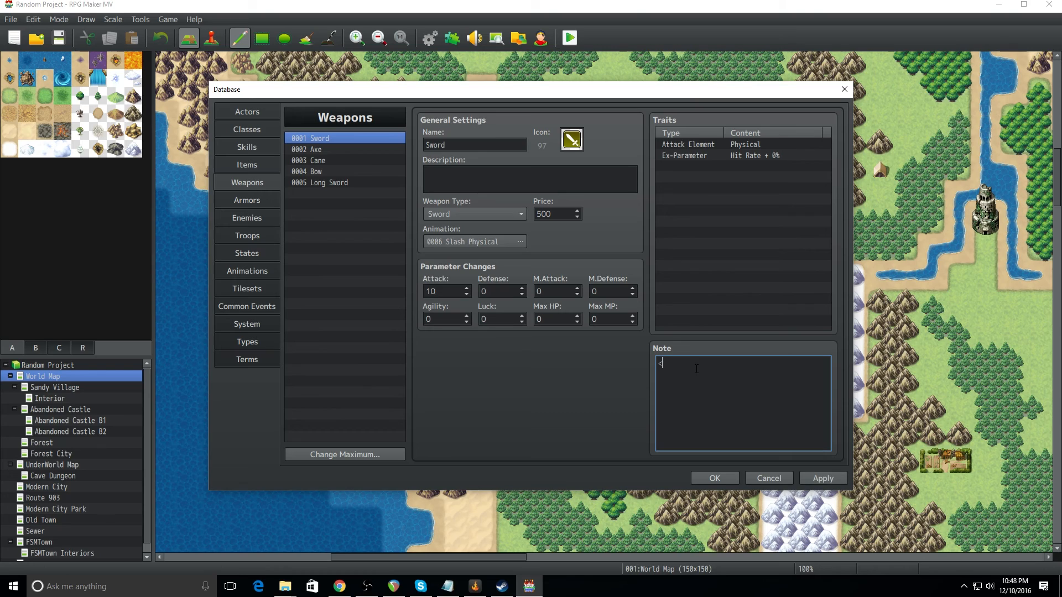
# Enter the note '<main hand weapon>' for the Sword and apply the change
pyautogui.write('main hand')
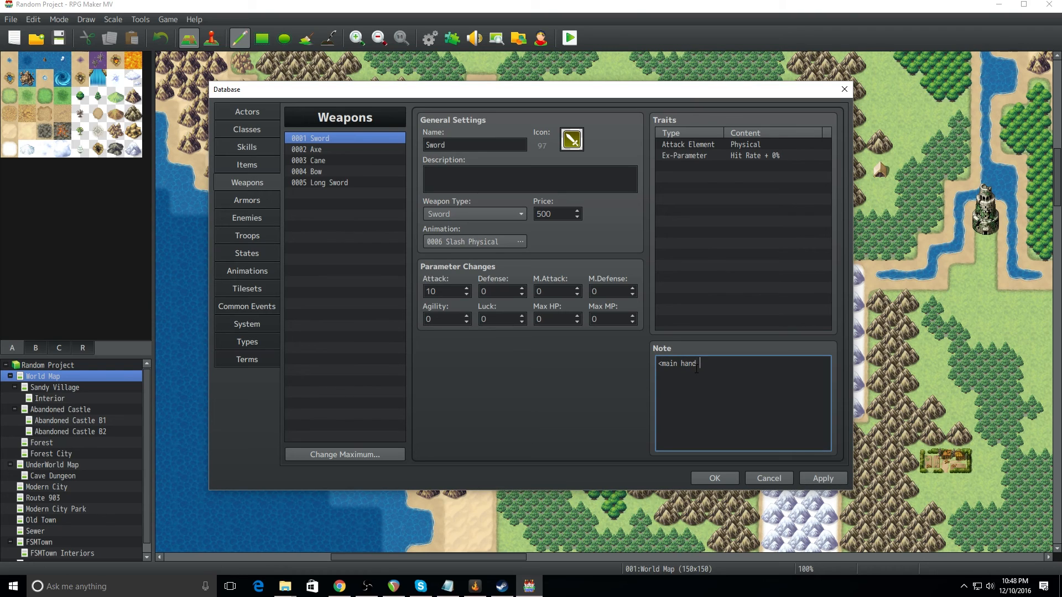
pyautogui.write('weapon>')
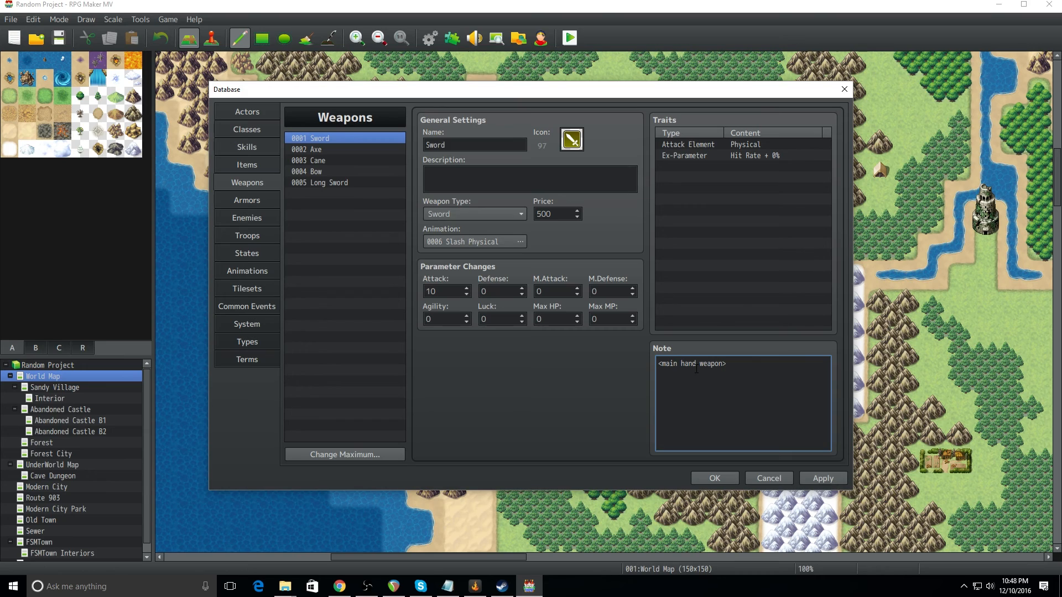
pyautogui.click(822, 478)
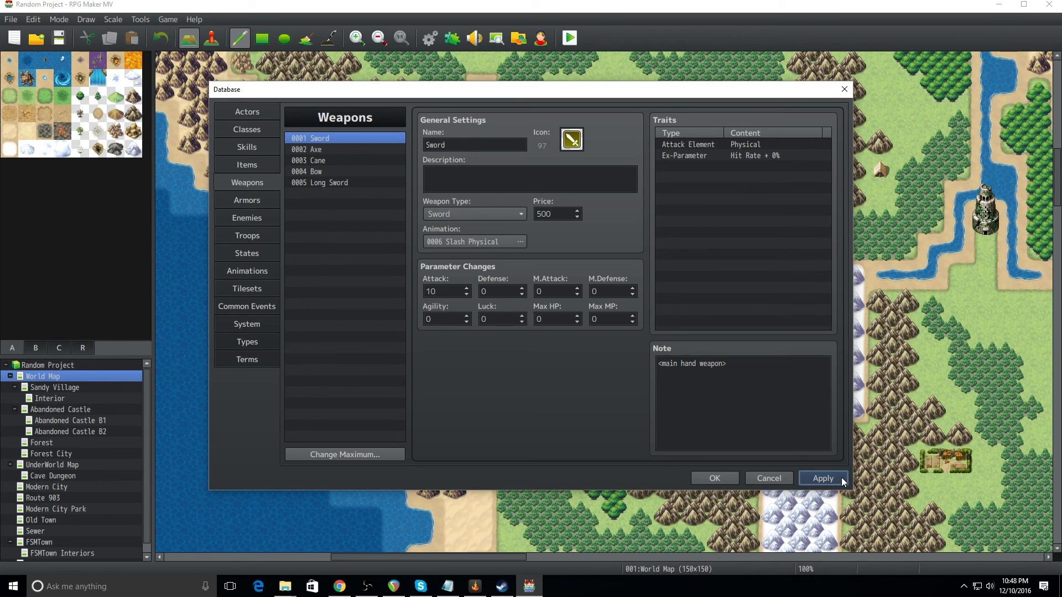
pyautogui.click(822, 478)
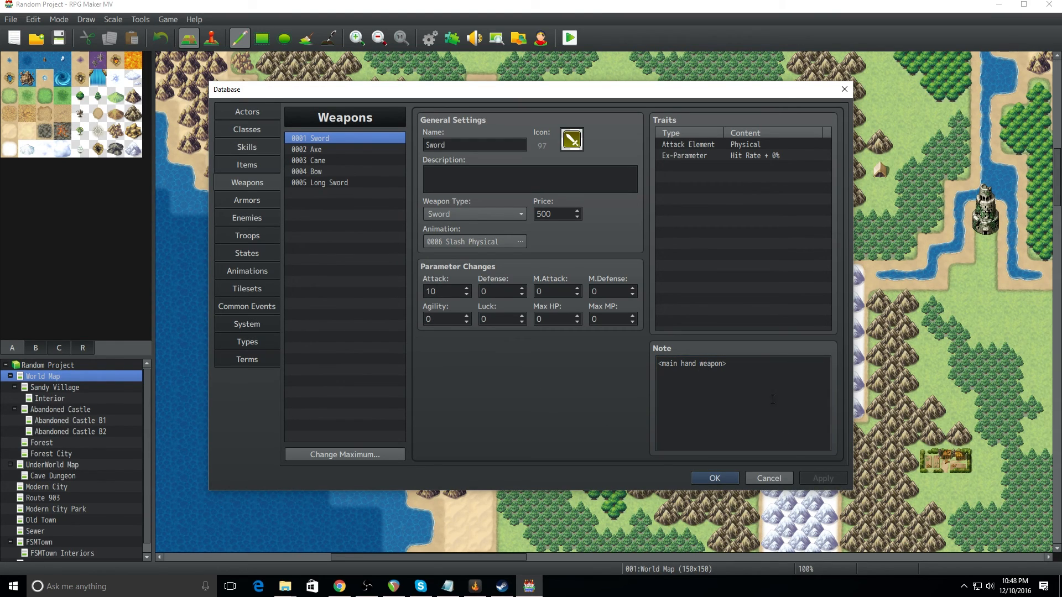
# Switch the Database to the Troops list and select a troop
pyautogui.click(744, 400)
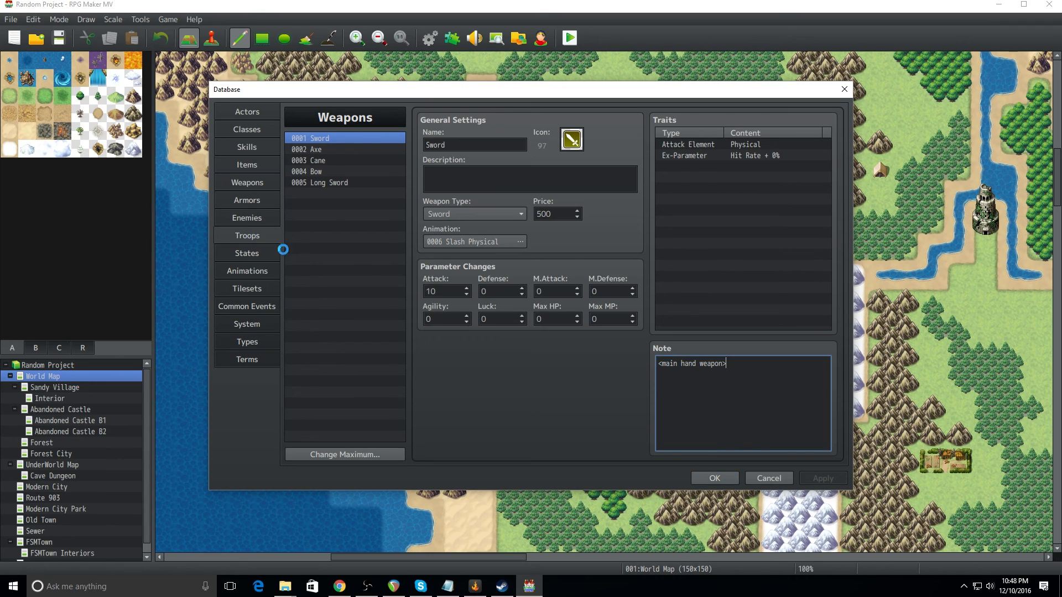
pyautogui.click(246, 235)
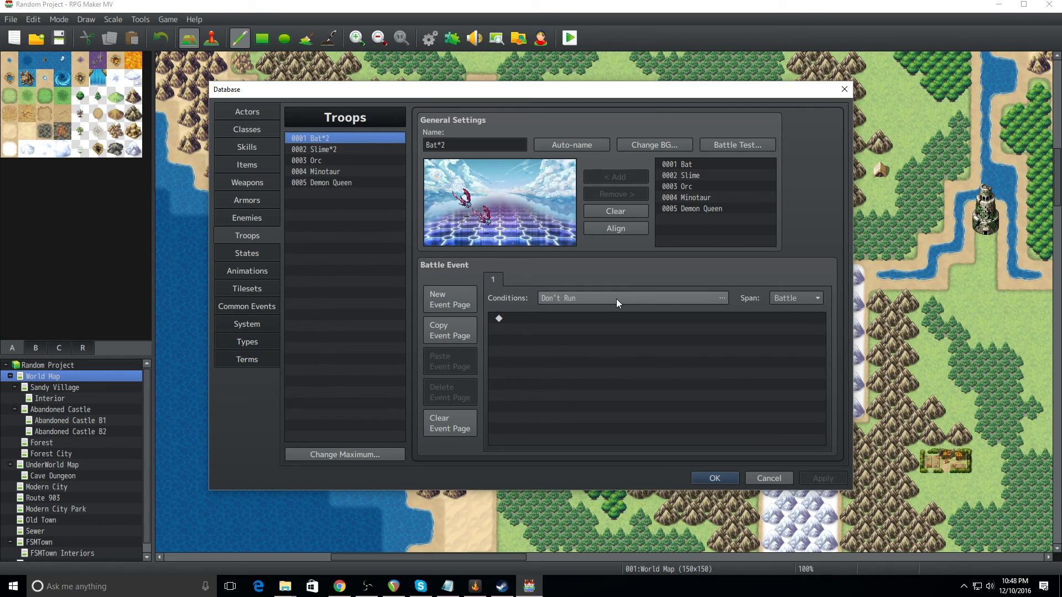
pyautogui.moveTo(616, 298)
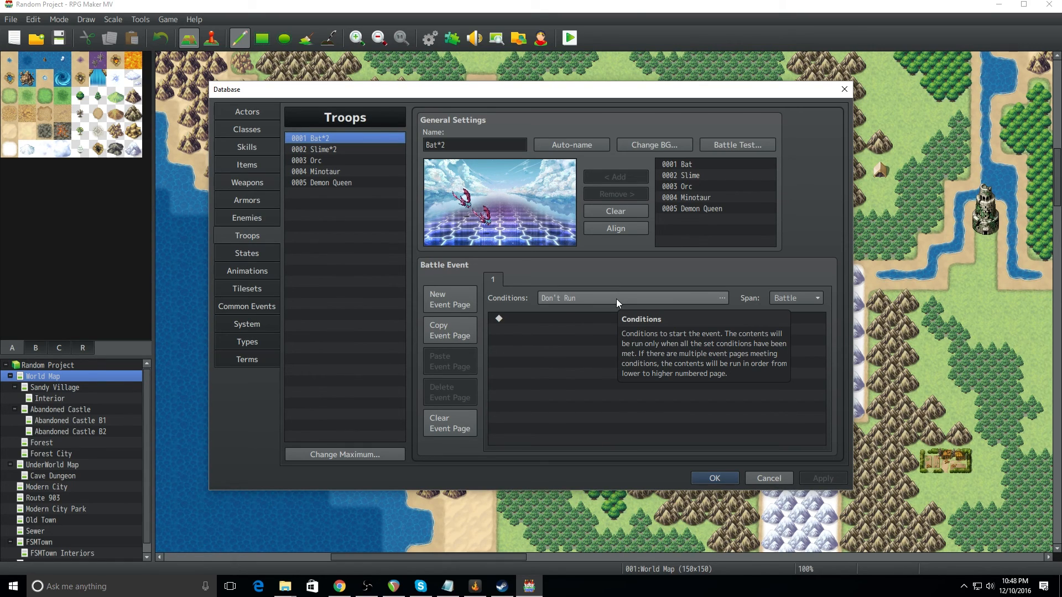
pyautogui.moveTo(804, 225)
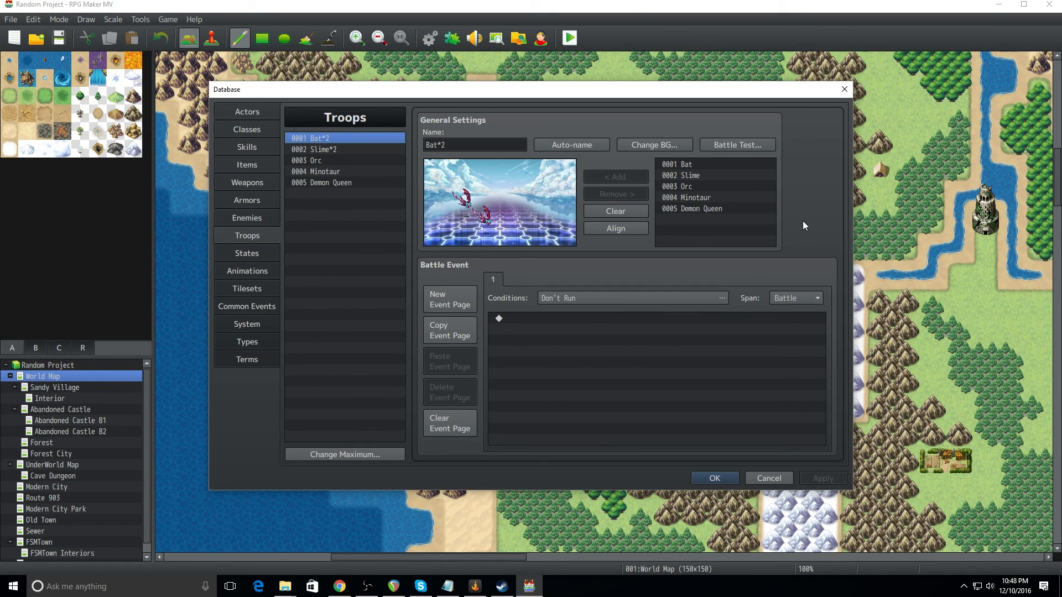
pyautogui.moveTo(734, 177)
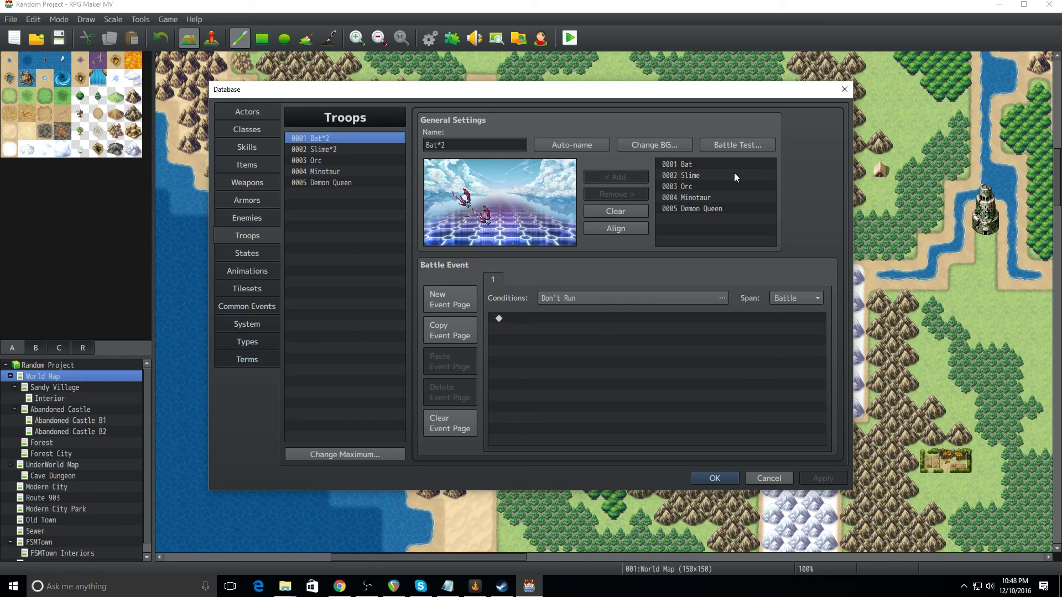
# Start a Battle Test of troop Bat*2 after checking the fourth party member
pyautogui.click(737, 145)
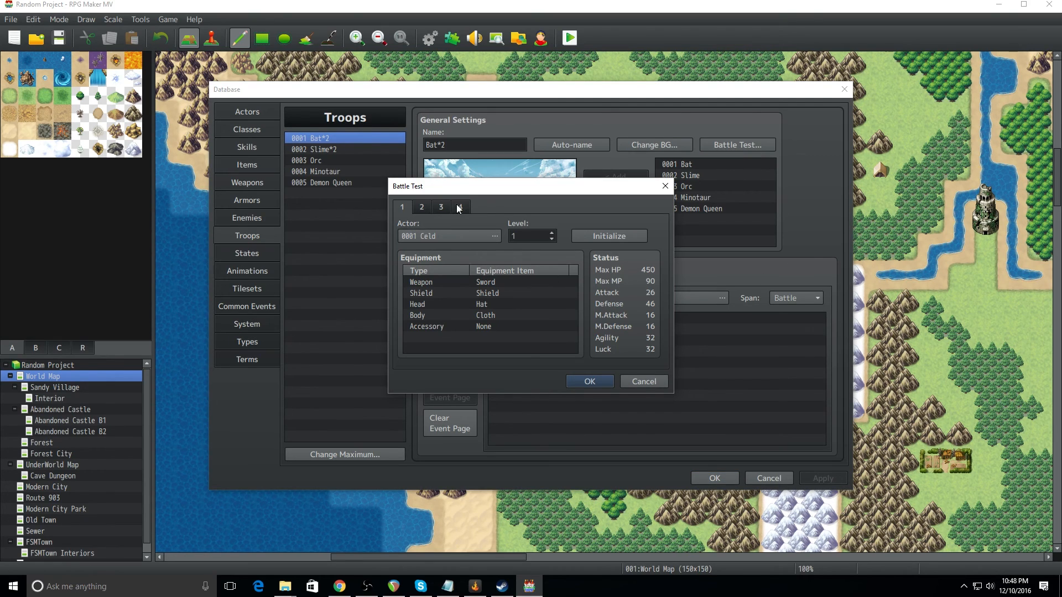
pyautogui.click(461, 207)
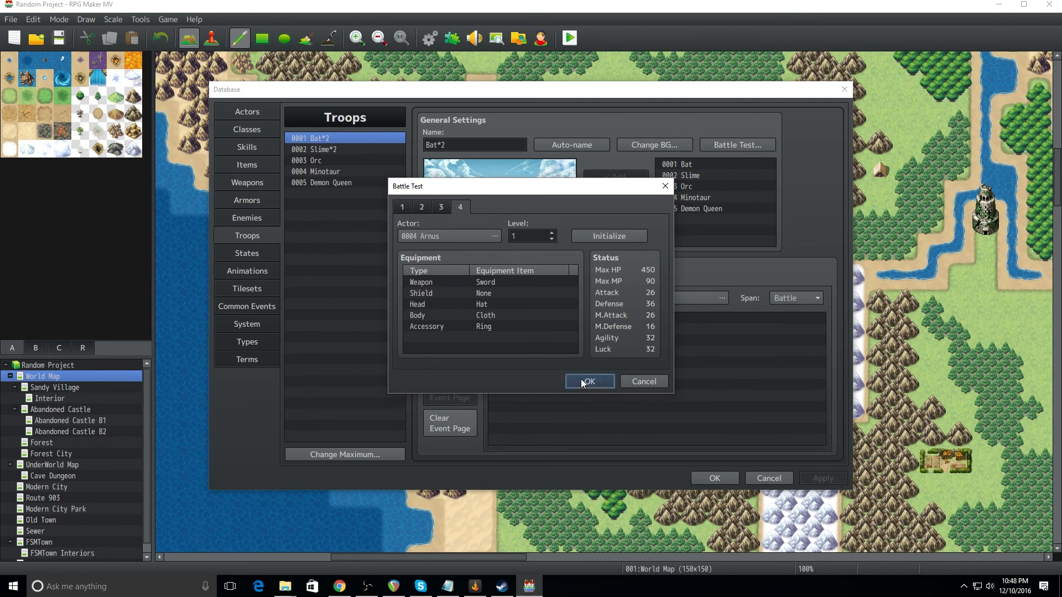
pyautogui.click(588, 381)
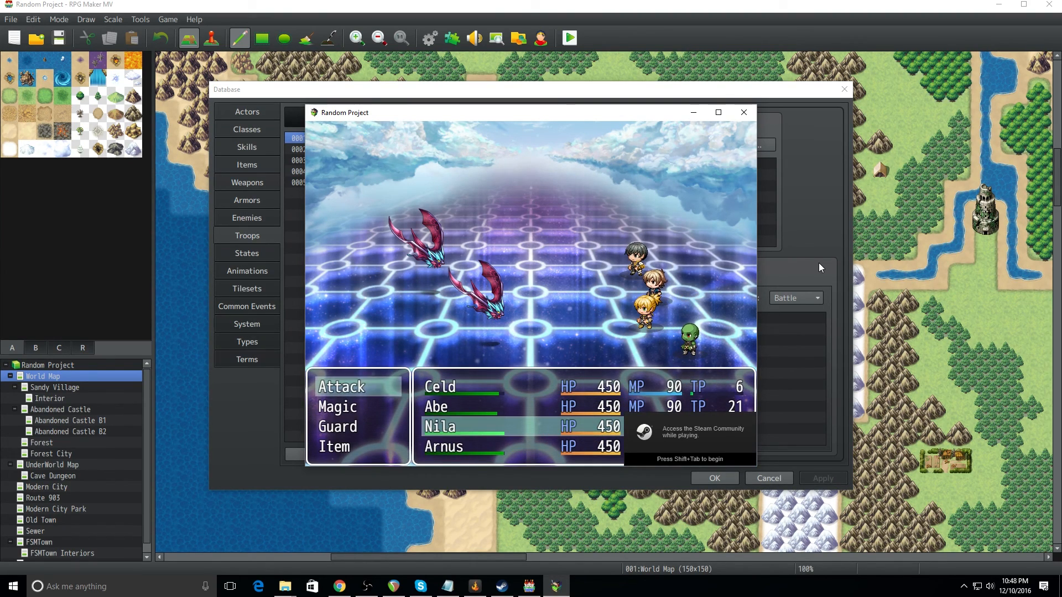
pyautogui.moveTo(519, 455)
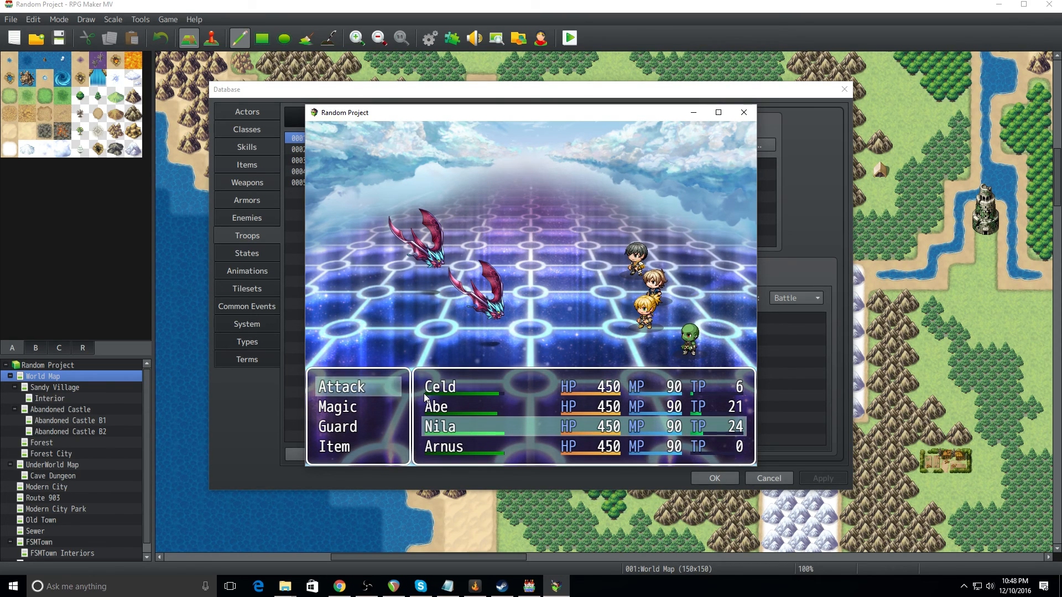
pyautogui.moveTo(535, 398)
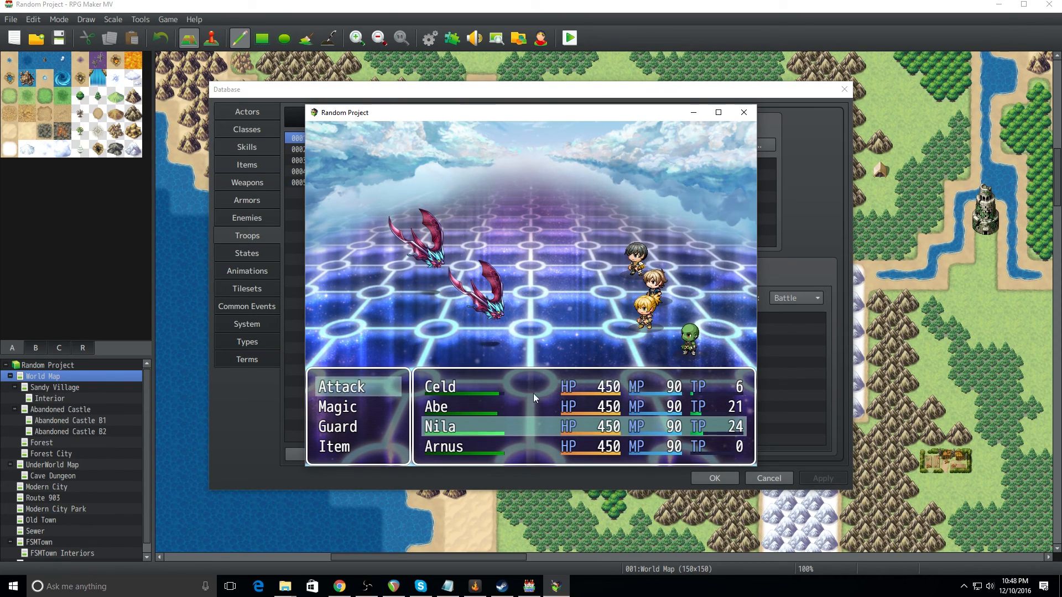
pyautogui.moveTo(514, 406)
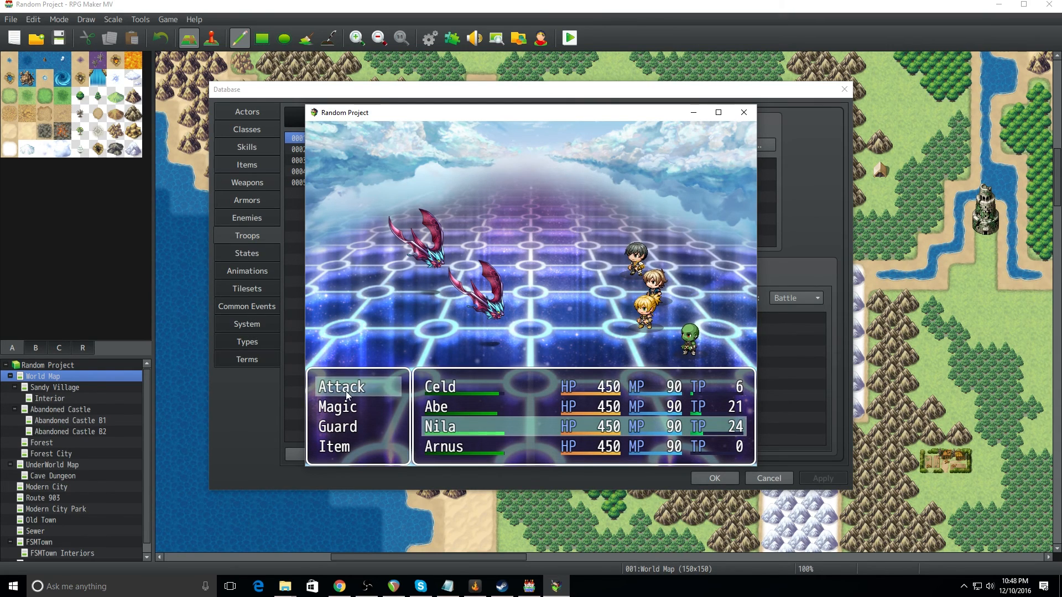
pyautogui.moveTo(798, 270)
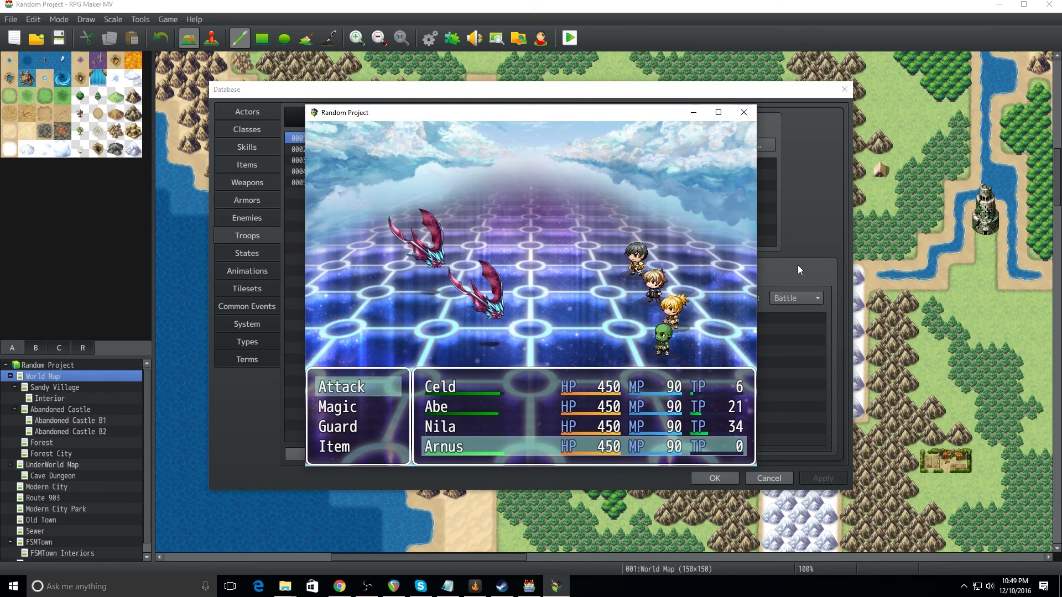
# Play through the bat test battle, then close the game window
pyautogui.click(342, 387)
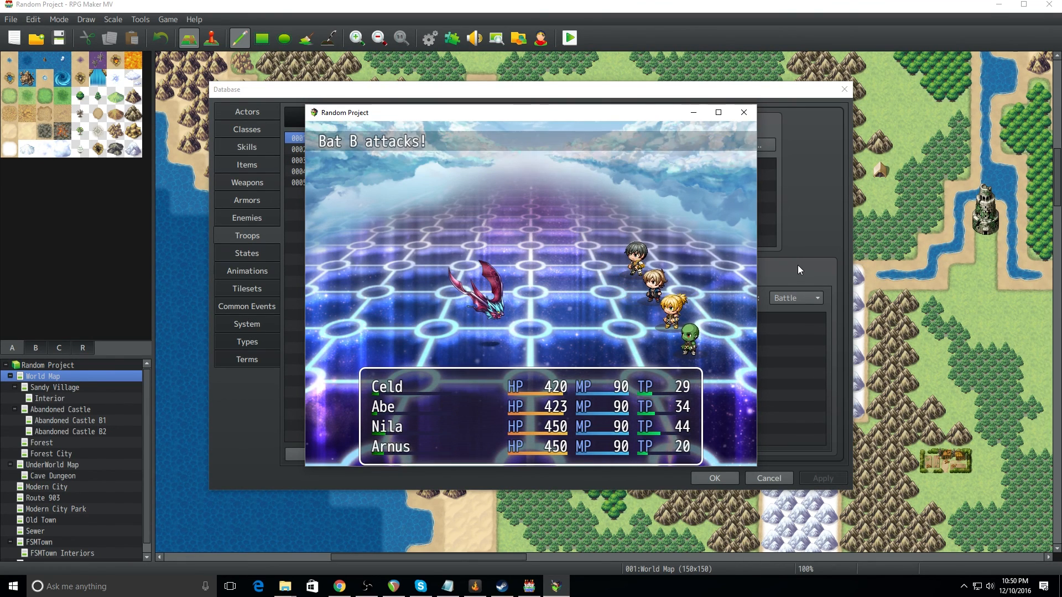
pyautogui.click(743, 113)
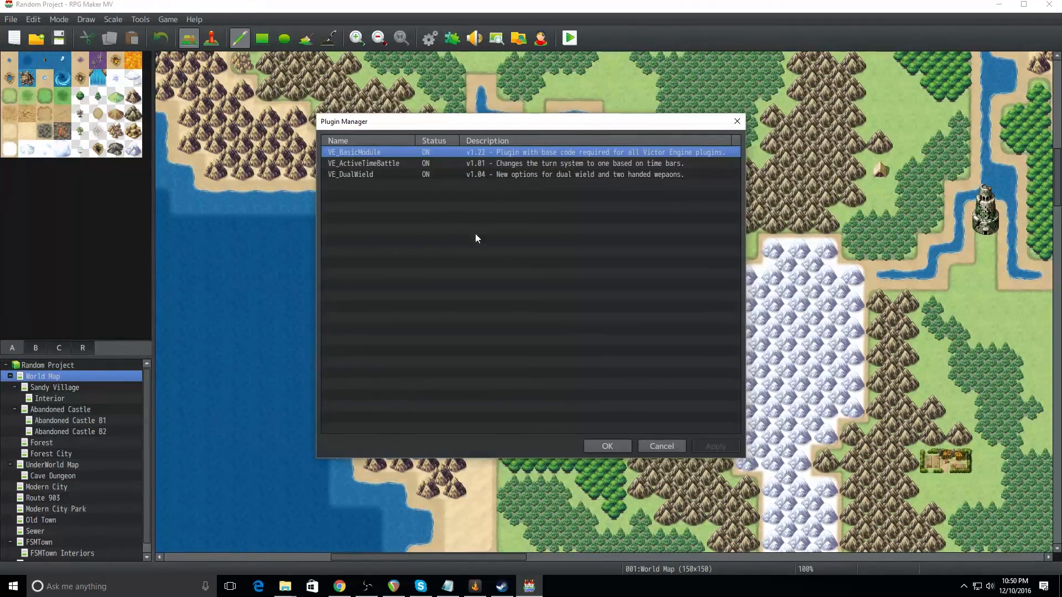
# Show VE_ActiveTimeBattle's settings and skim its Help window once
pyautogui.doubleClick(364, 164)
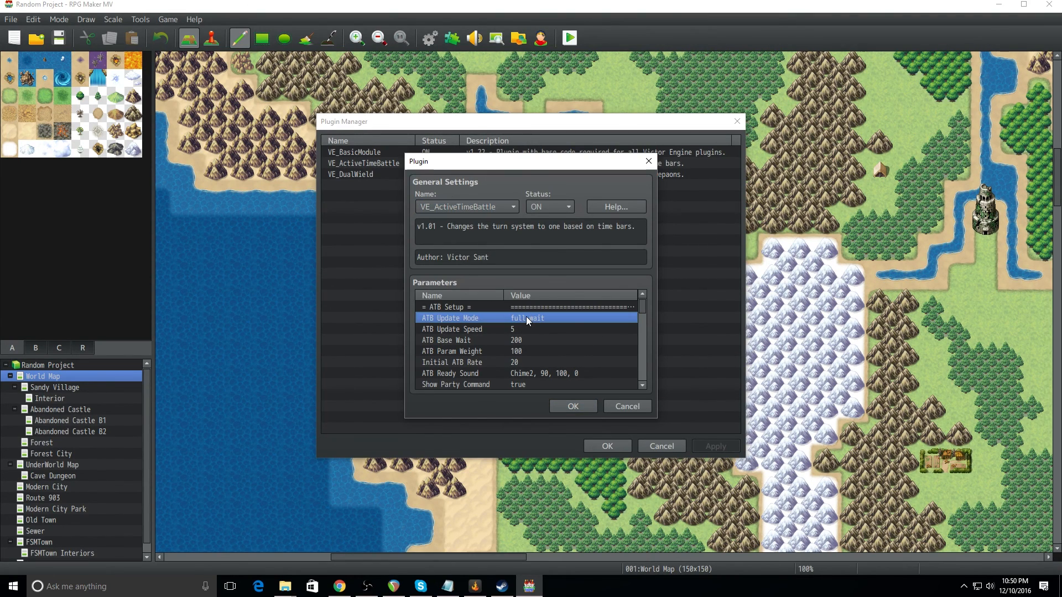
pyautogui.click(614, 207)
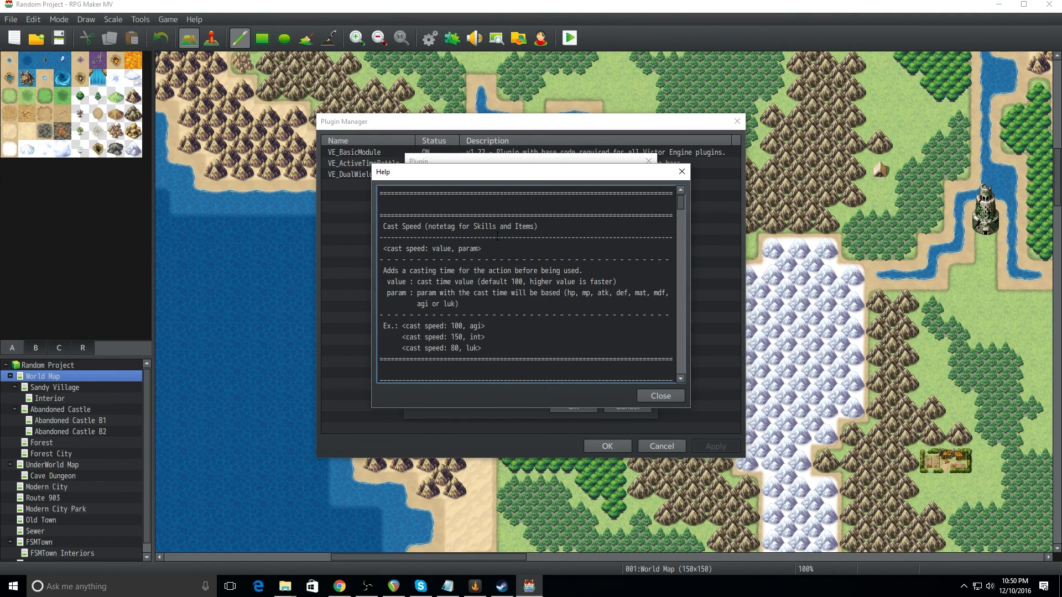
pyautogui.scroll(-3)
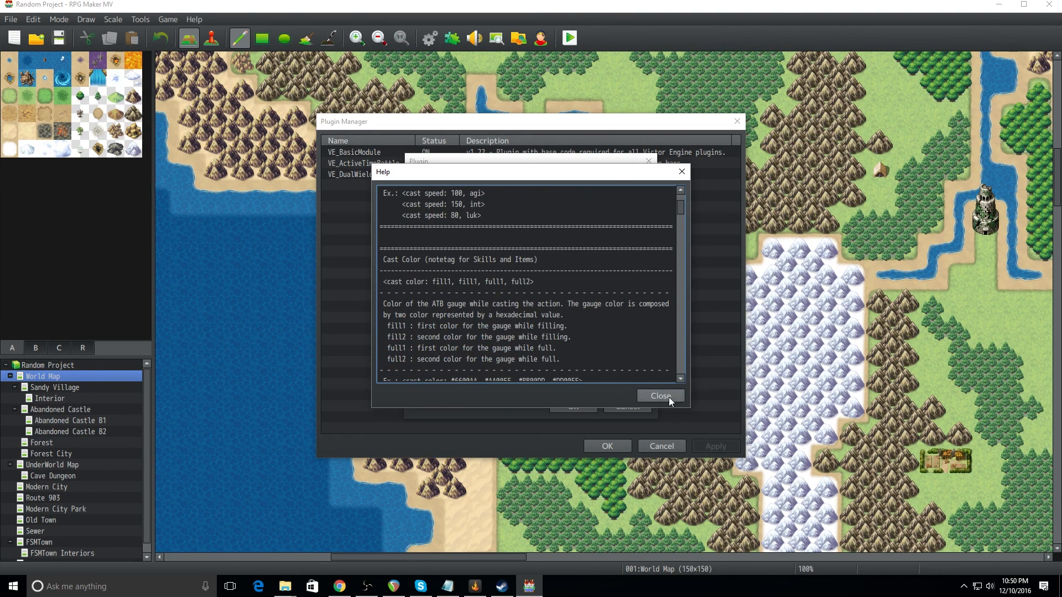
pyautogui.click(659, 396)
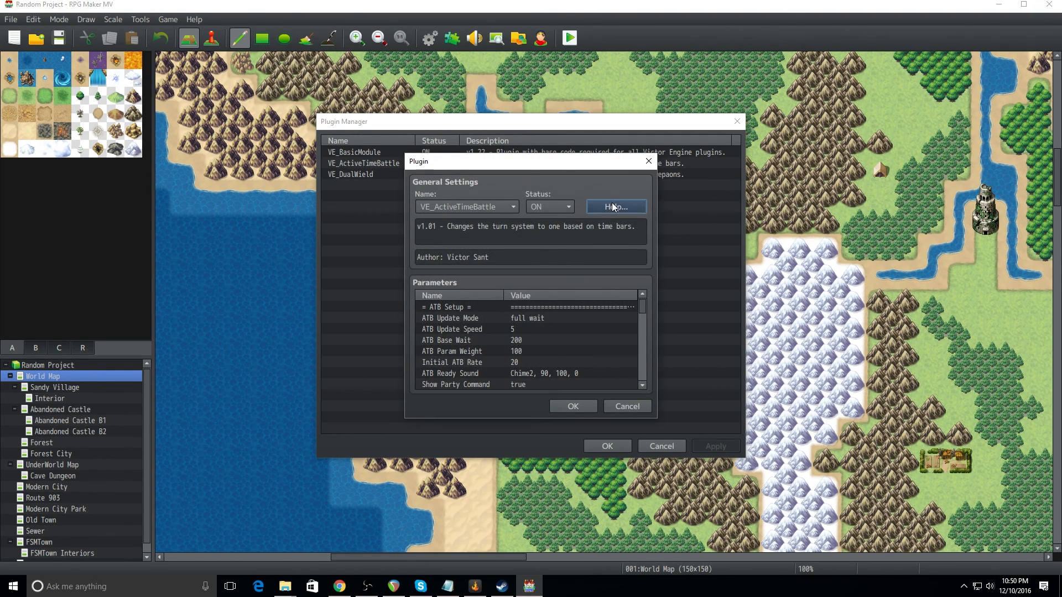
pyautogui.click(615, 207)
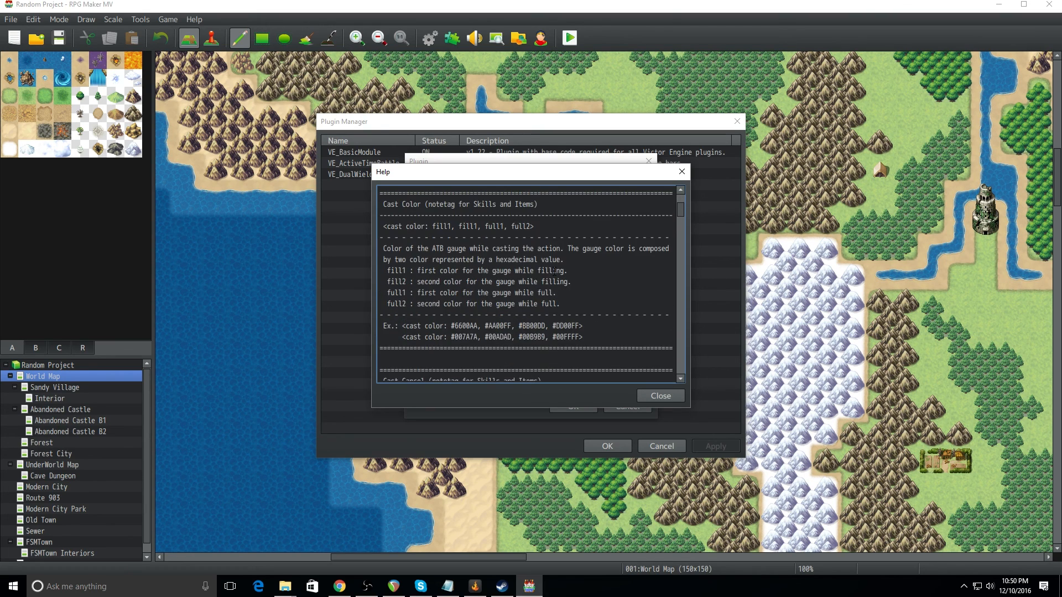
# Read the Help notes on ATB update modes, then edit the ATB Update Mode parameter
pyautogui.scroll(-3)
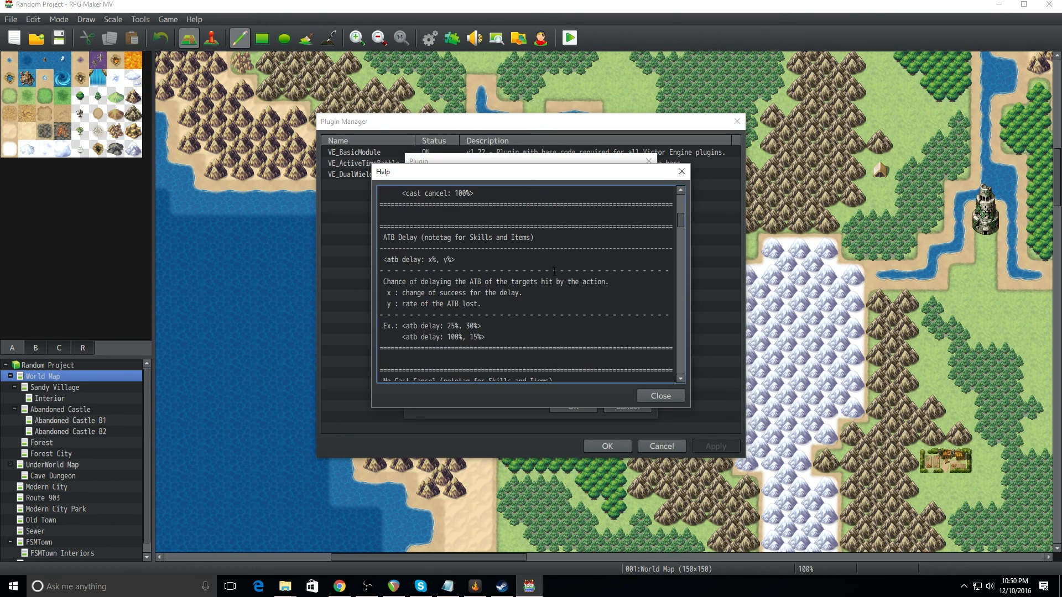
pyautogui.scroll(-3)
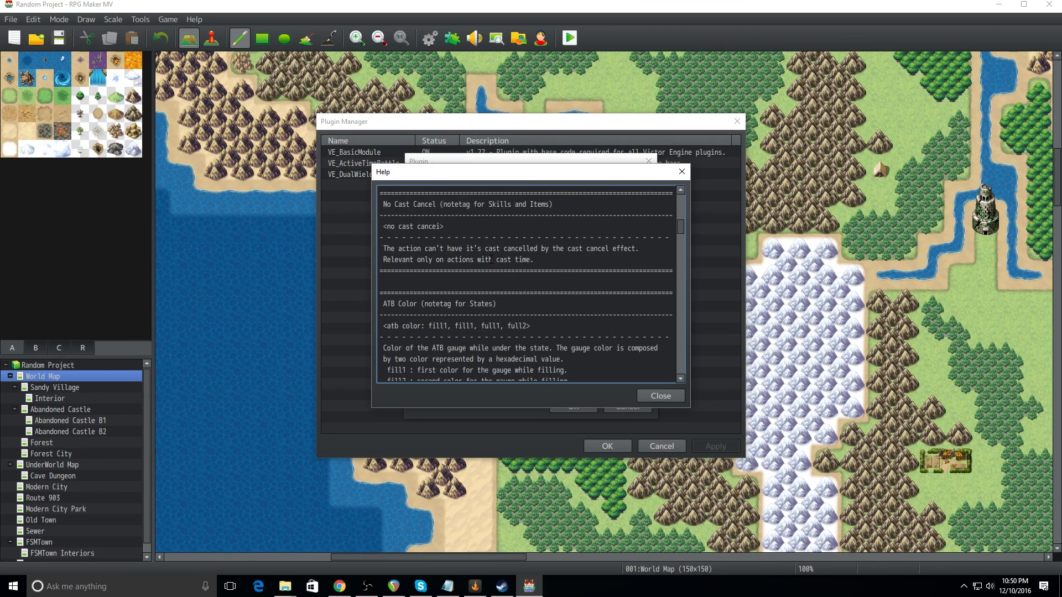
pyautogui.scroll(-3)
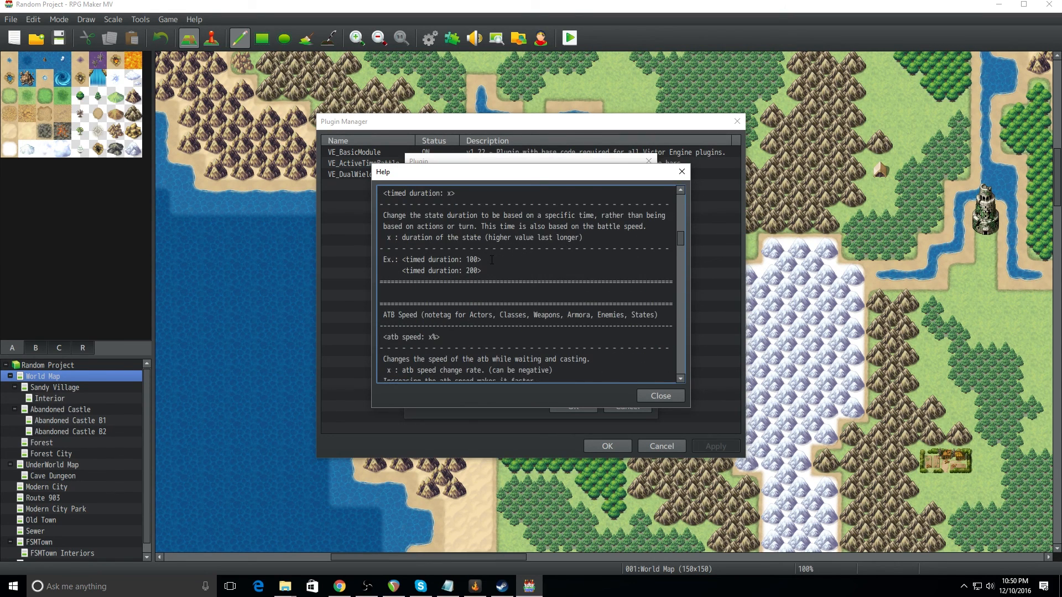
pyautogui.scroll(-3)
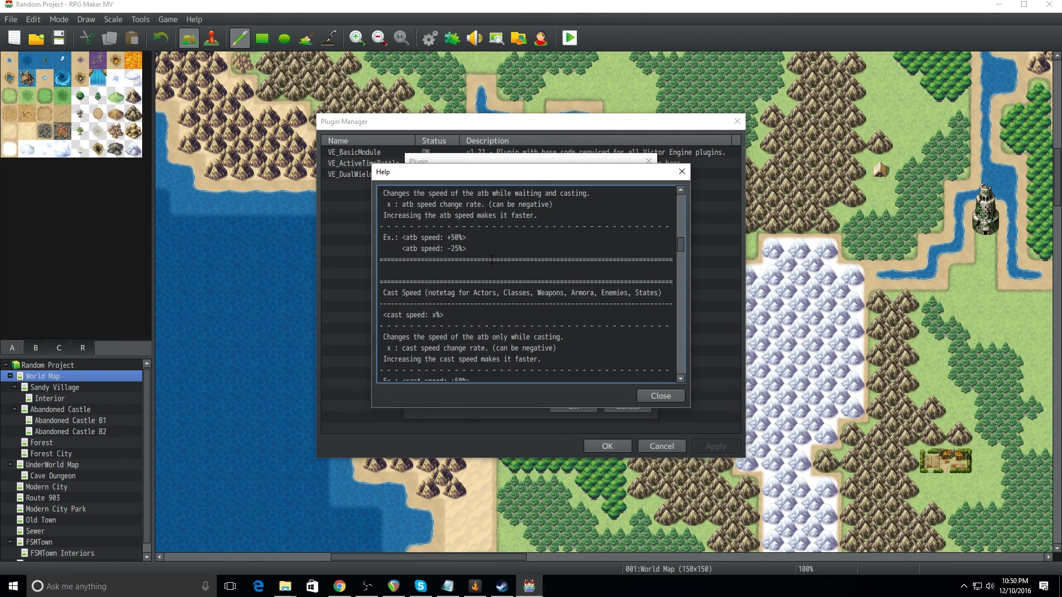
pyautogui.scroll(-3)
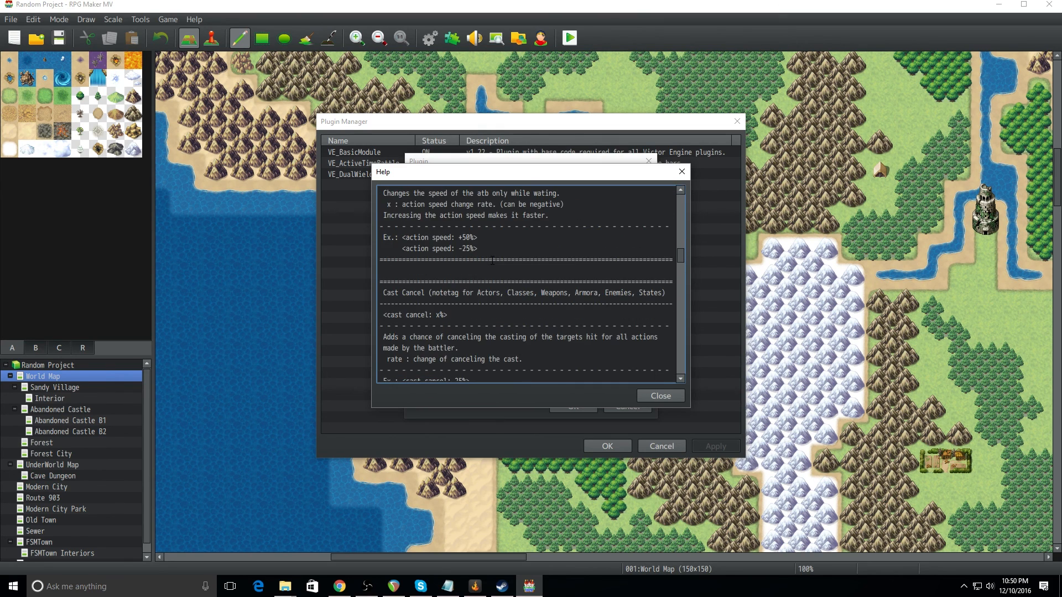
pyautogui.scroll(-3)
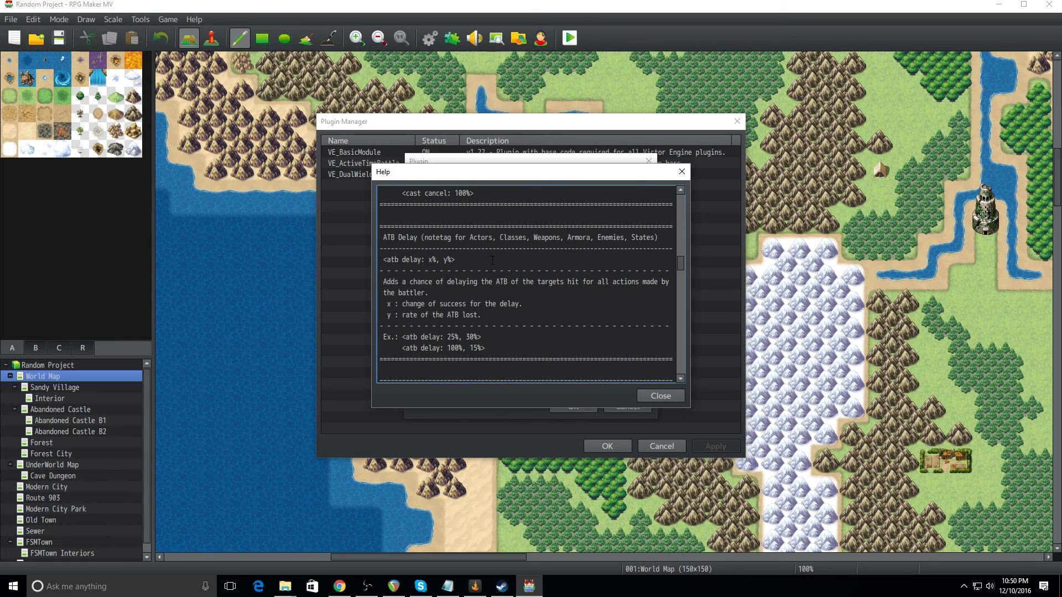
pyautogui.scroll(-3)
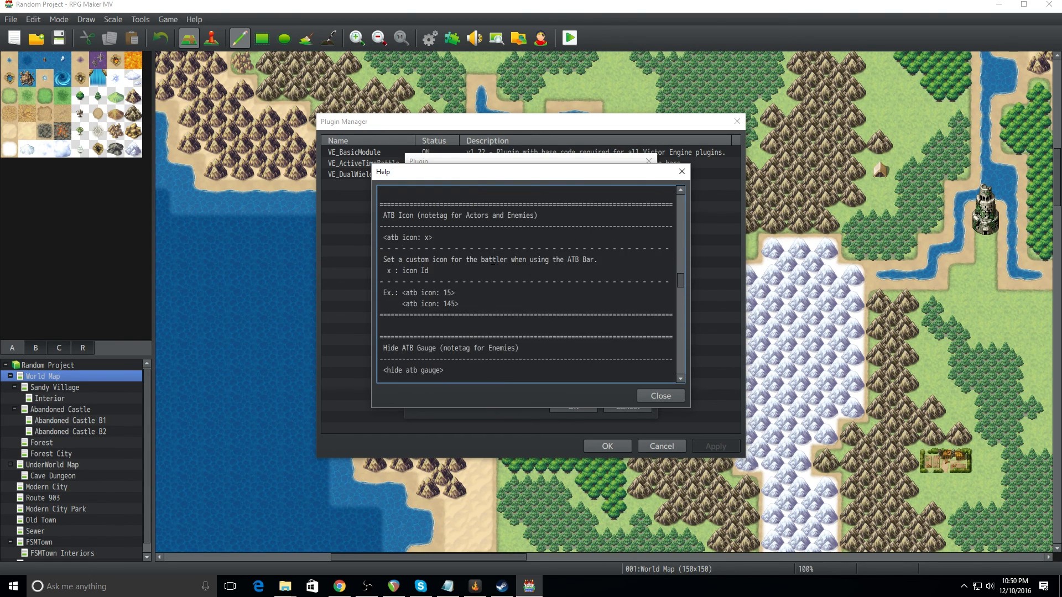
pyautogui.scroll(-3)
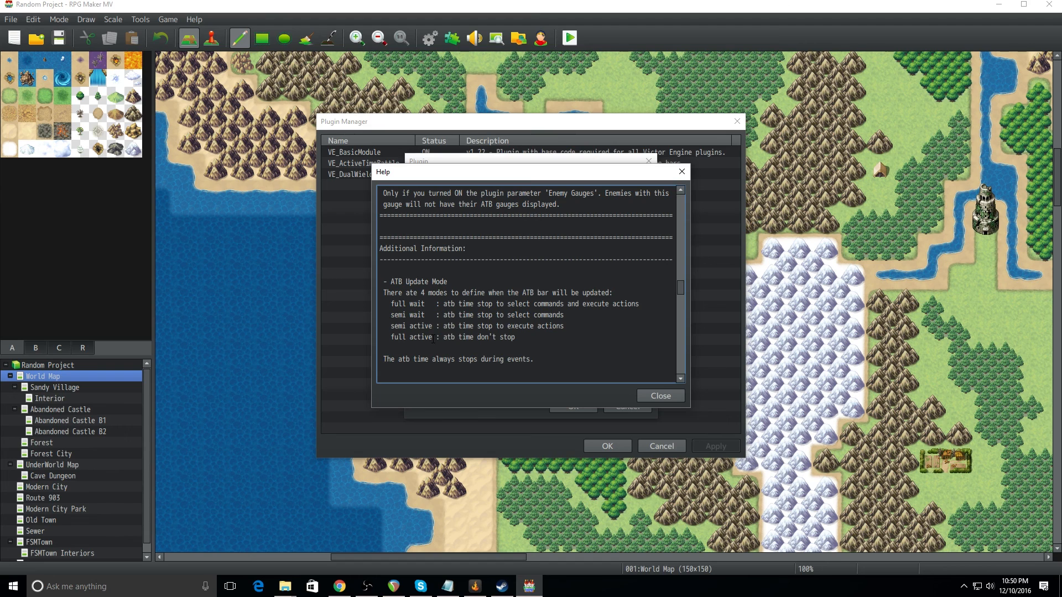
pyautogui.rightClick(406, 336)
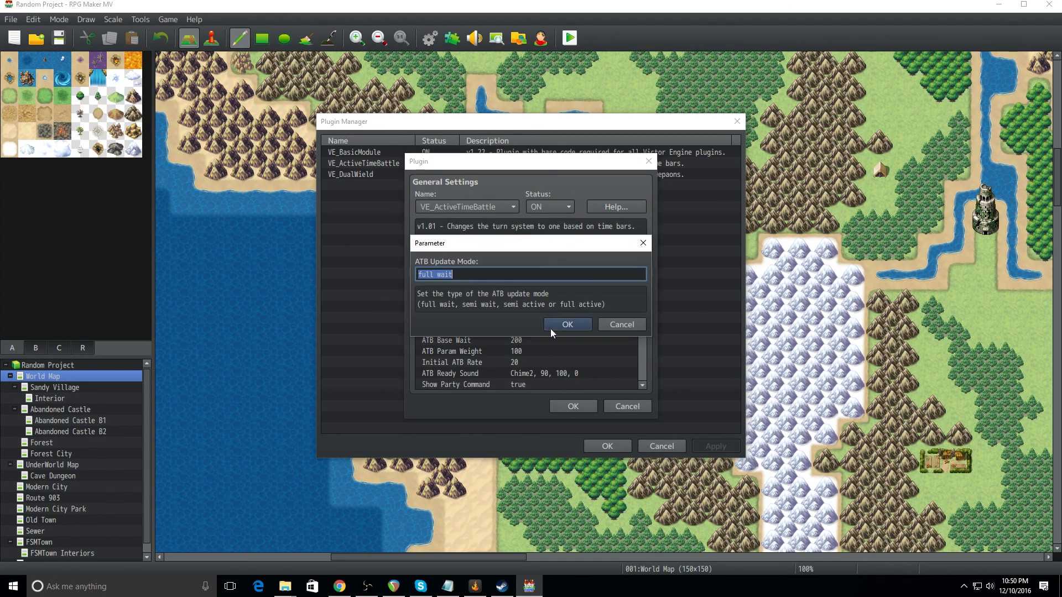
pyautogui.moveTo(408, 270)
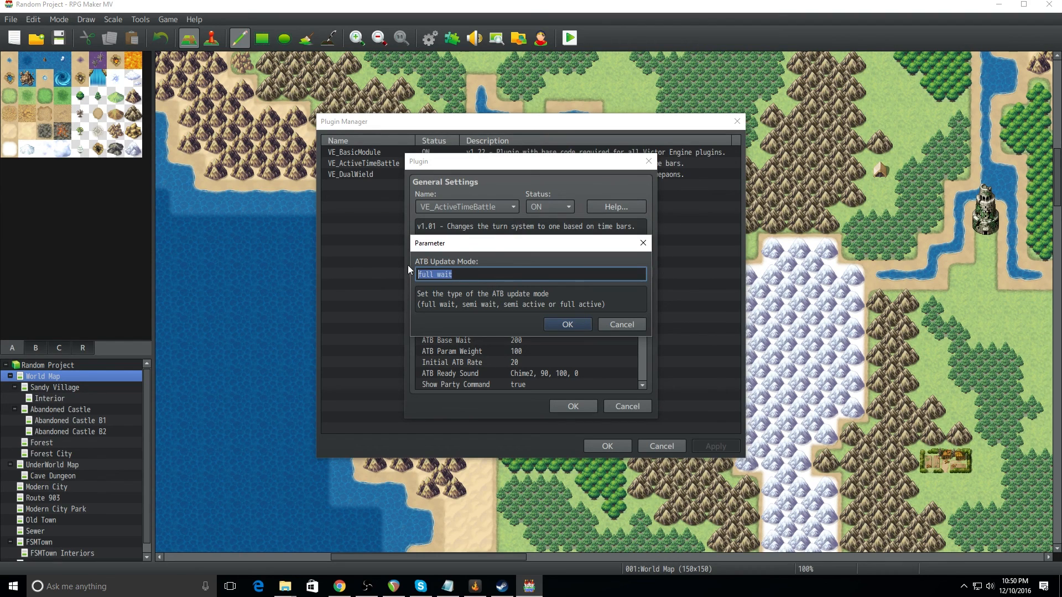
# Set ATB Update Mode to 'full active' and confirm the plugin's settings
pyautogui.write('full active')
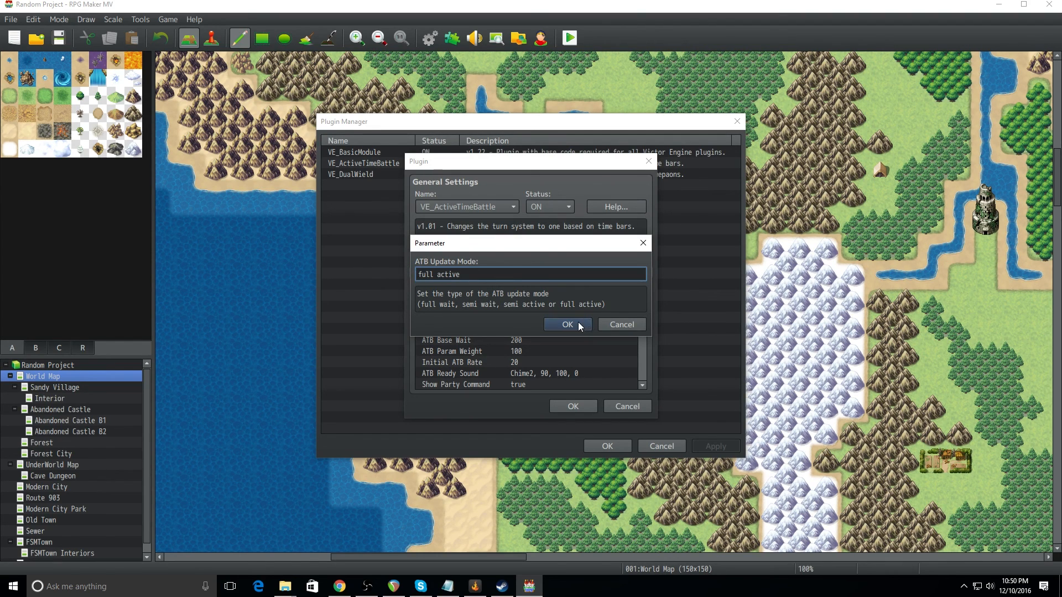
pyautogui.click(566, 324)
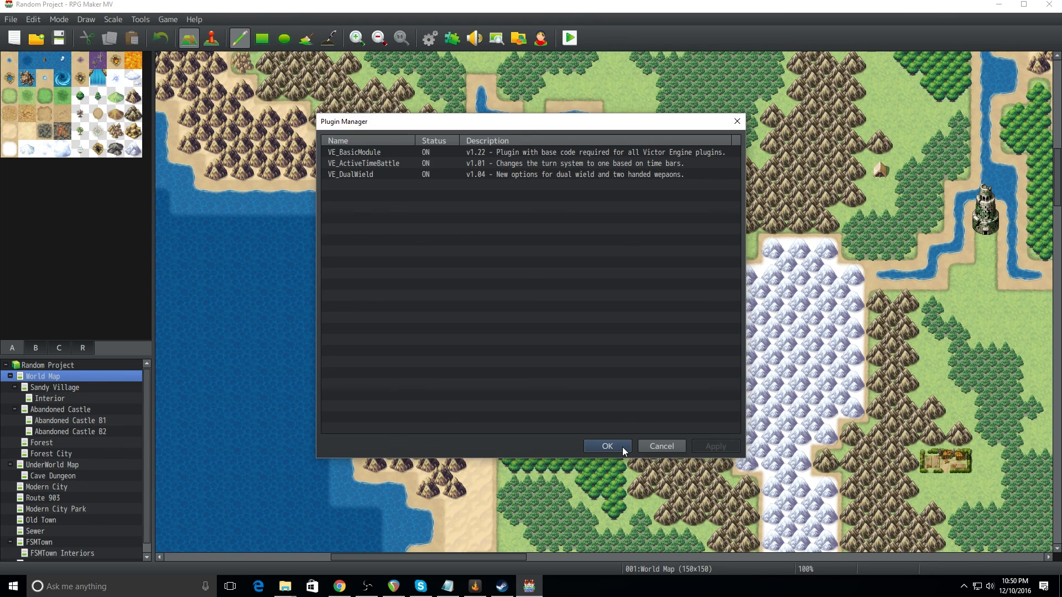
pyautogui.click(606, 446)
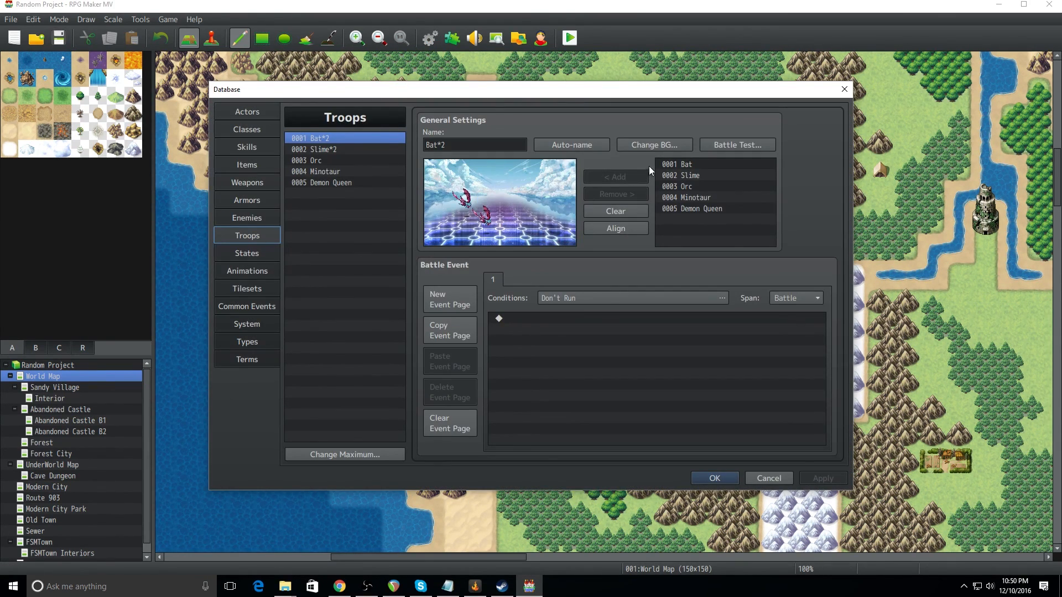
pyautogui.moveTo(737, 144)
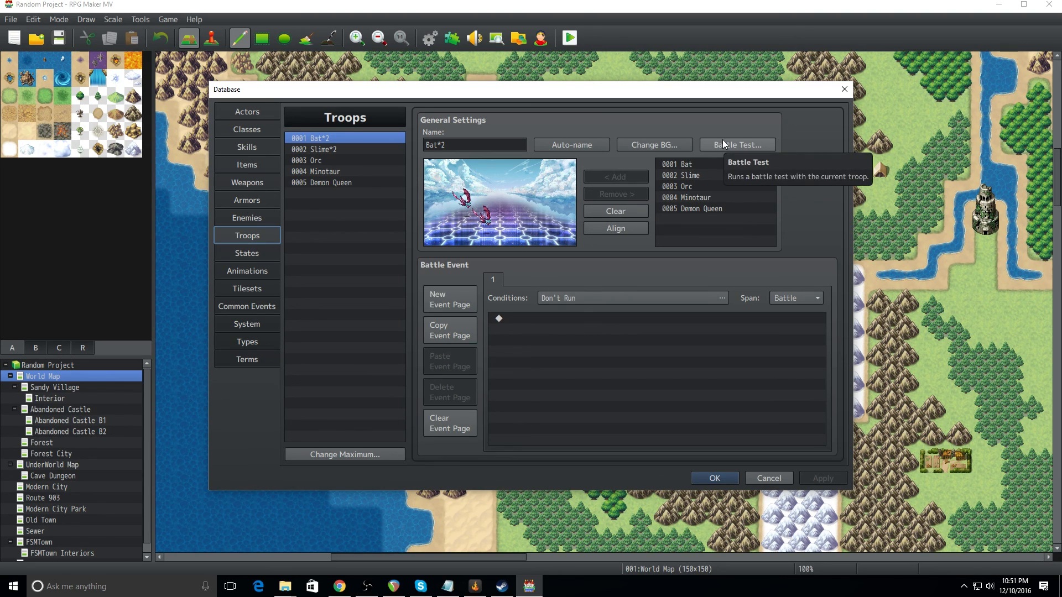
# Run a Bat*2 battle test with the default party in full active mode, then close it
pyautogui.click(736, 145)
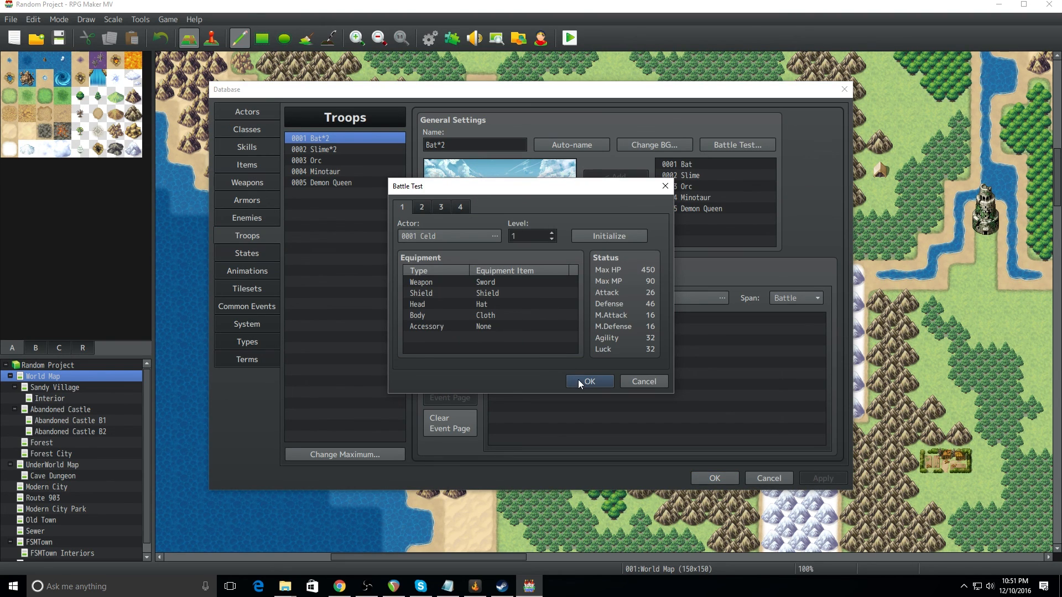
pyautogui.click(587, 382)
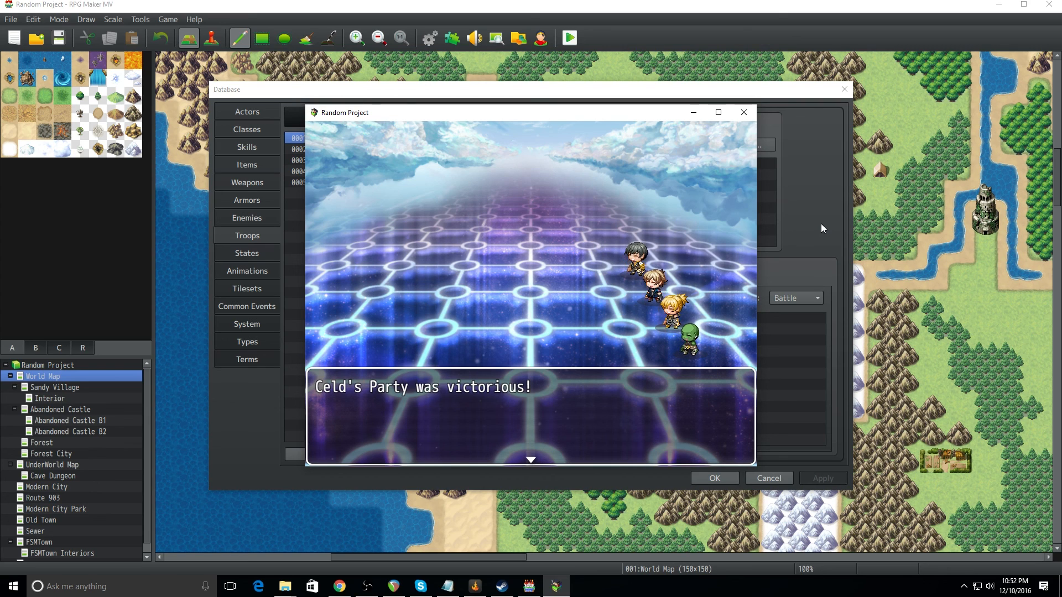
pyautogui.click(743, 112)
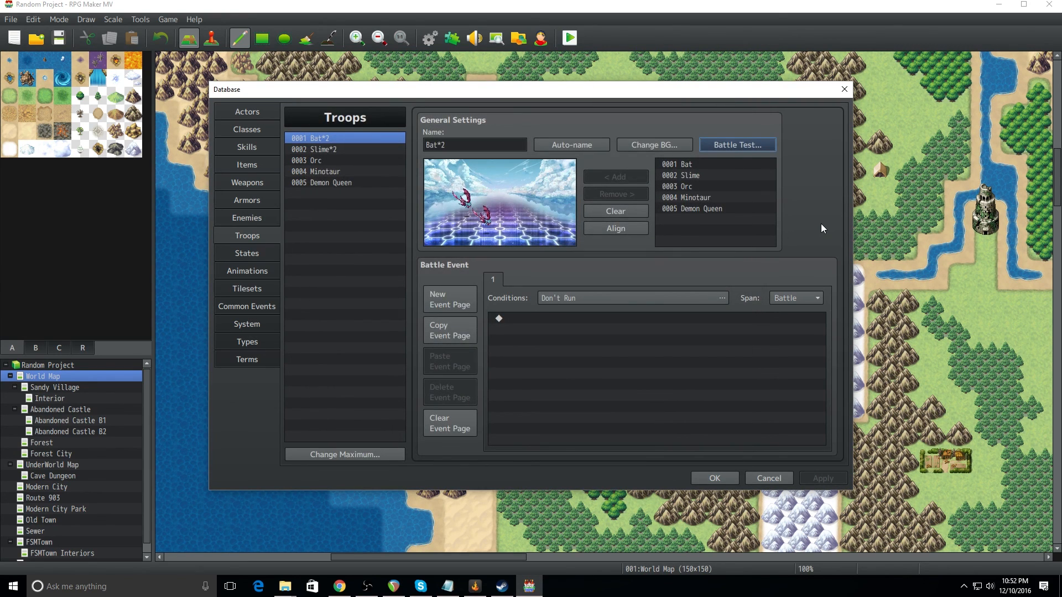
# Browse the Victor Engine MV plugin list, briefly viewing the Materia System page
pyautogui.click(339, 586)
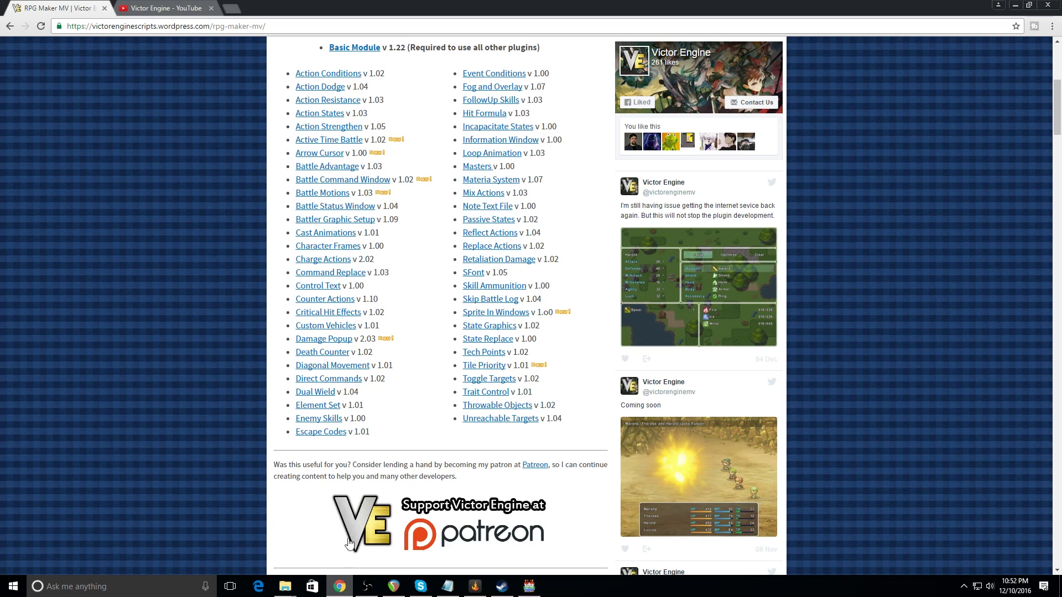
pyautogui.scroll(3)
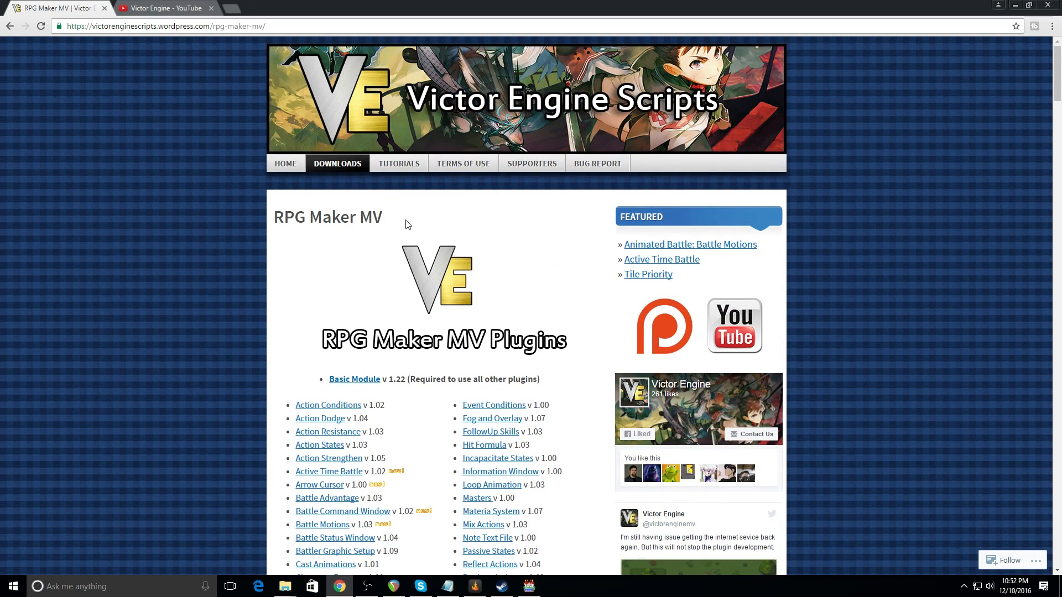
pyautogui.scroll(-3)
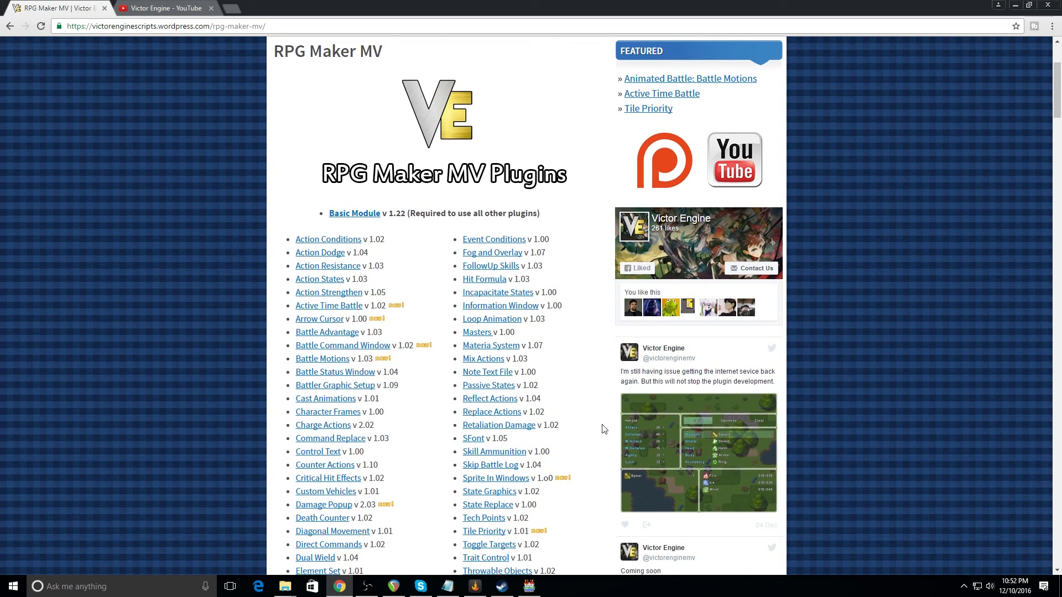
pyautogui.scroll(-3)
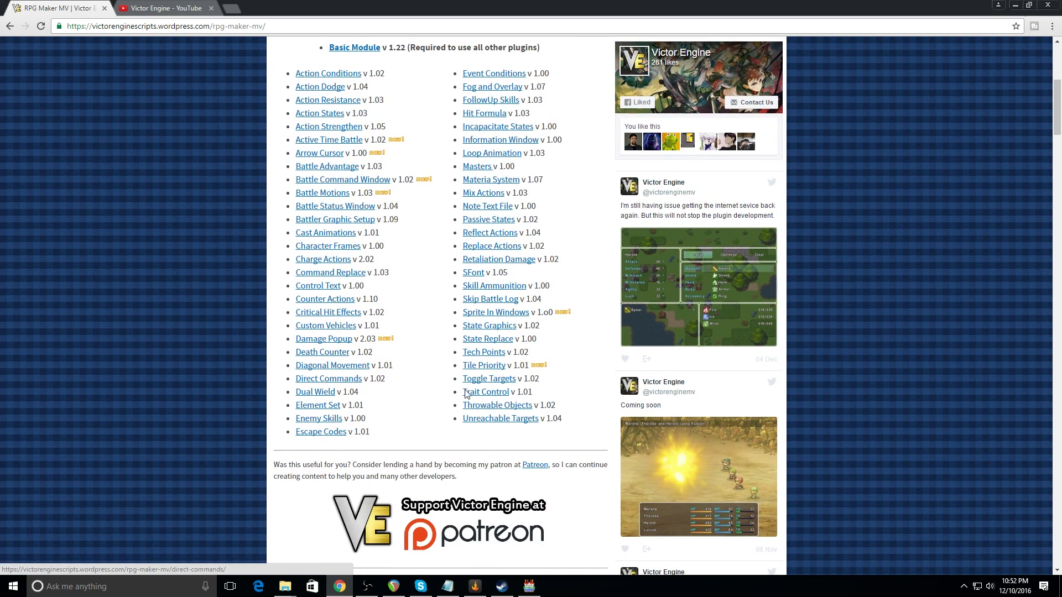
pyautogui.moveTo(422, 355)
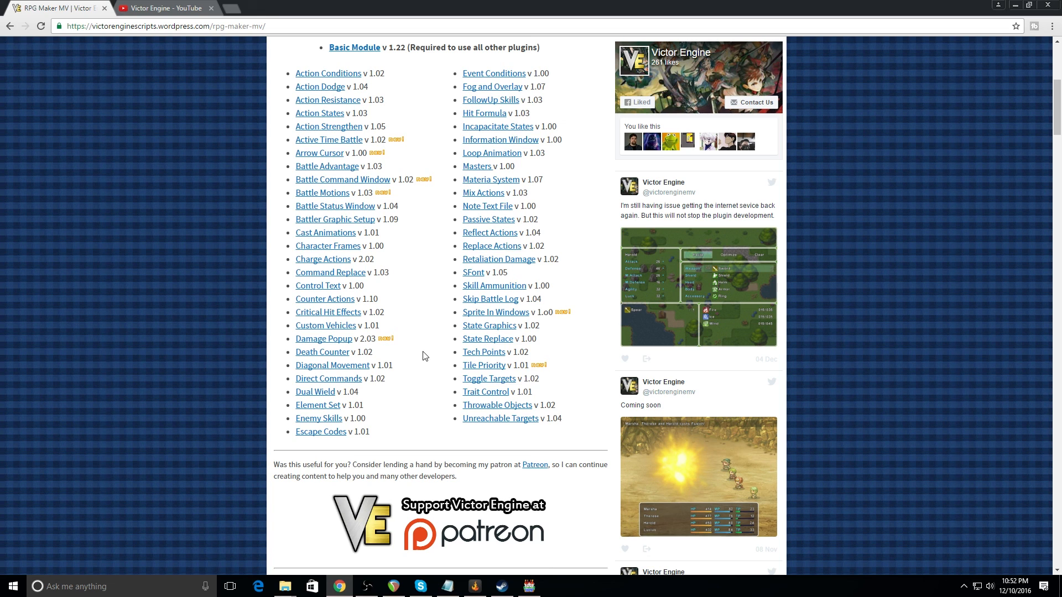
pyautogui.click(490, 179)
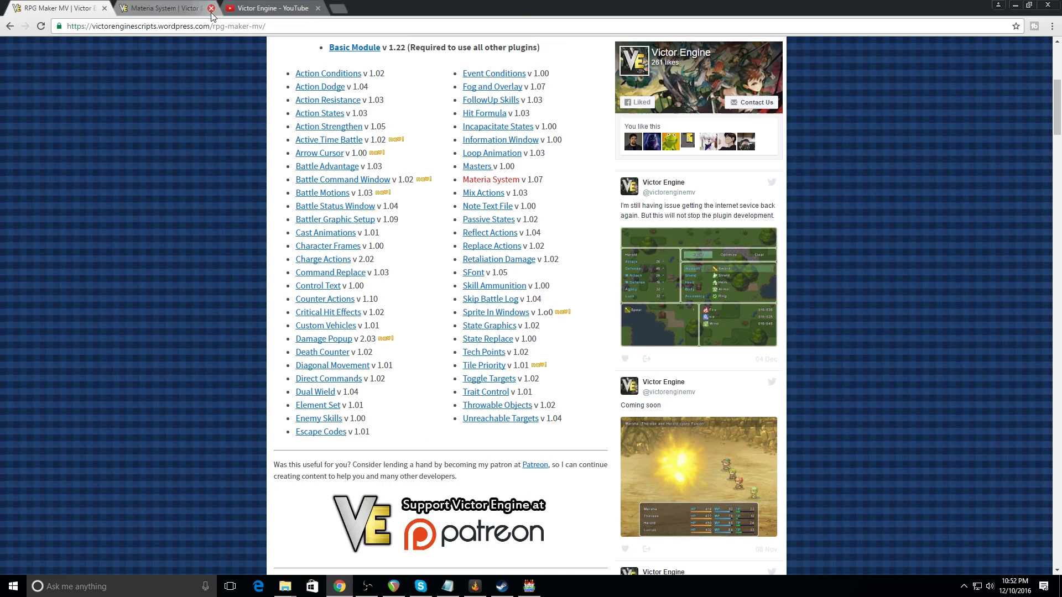
pyautogui.click(211, 8)
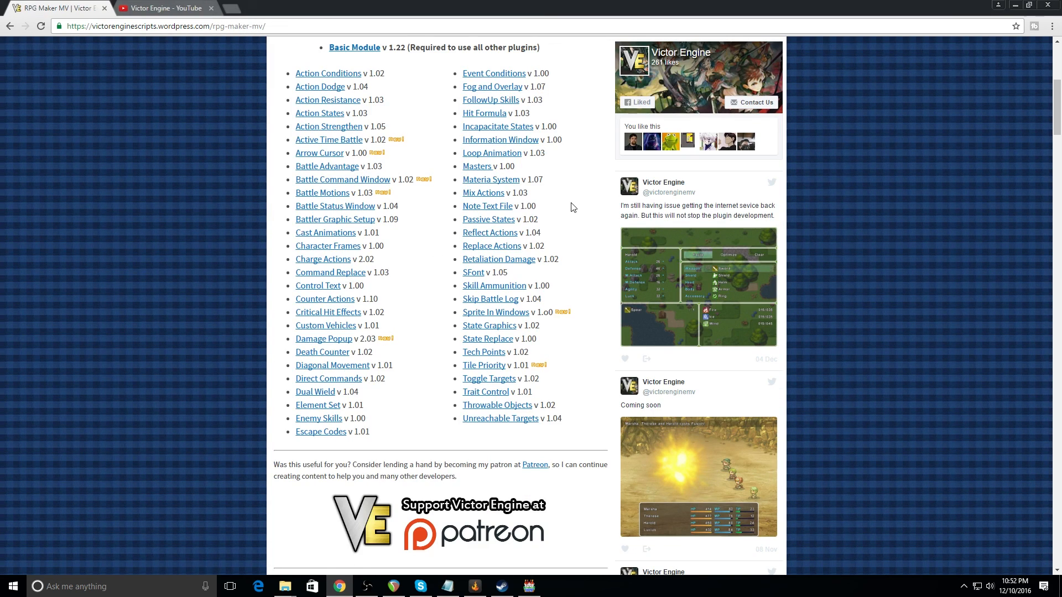
# Switch to the Victor Engine YouTube channel's Videos page
pyautogui.click(162, 7)
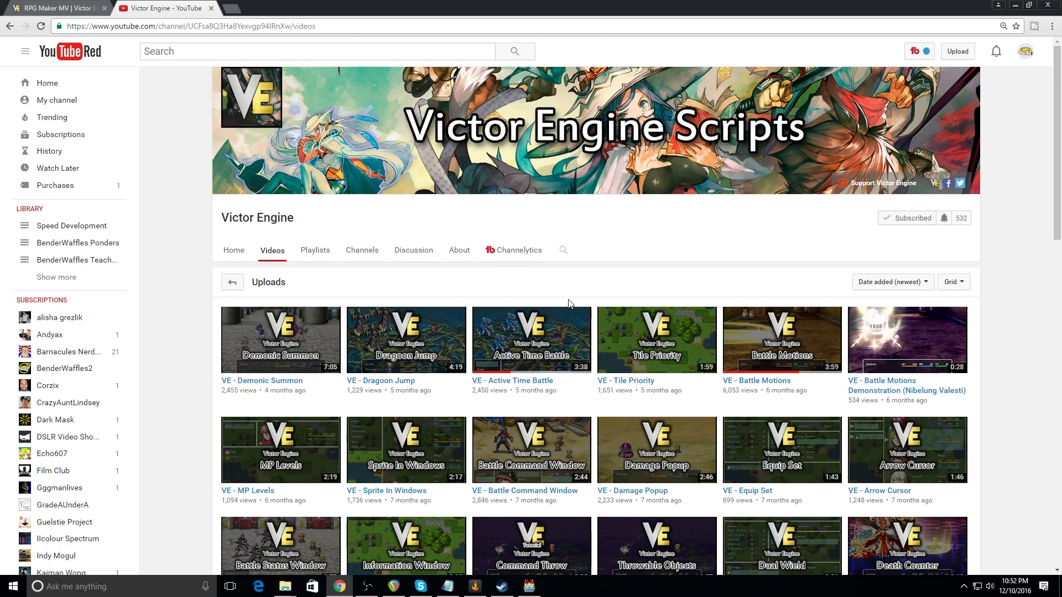
pyautogui.moveTo(574, 294)
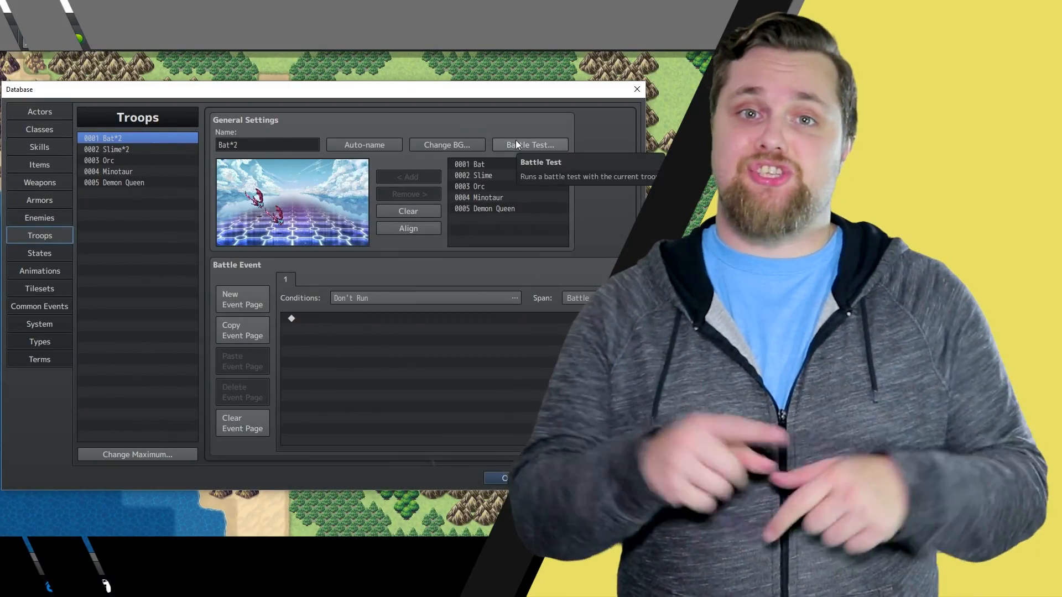
pyautogui.click(530, 144)
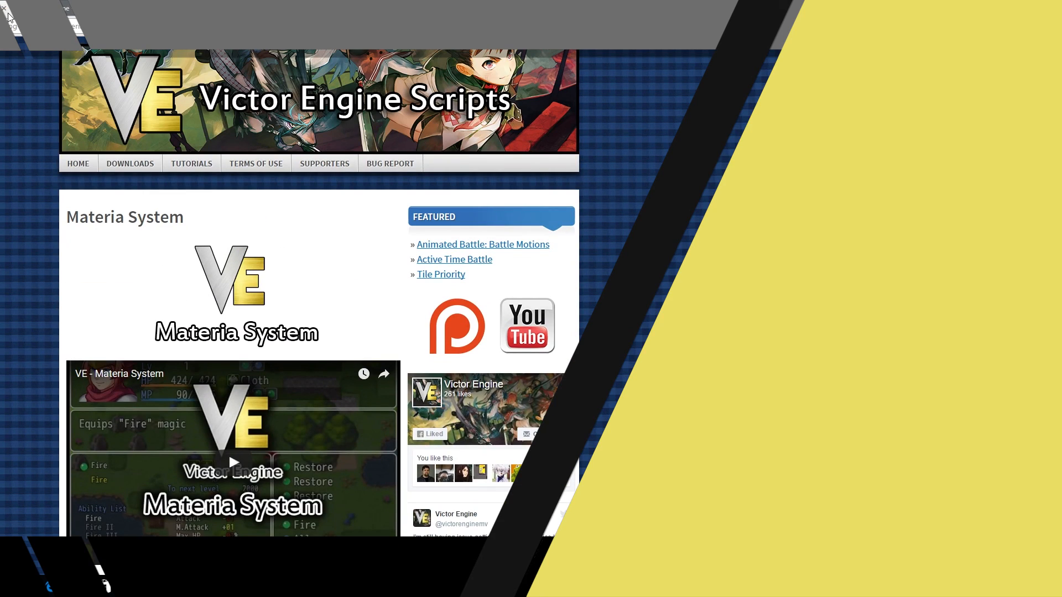
pyautogui.click(526, 326)
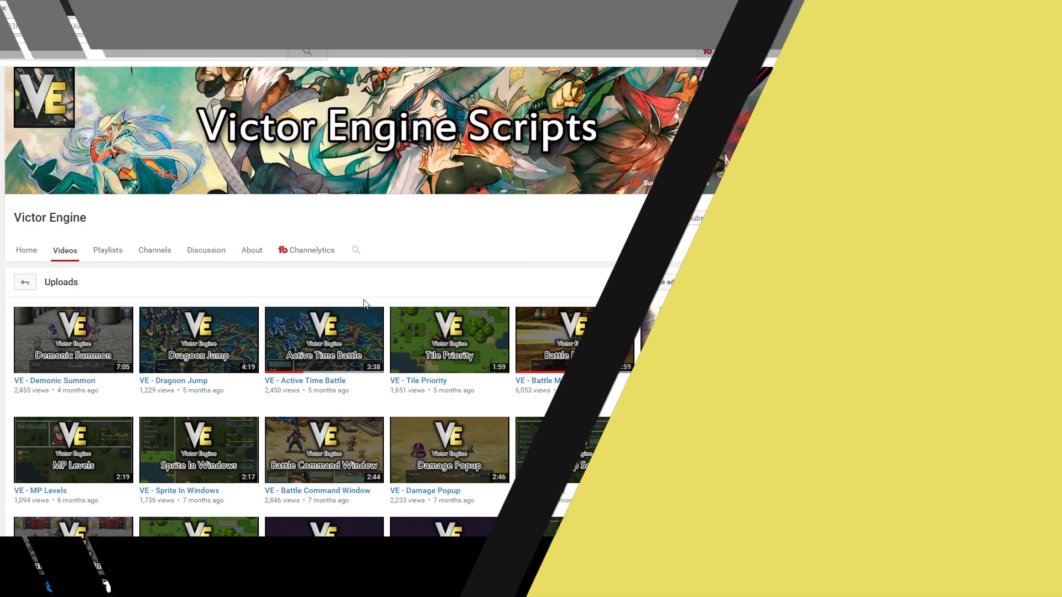